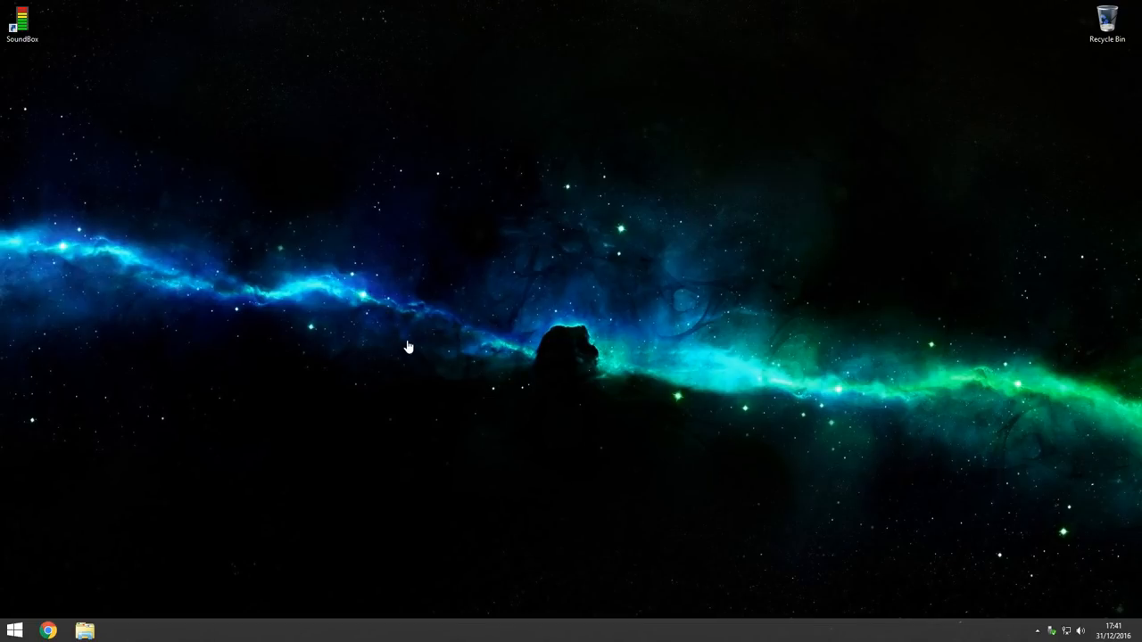
mouse_move(448, 314)
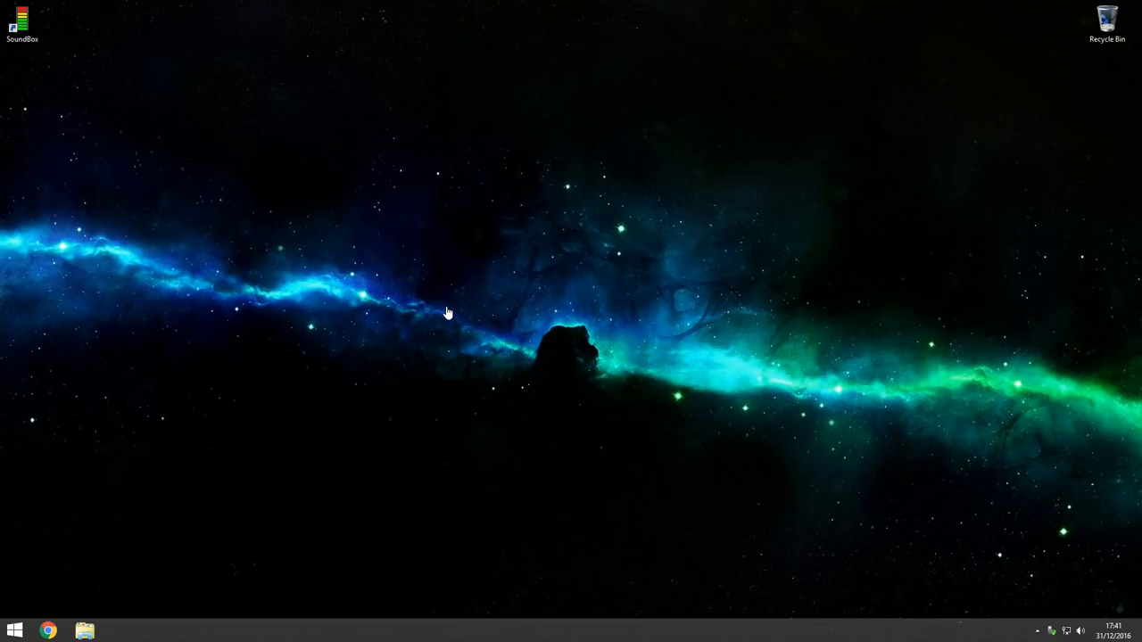
mouse_move(368, 195)
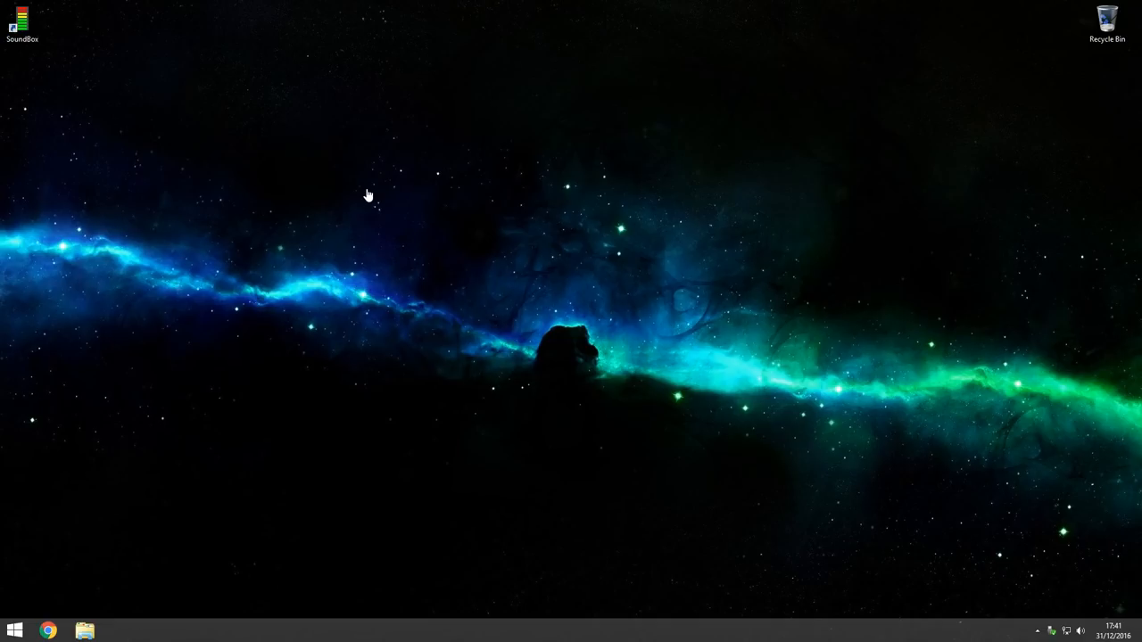
mouse_move(364, 148)
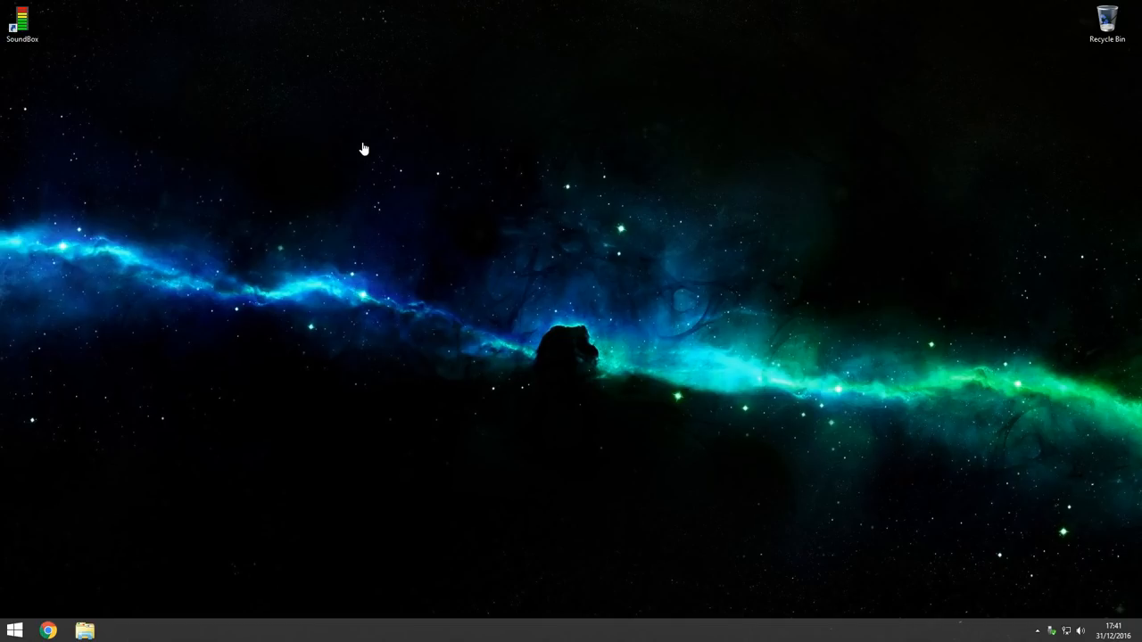
Launch SoundBox from its desktop shortcut to reach the music page.
click(21, 21)
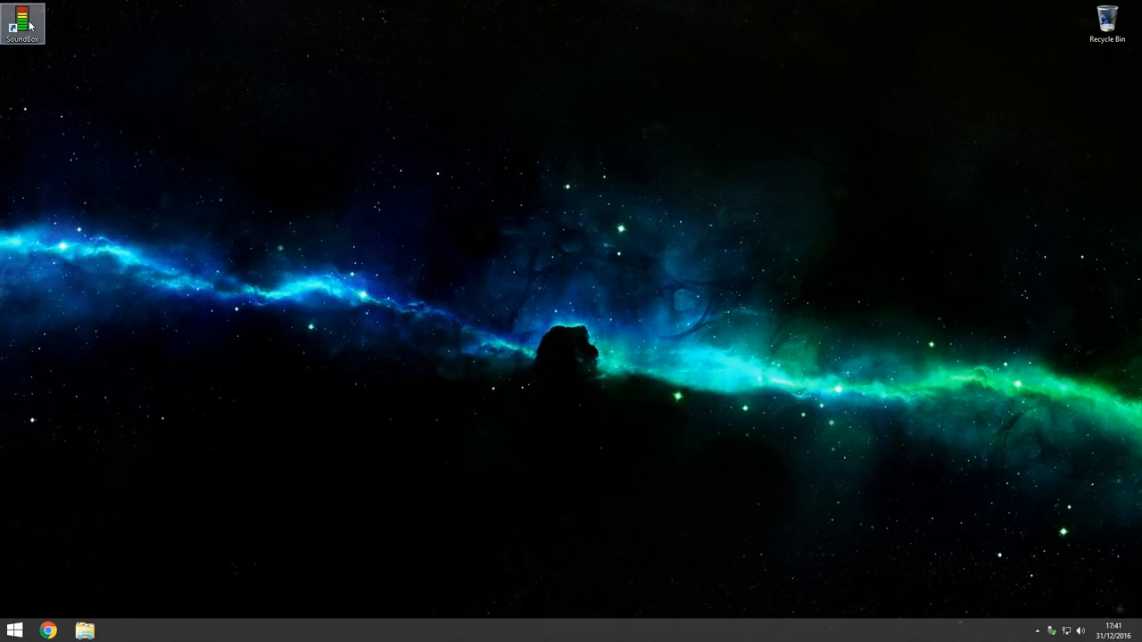
double_click(22, 20)
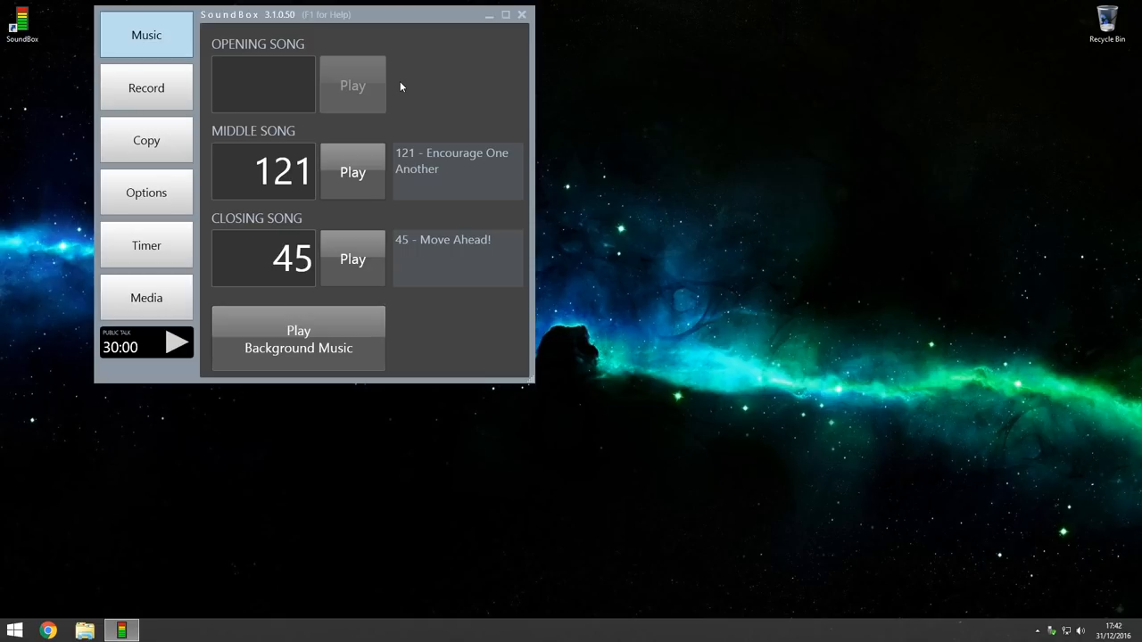
mouse_move(385, 89)
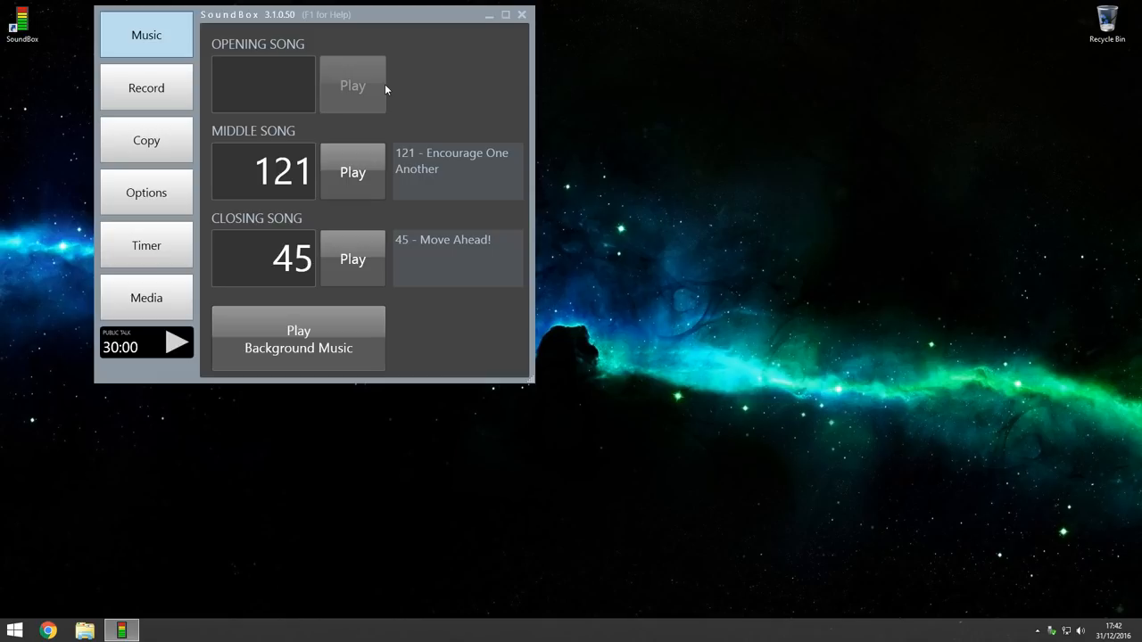
mouse_move(321, 159)
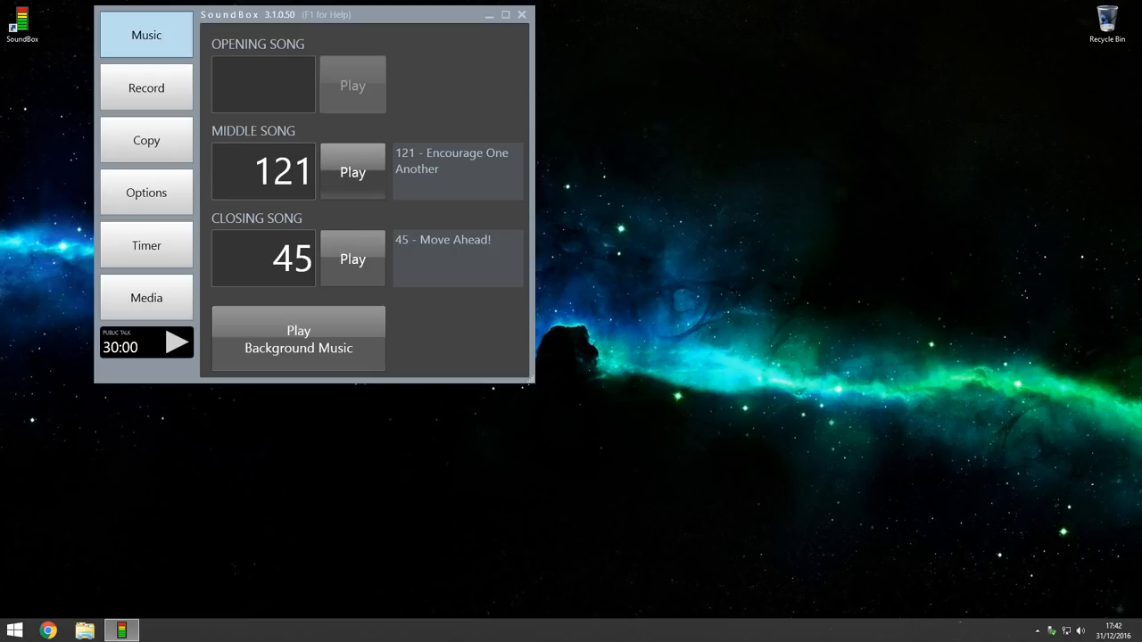
mouse_move(215, 210)
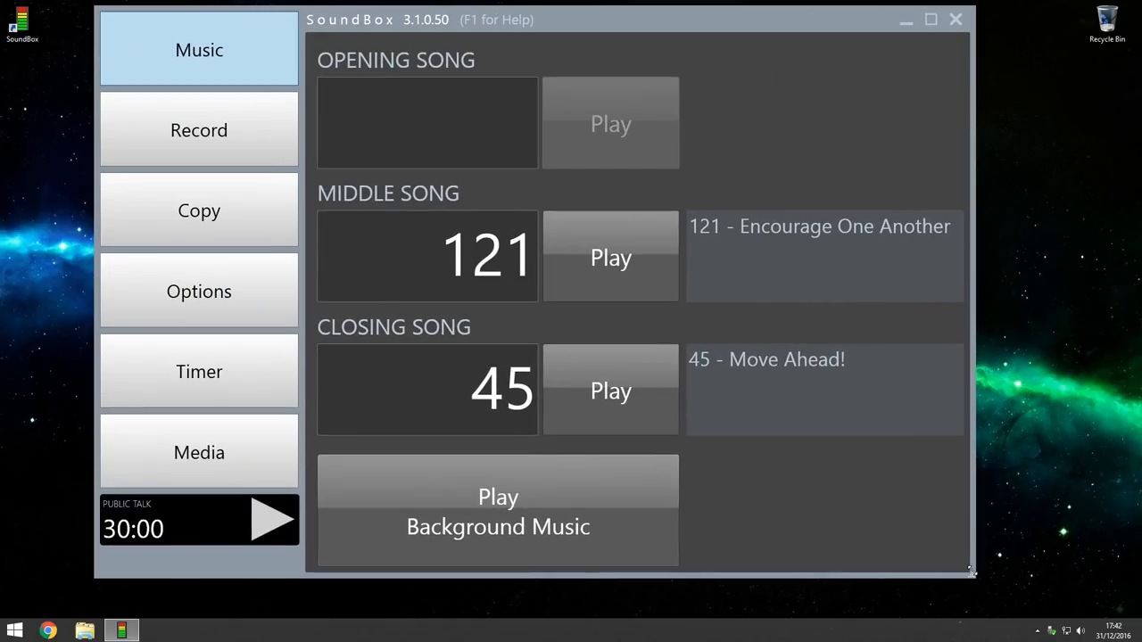
Reach the Song and Lyric Installation dialog from Options > Update Songs.
click(200, 291)
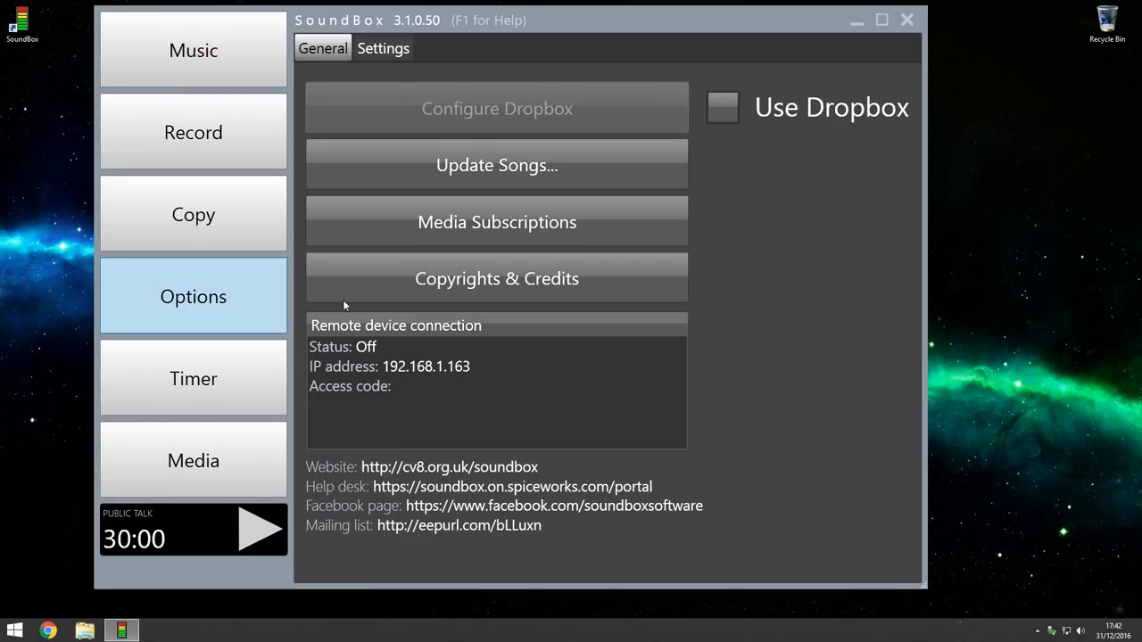
click(496, 164)
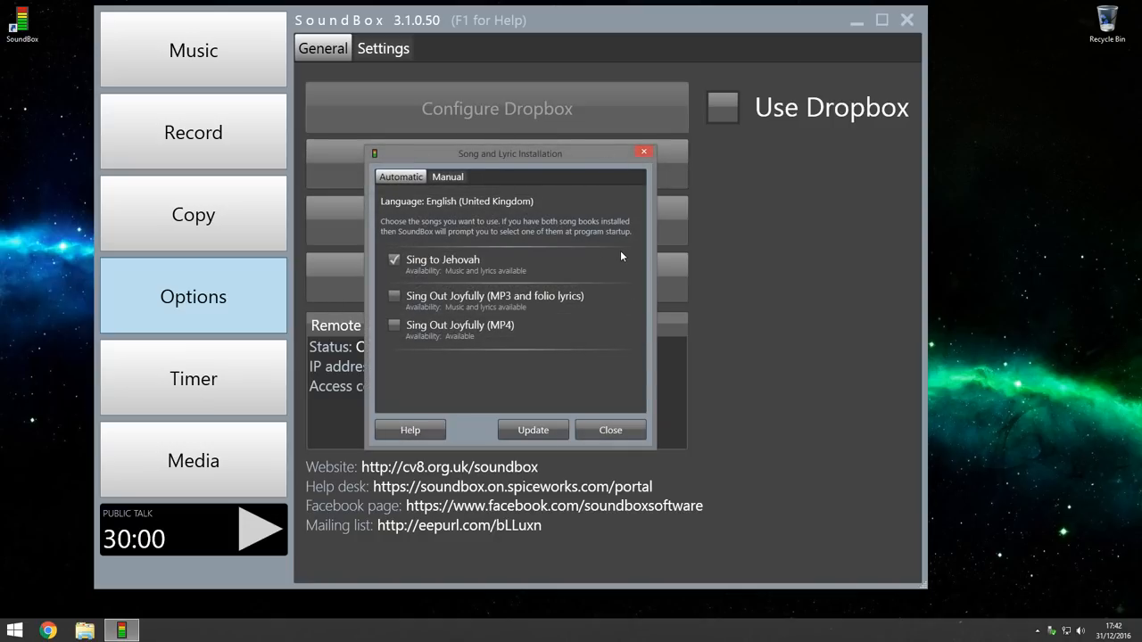
mouse_move(618, 243)
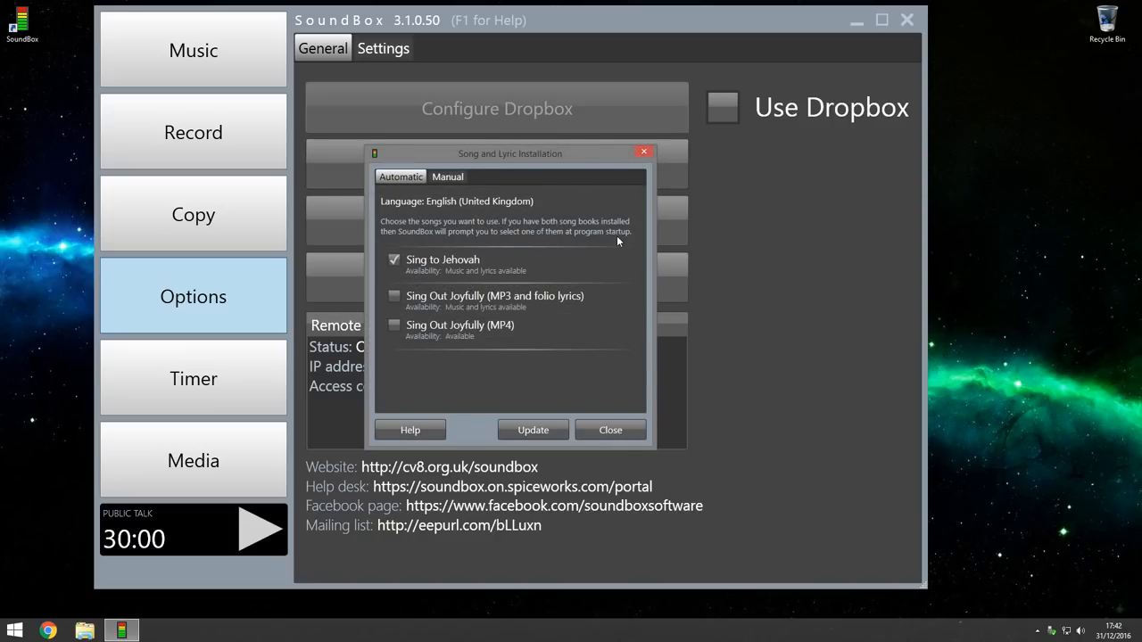
mouse_move(396, 312)
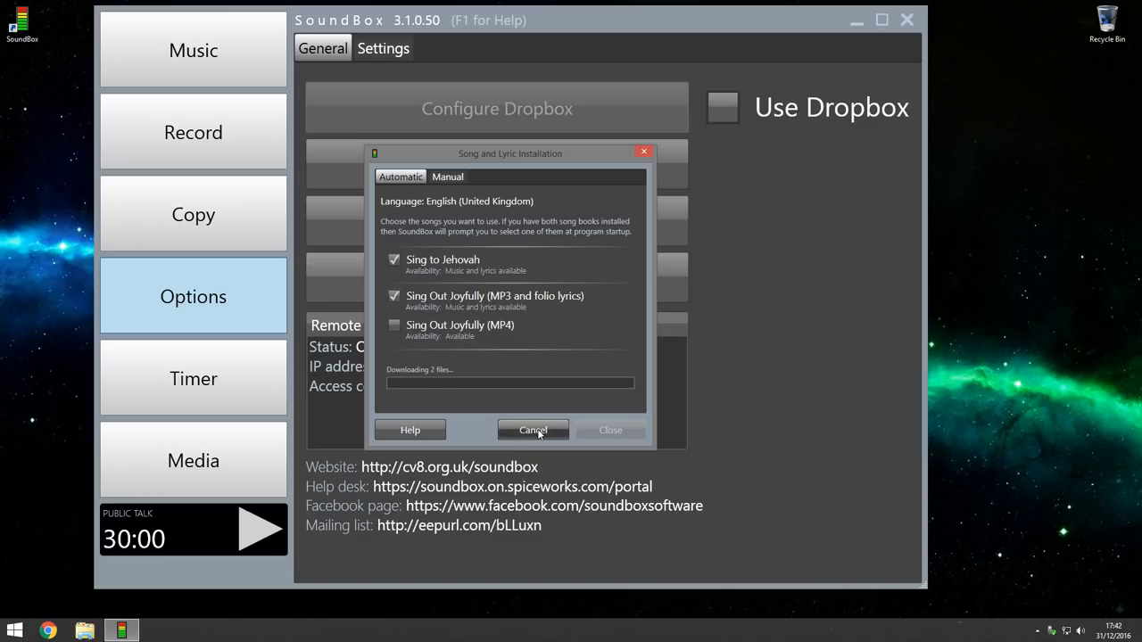
mouse_move(556, 412)
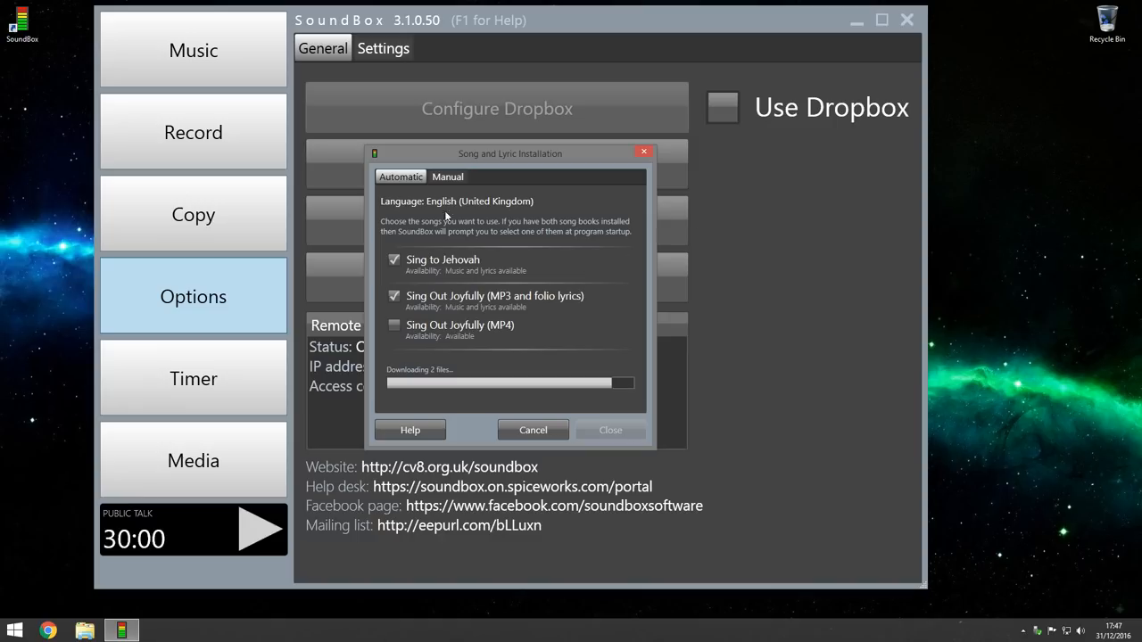
mouse_move(471, 230)
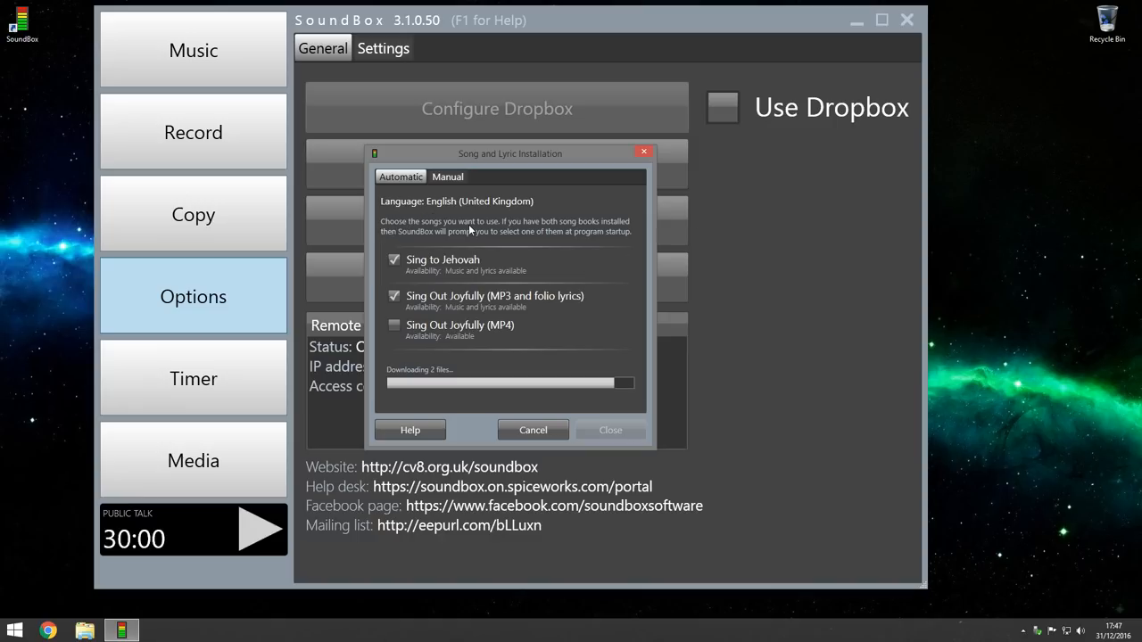
mouse_move(596, 229)
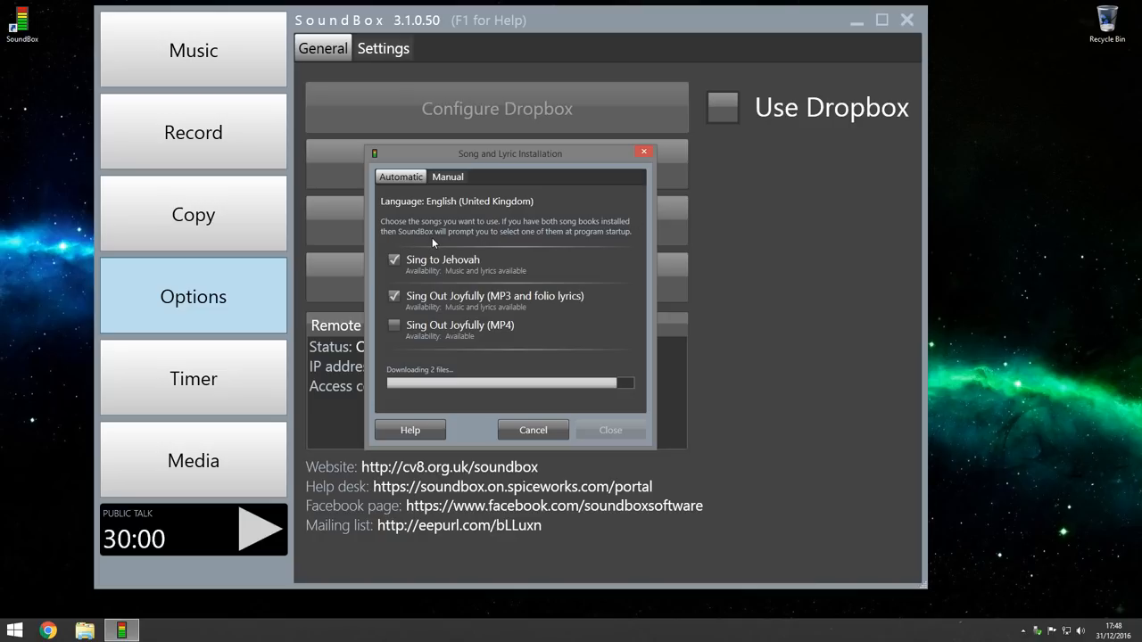
mouse_move(582, 243)
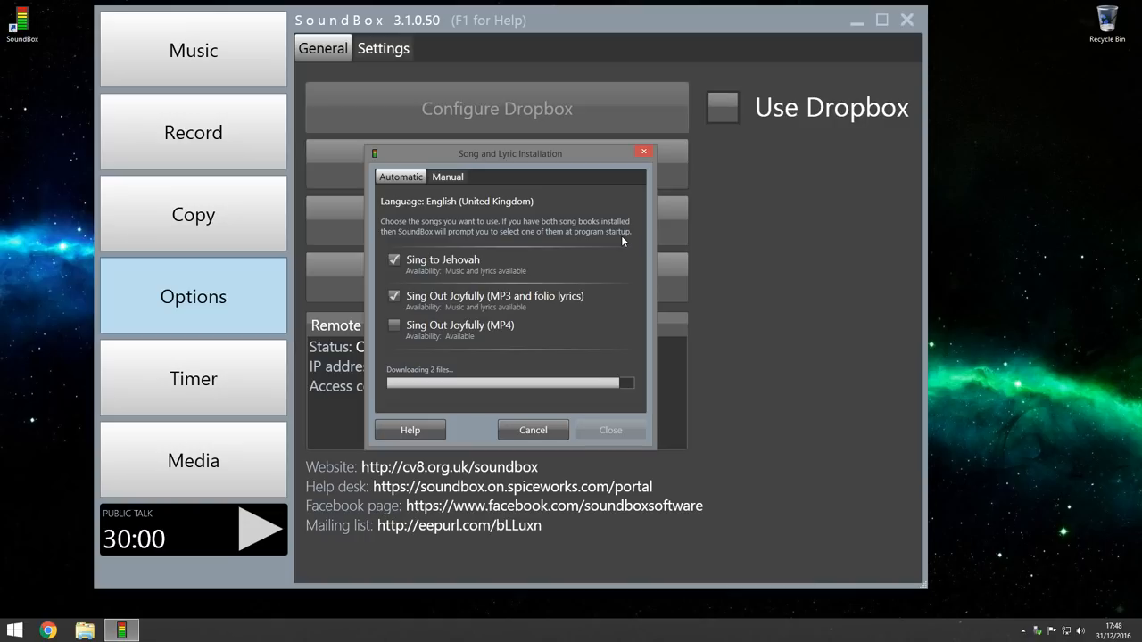
mouse_move(598, 239)
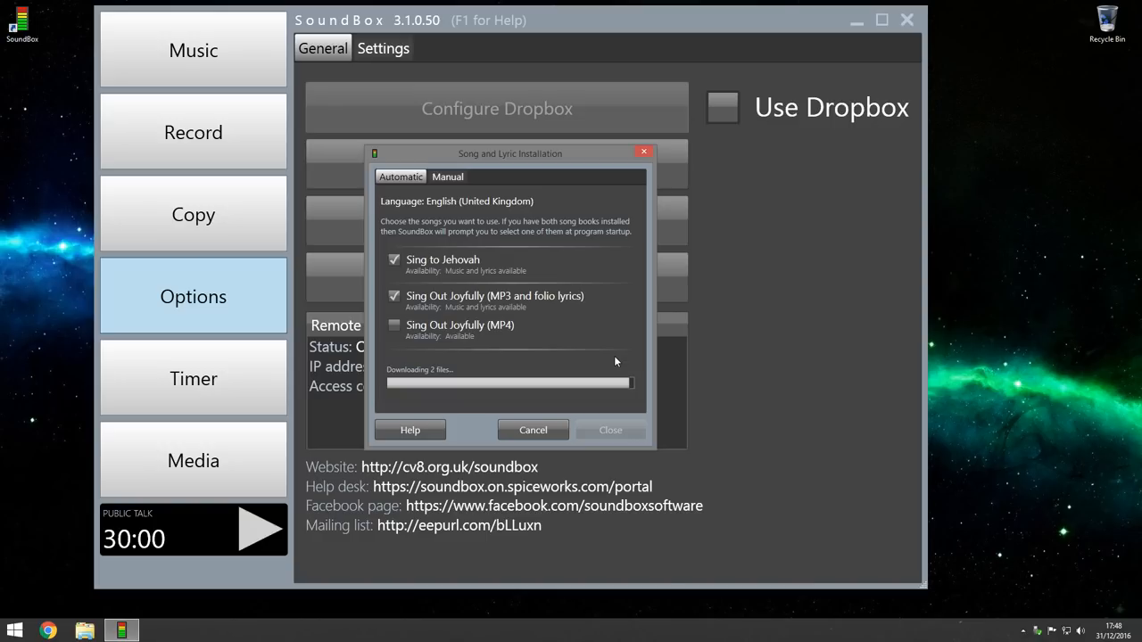
mouse_move(647, 353)
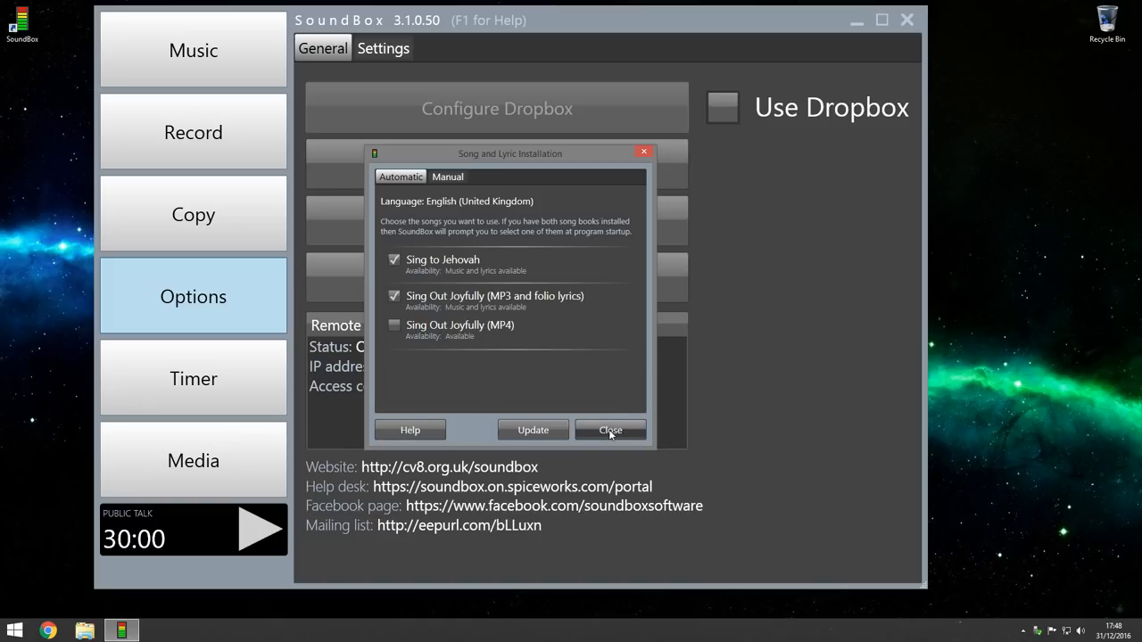
Close the installation, accept the restart message and quit SoundBox.
click(611, 430)
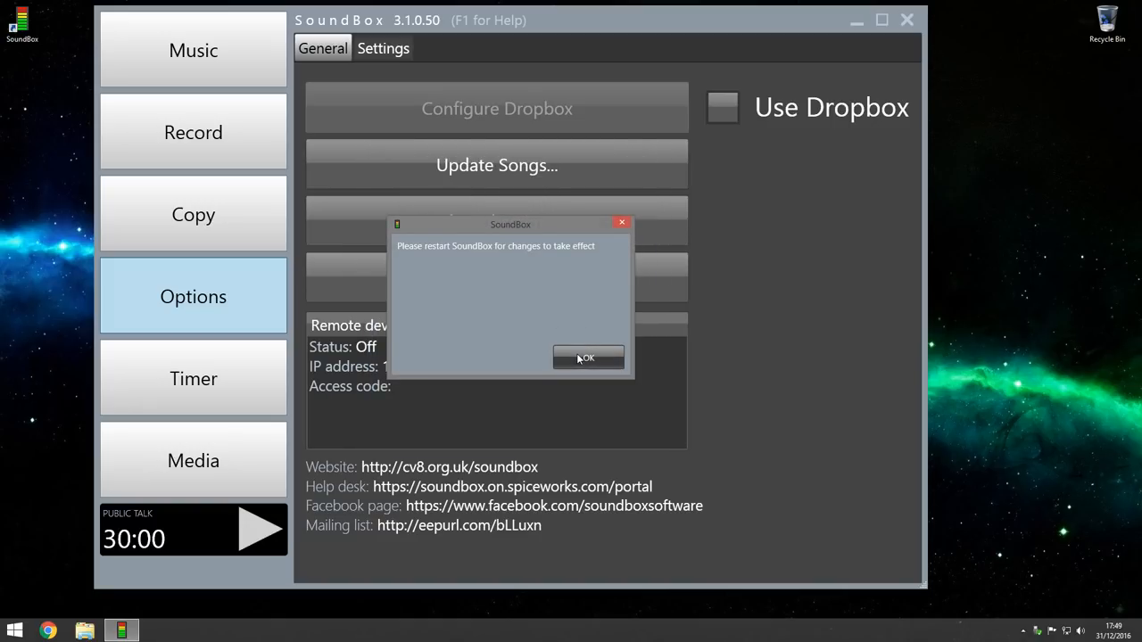
click(587, 357)
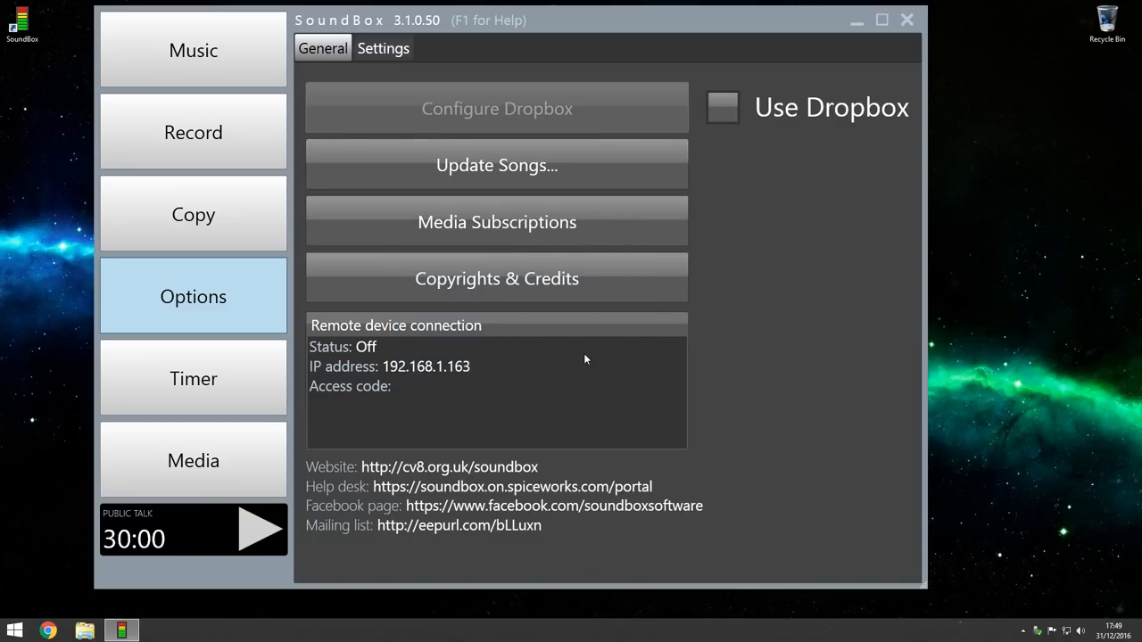
click(907, 20)
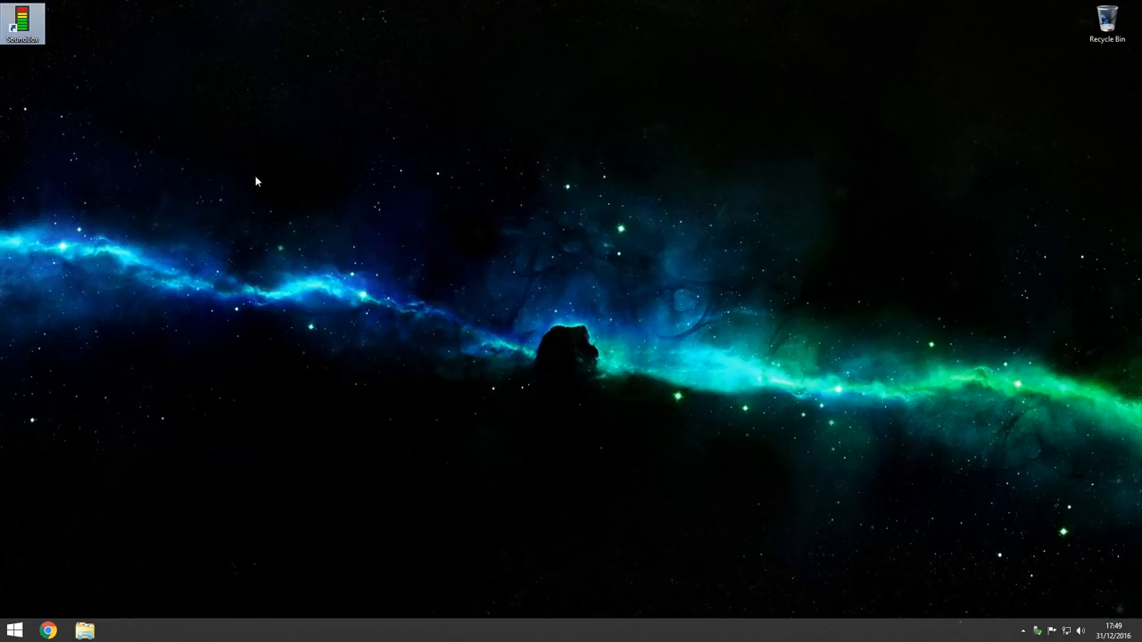
mouse_move(21, 22)
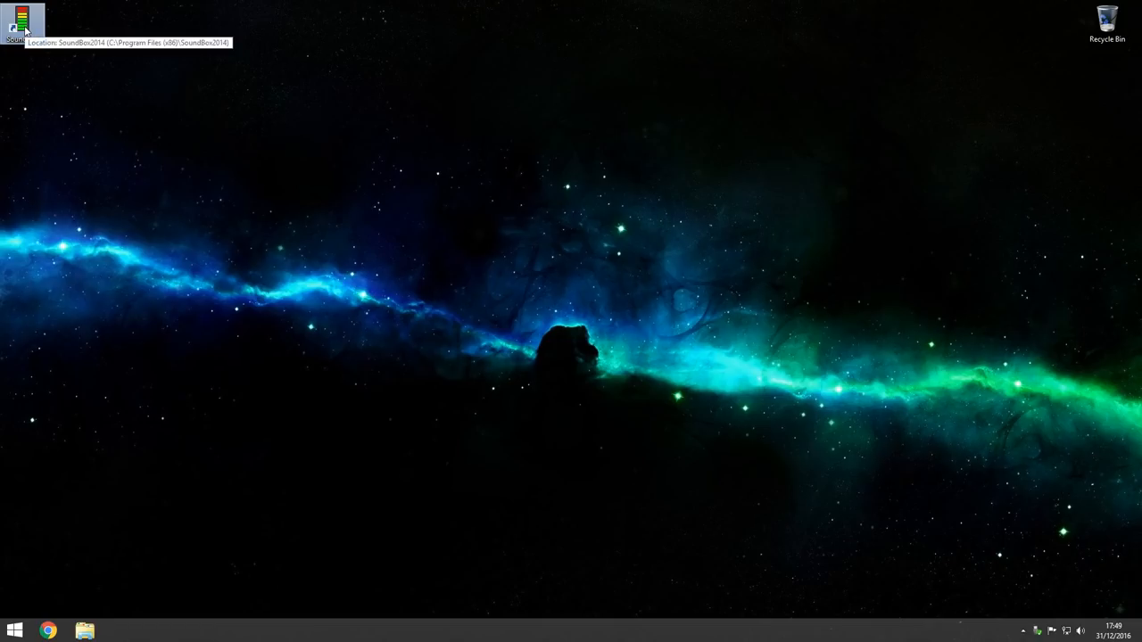
Relaunch SoundBox and choose Sing Out Joyfully (new) in Select Song Book.
double_click(20, 20)
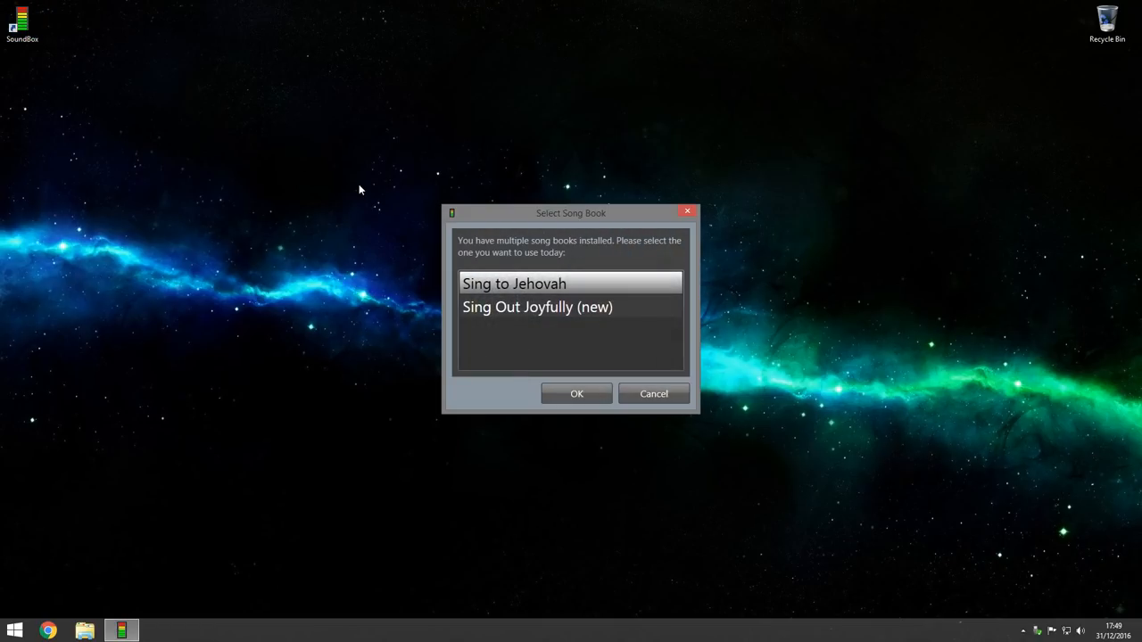
mouse_move(625, 249)
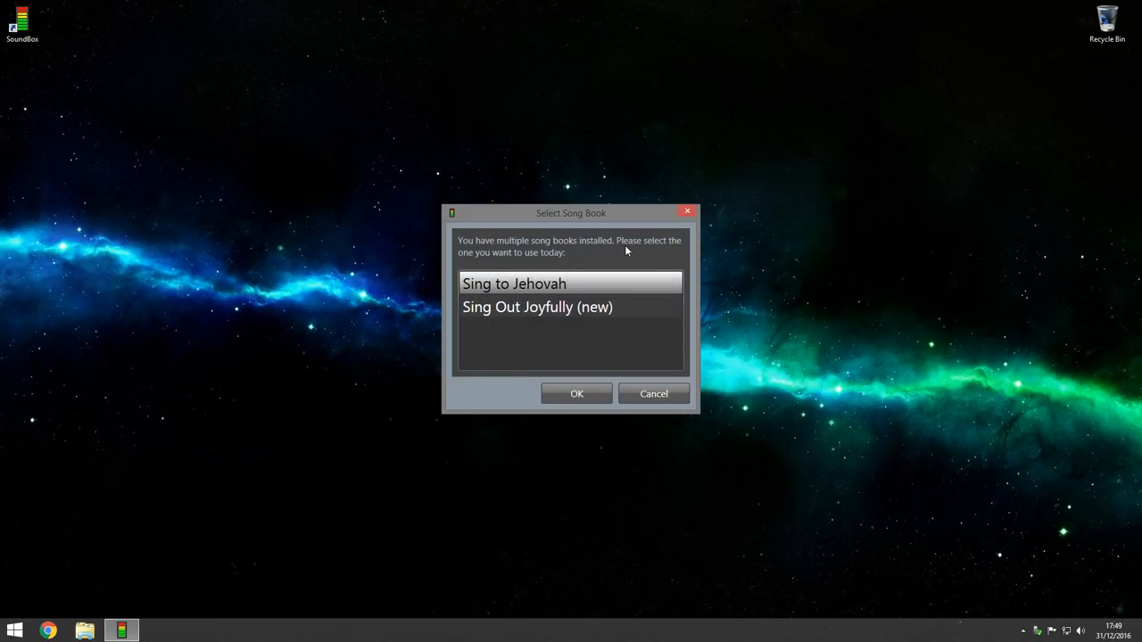
mouse_move(806, 337)
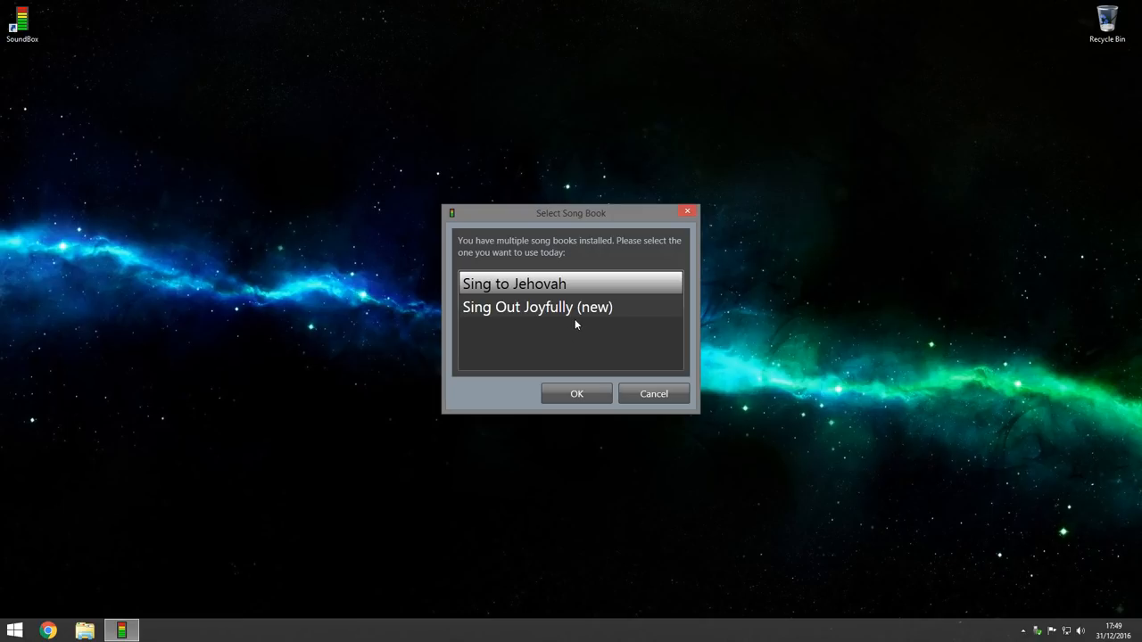
click(537, 307)
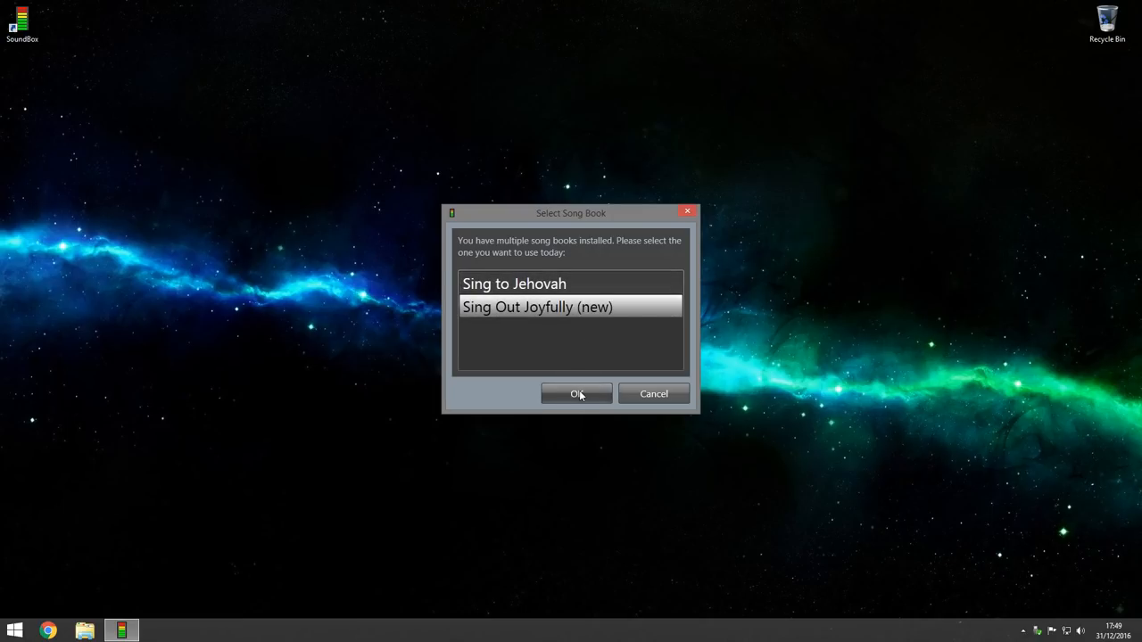
Confirm Sing Out Joyfully as today's songbook, opening the music page with empty slots.
click(576, 394)
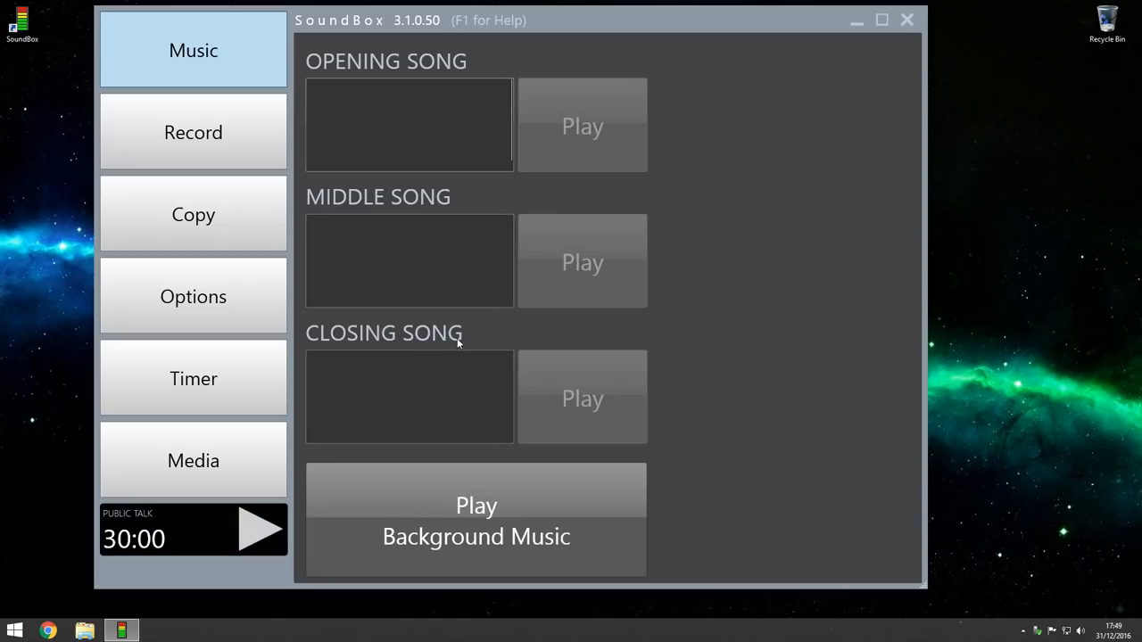
mouse_move(747, 337)
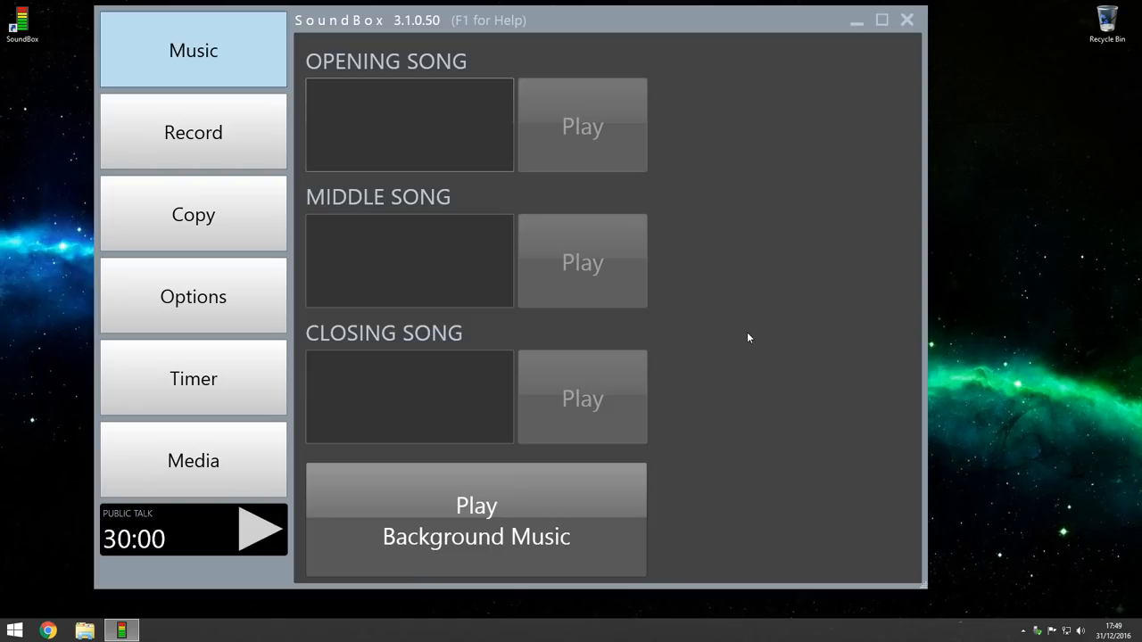
mouse_move(659, 86)
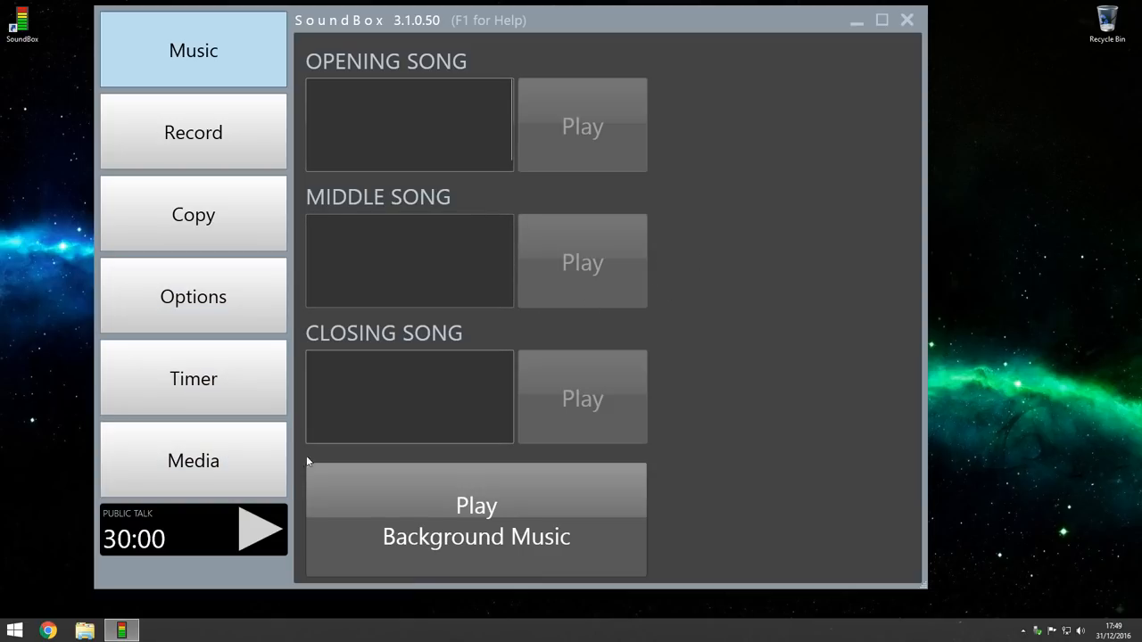
In Song Lyrics > General settings, enable lyrics on media display by default, then close SoundBox.
click(193, 460)
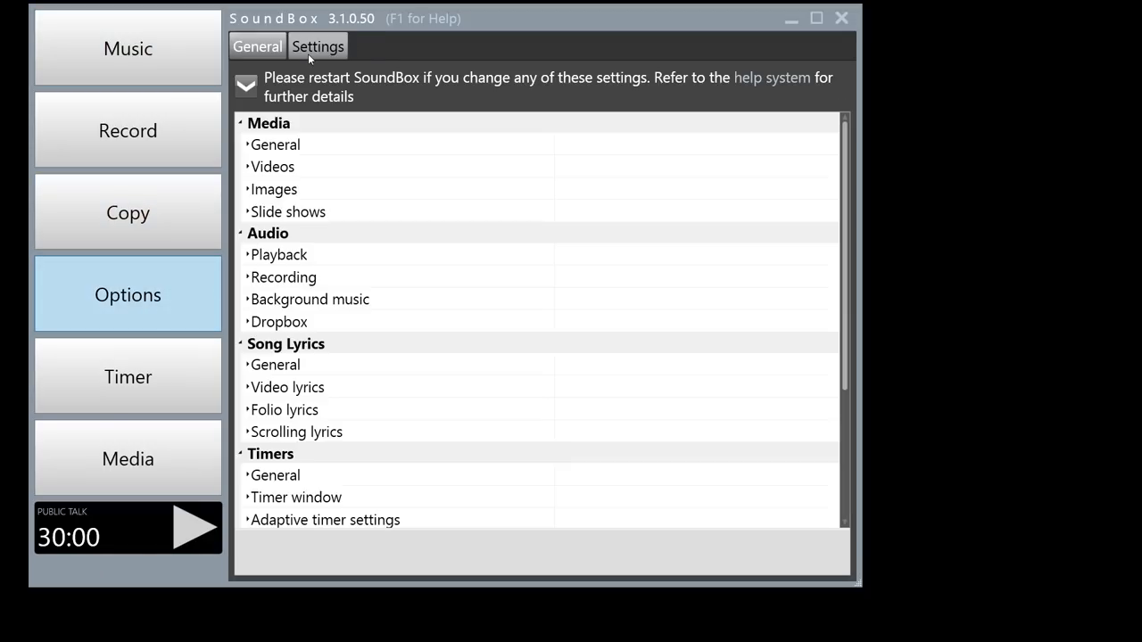
click(275, 364)
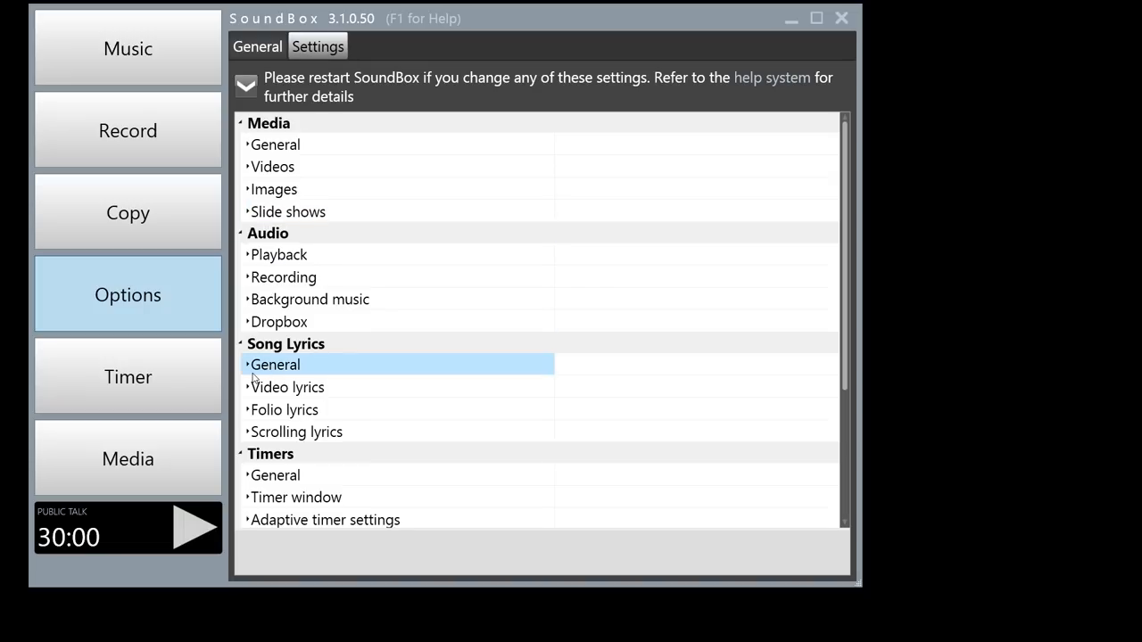
click(279, 321)
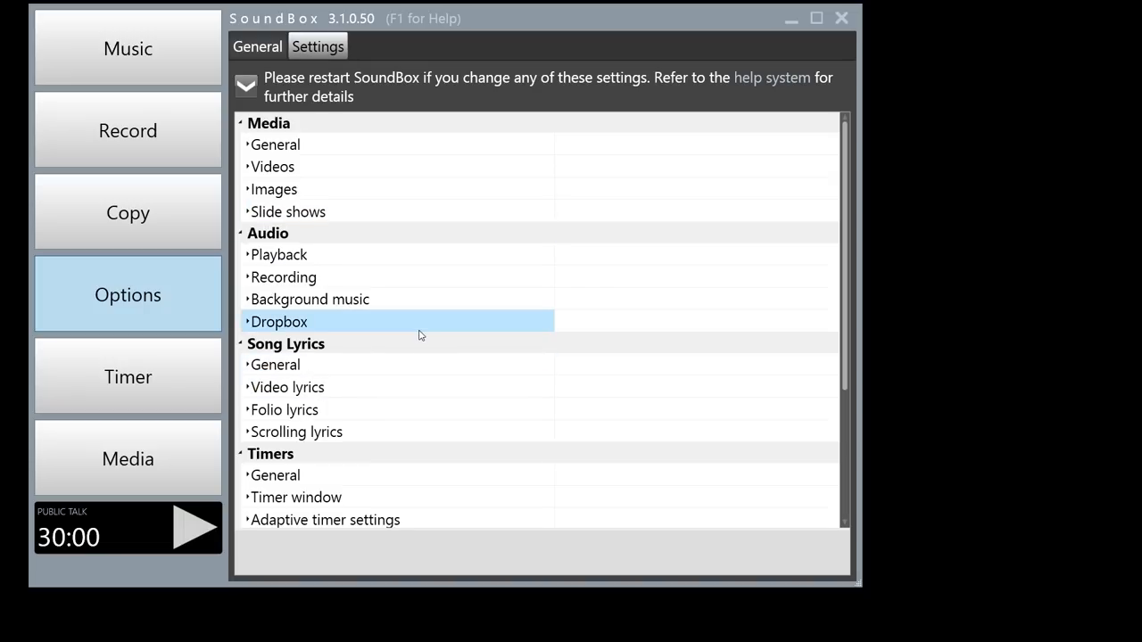
click(284, 408)
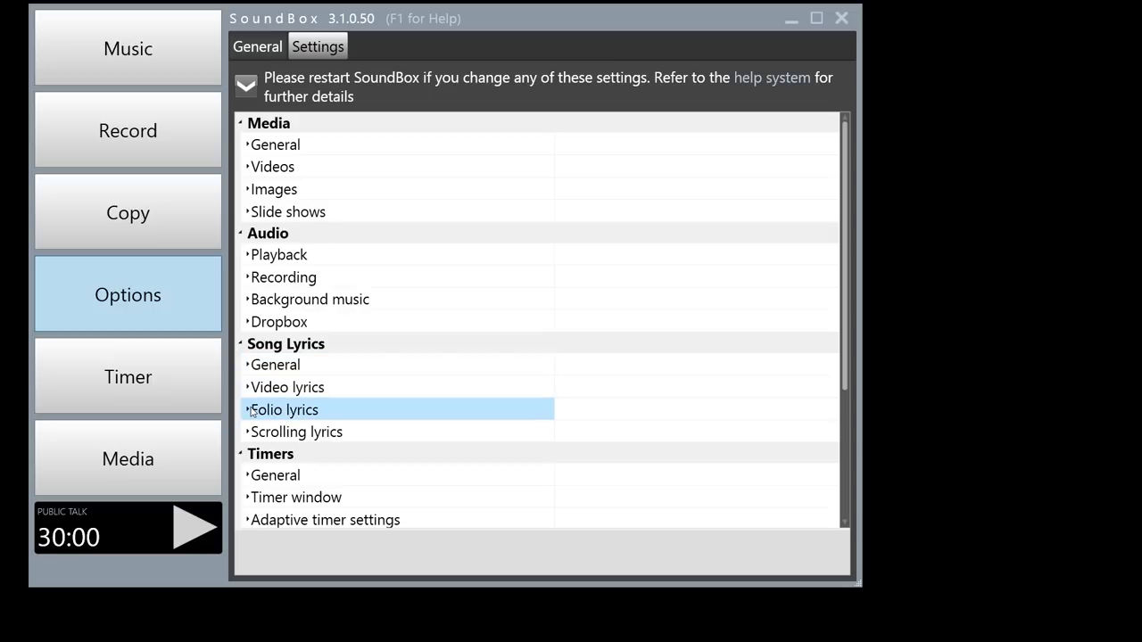
click(275, 364)
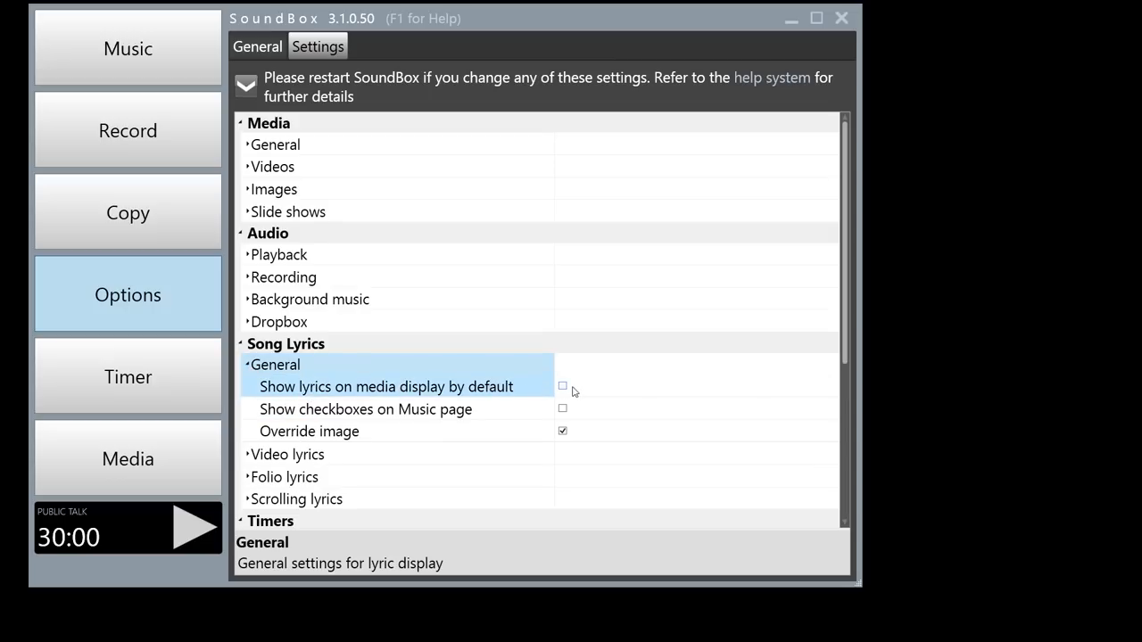
click(562, 386)
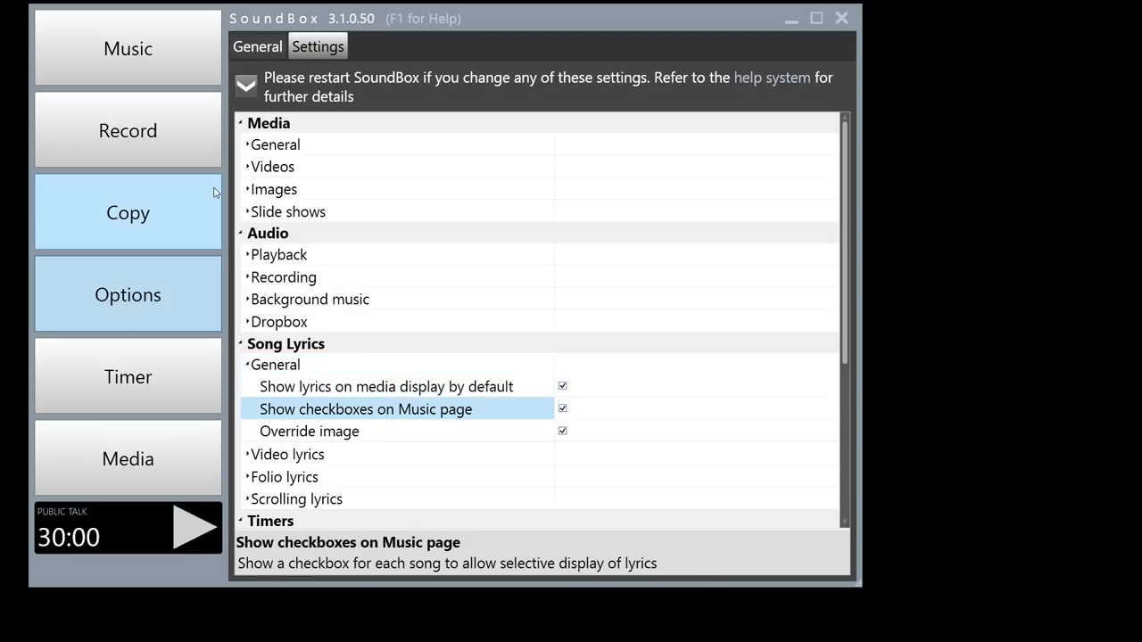
click(838, 17)
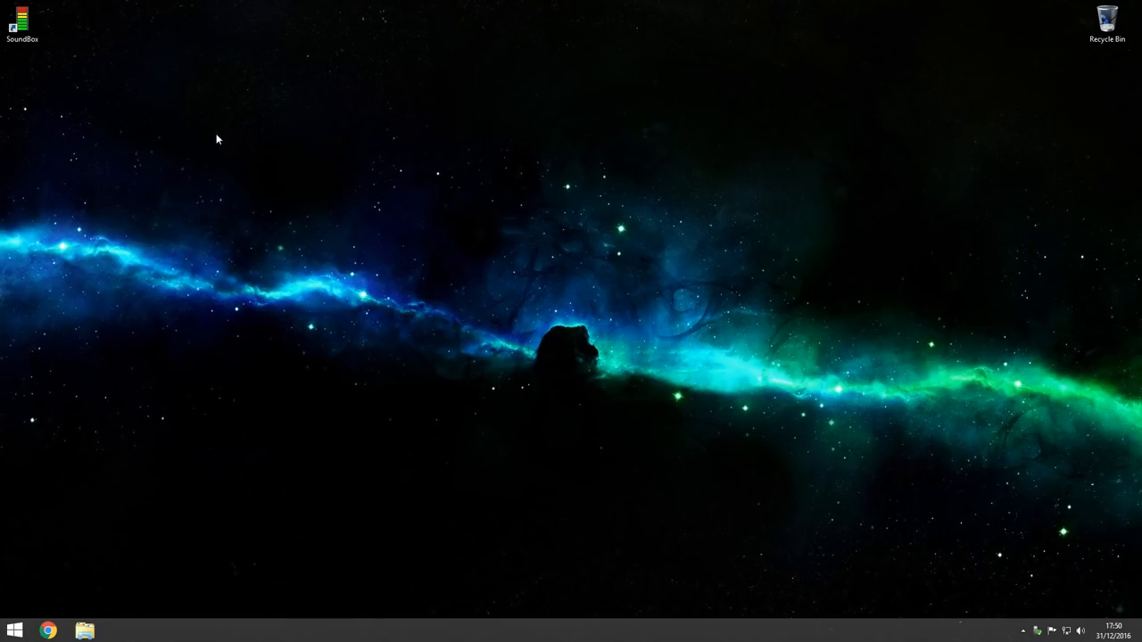
Relaunch SoundBox and confirm the Sing Out Joyfully (new) songbook.
double_click(22, 18)
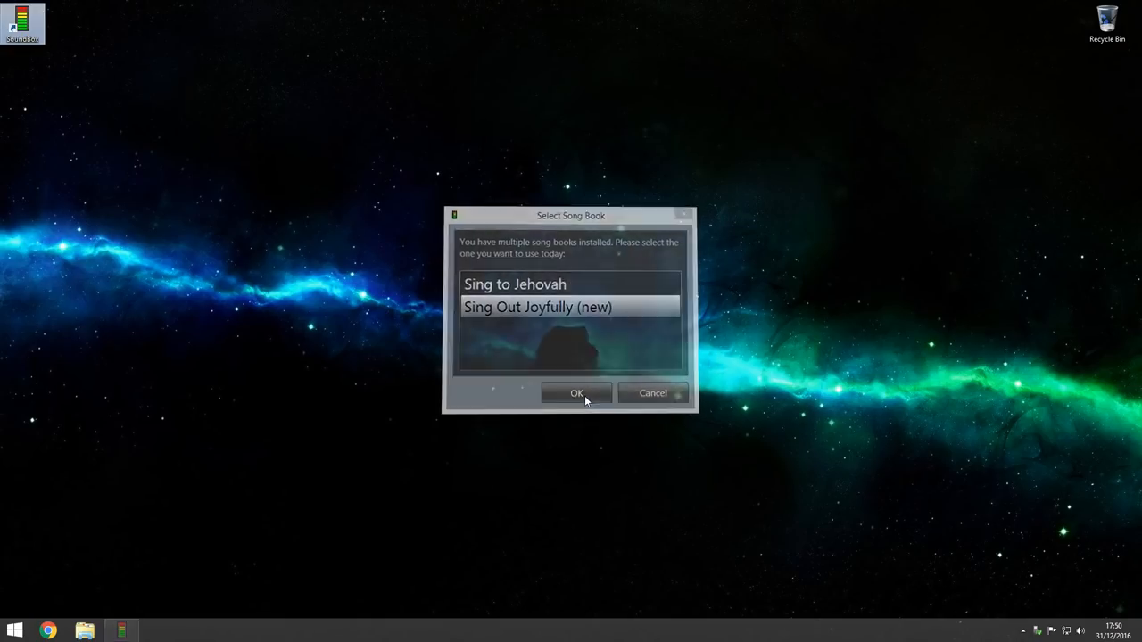
click(576, 395)
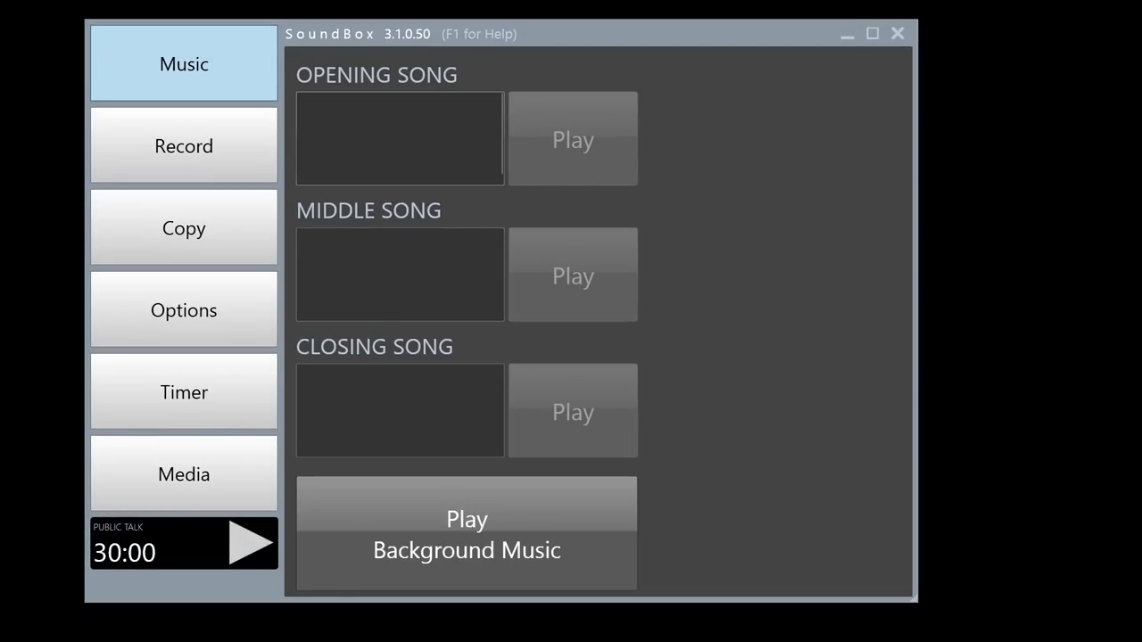
Set opening song 12, Great God, Jehovah, play it with lyrics, then stop it.
text(12)
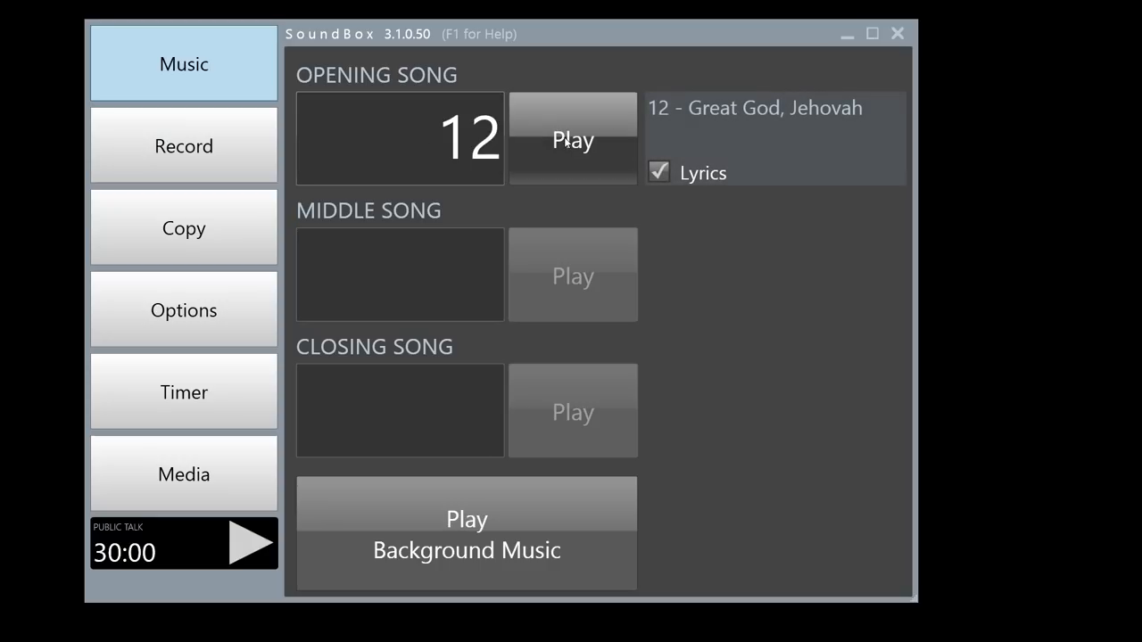
click(571, 139)
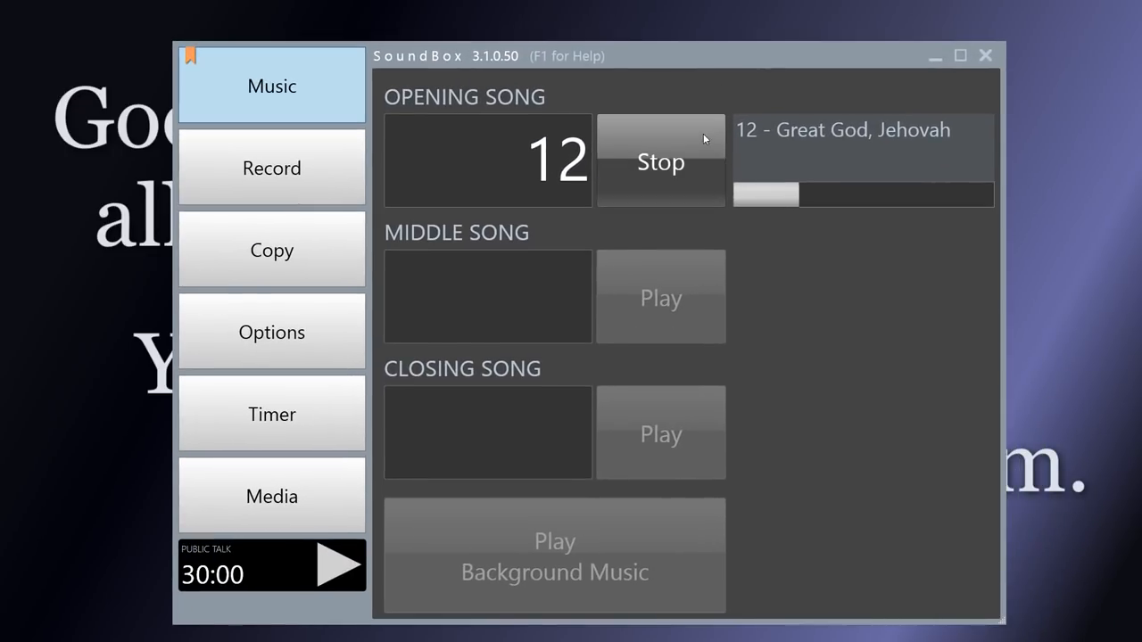
click(660, 160)
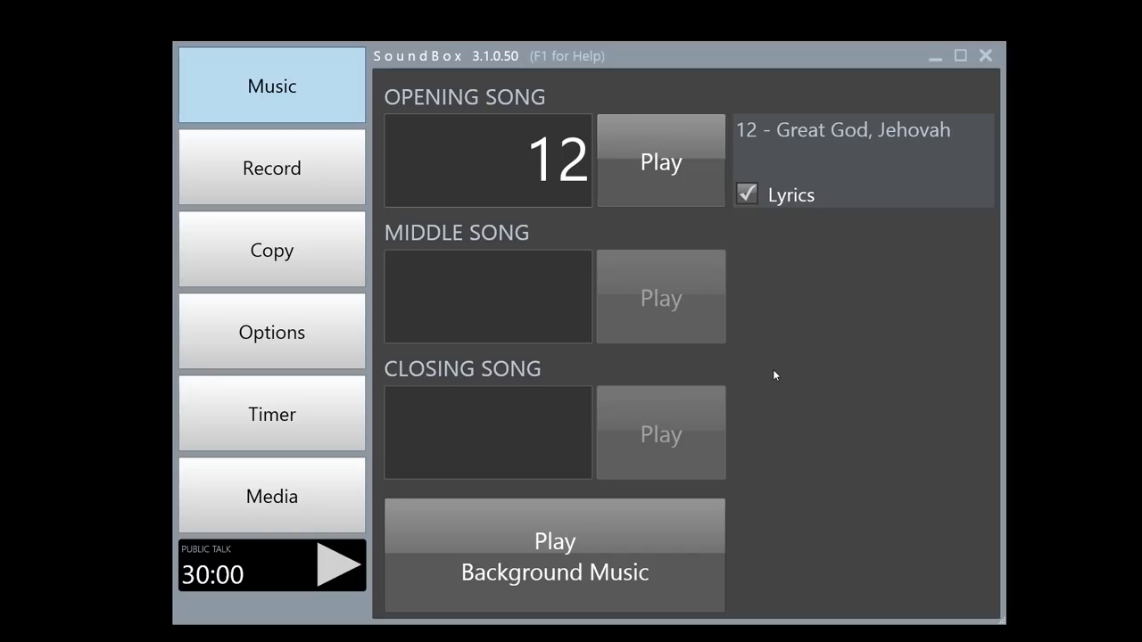
mouse_move(908, 398)
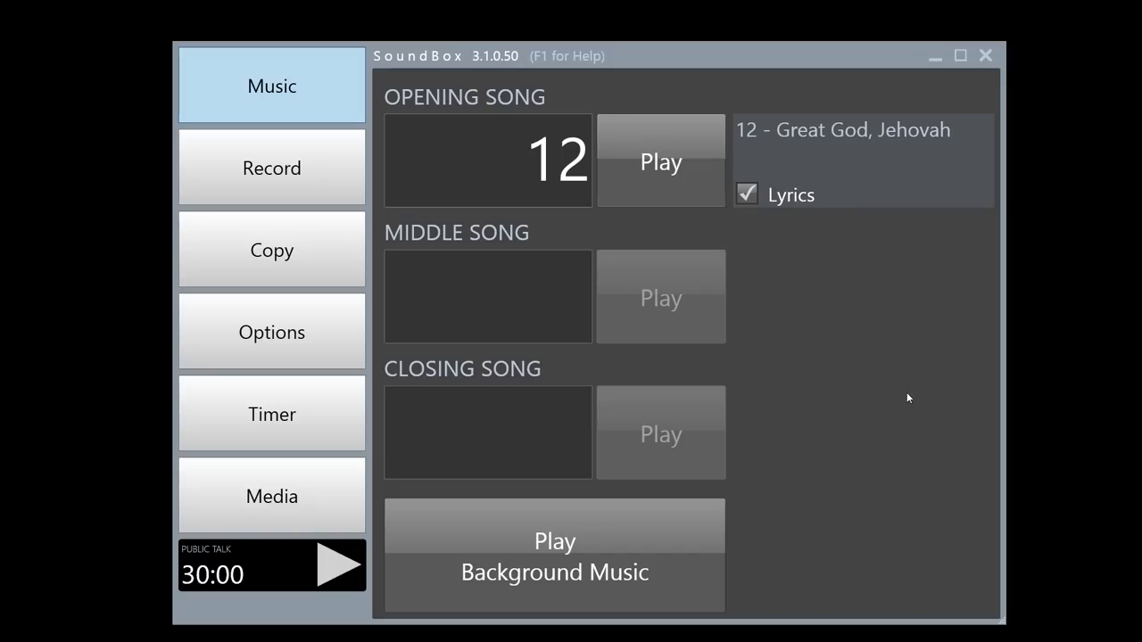
Set Folio lyrics to 70% display height with Top vertical alignment, then return to Music.
click(271, 332)
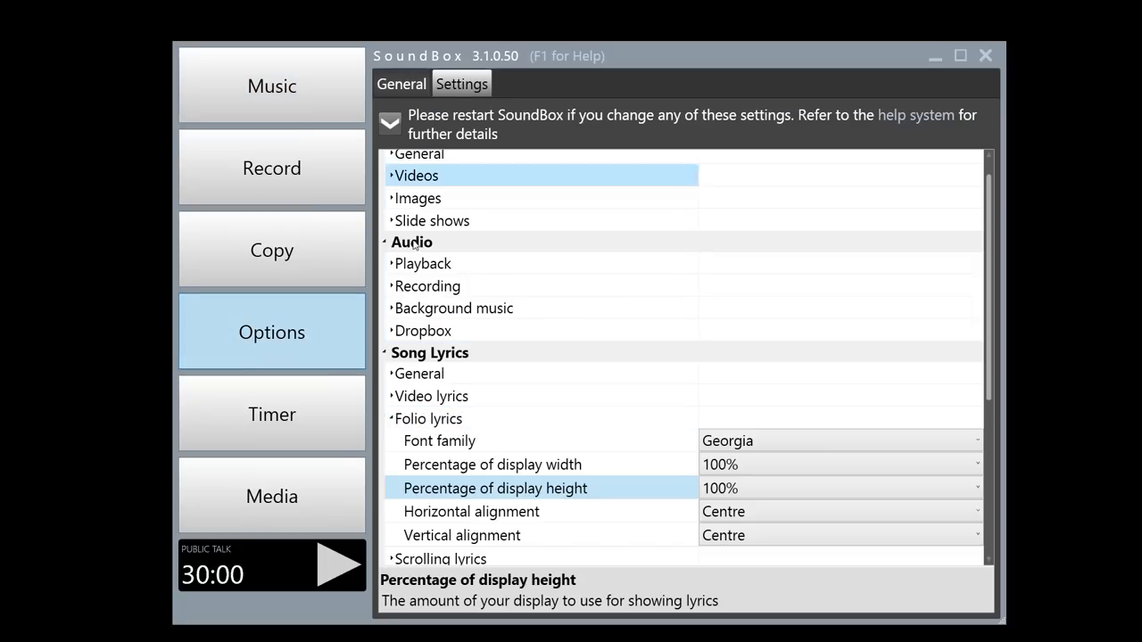
click(428, 417)
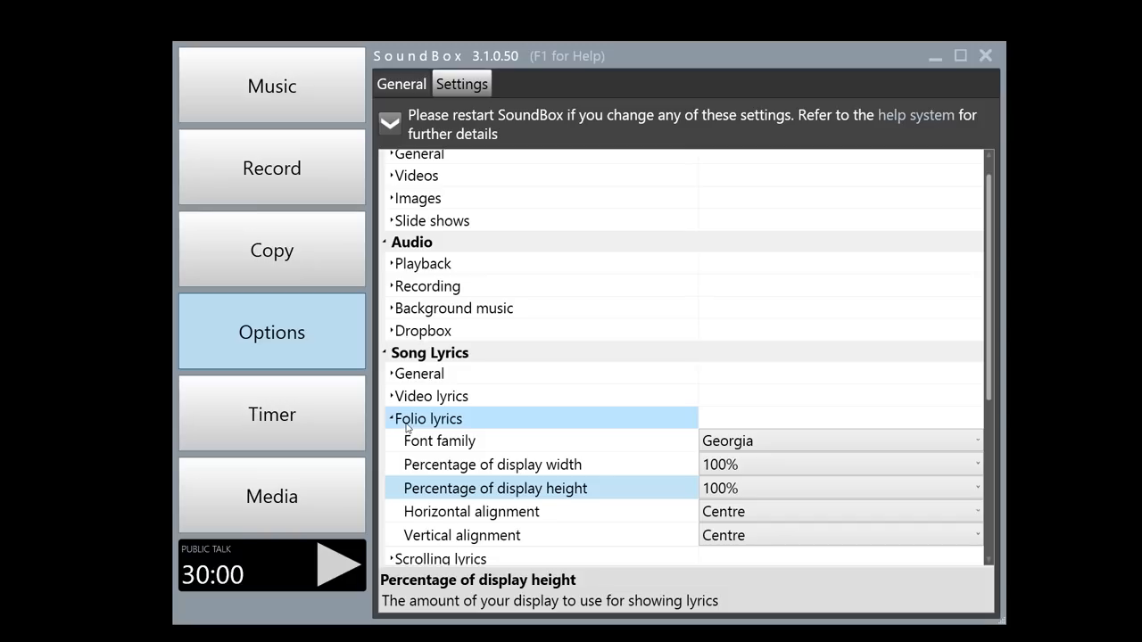
mouse_move(456, 424)
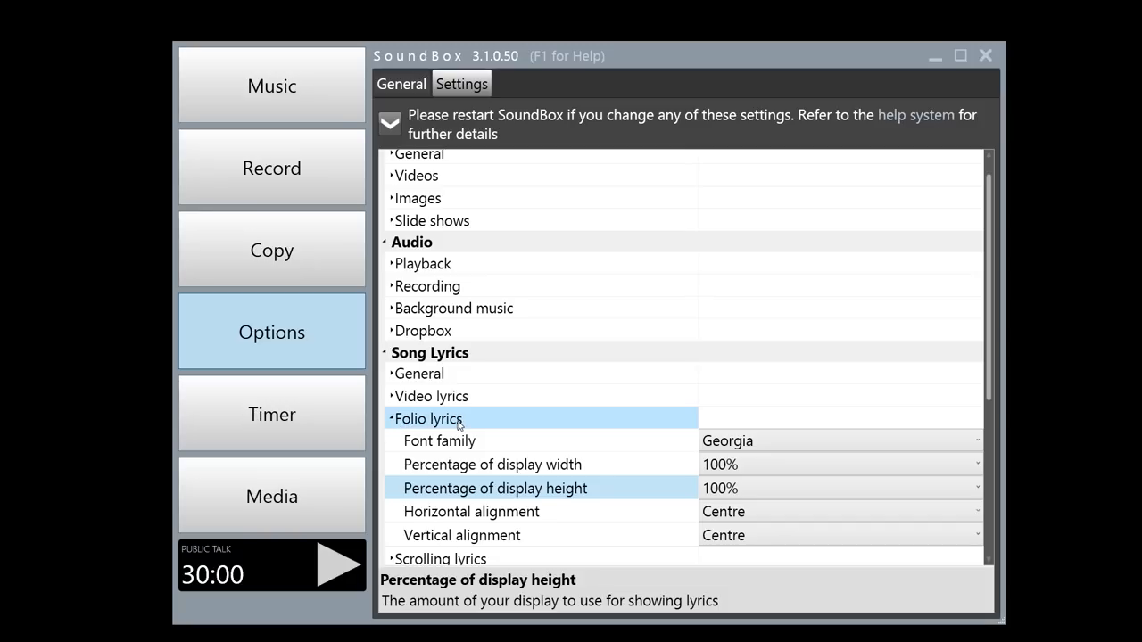
click(439, 439)
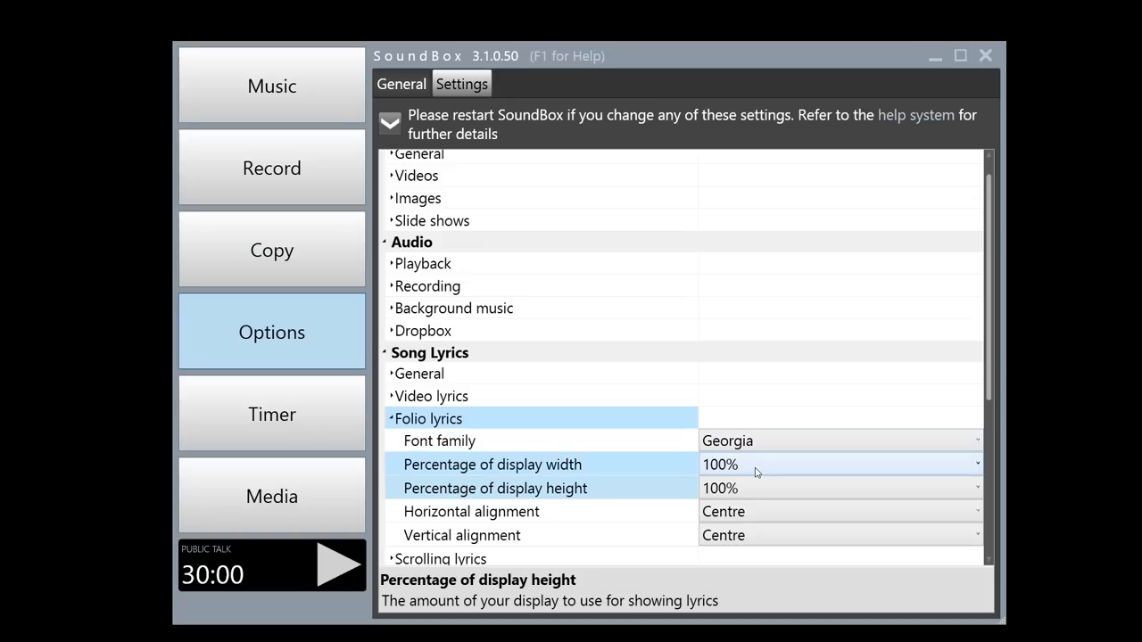
mouse_move(748, 480)
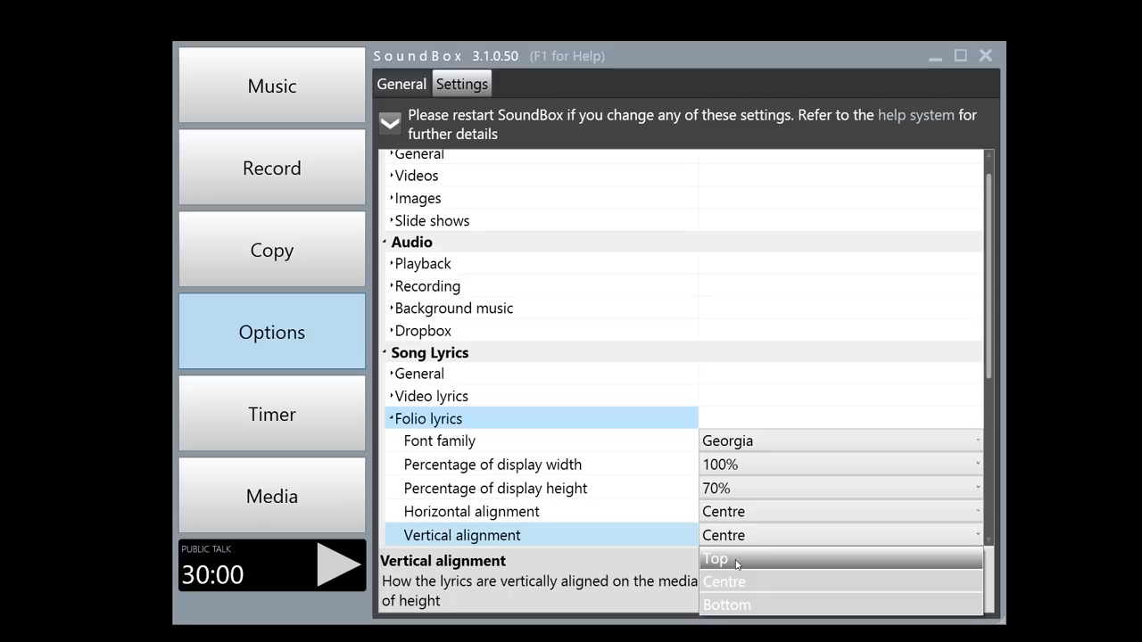
click(713, 559)
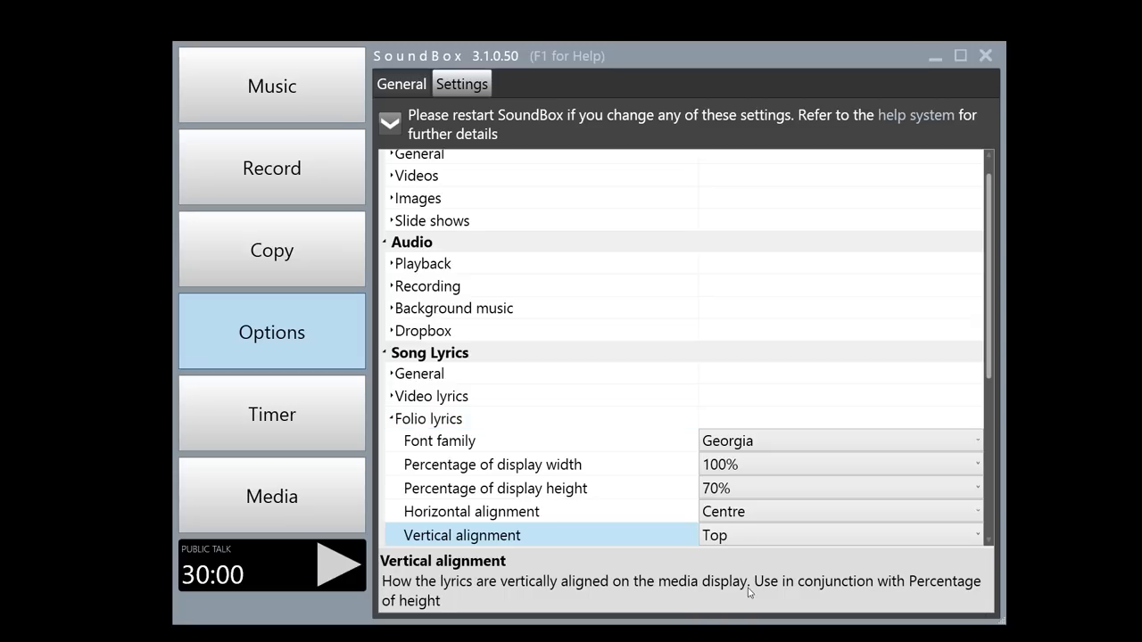
click(271, 85)
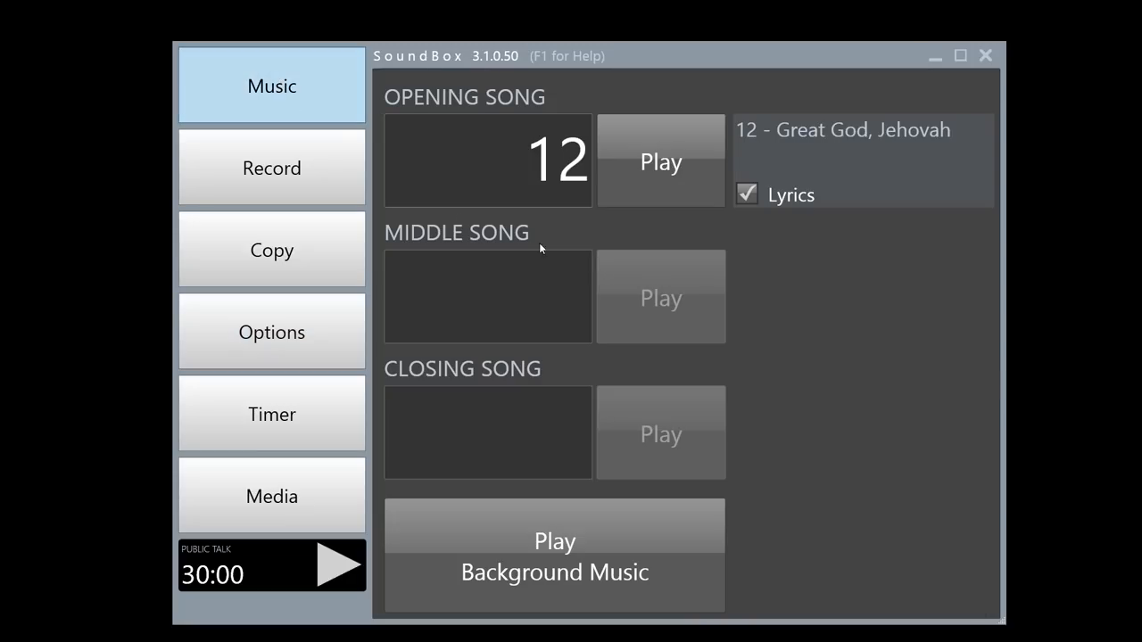
click(660, 160)
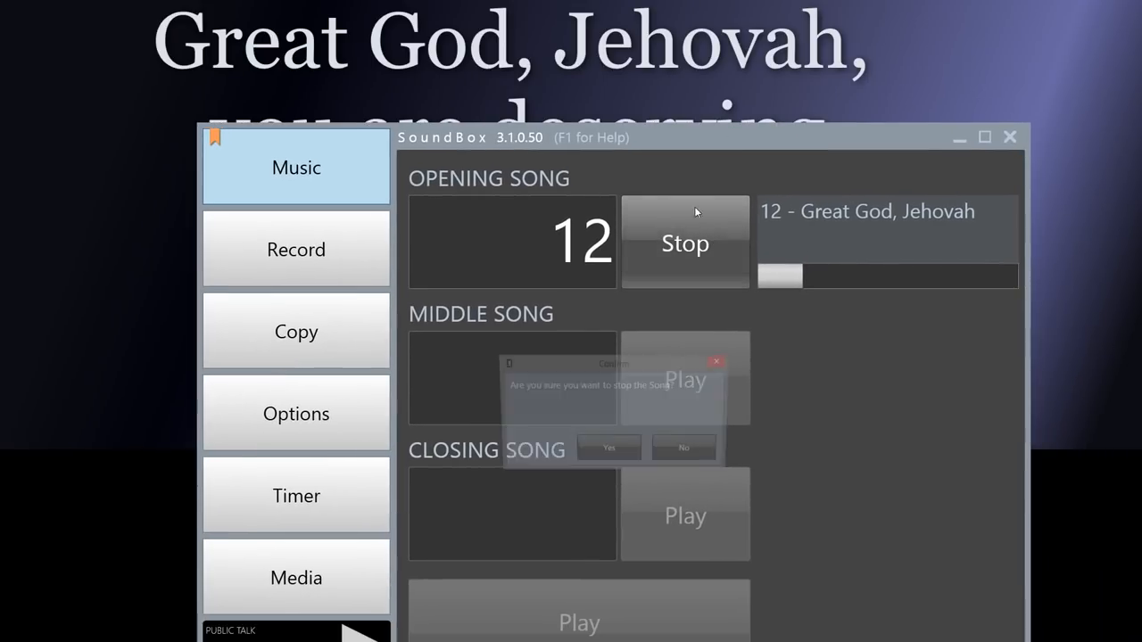
click(609, 446)
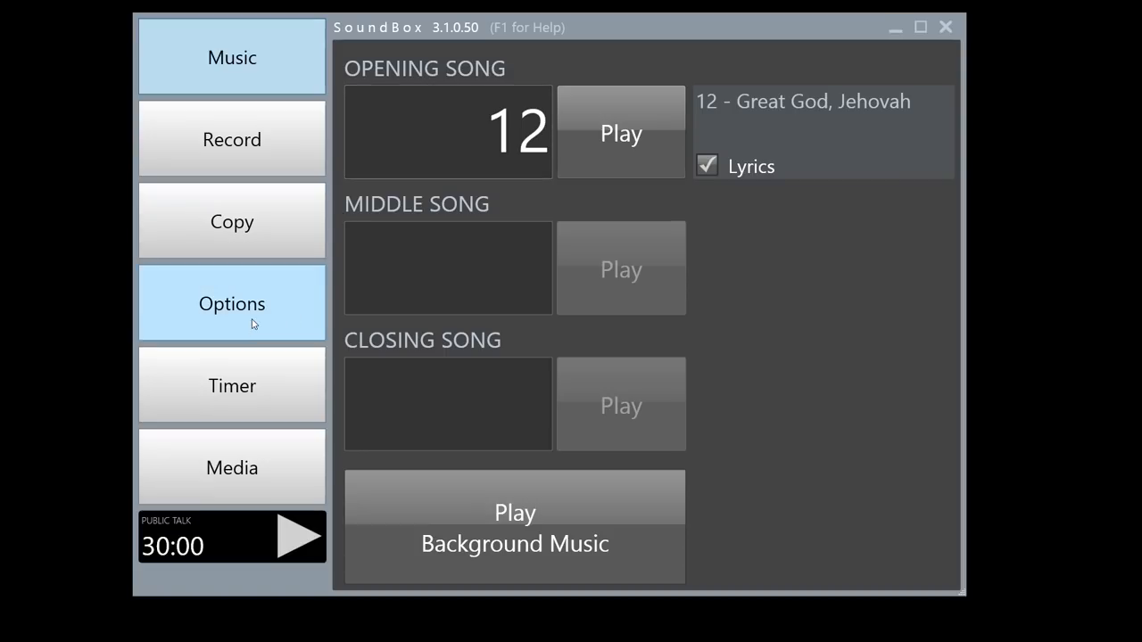
mouse_move(232, 321)
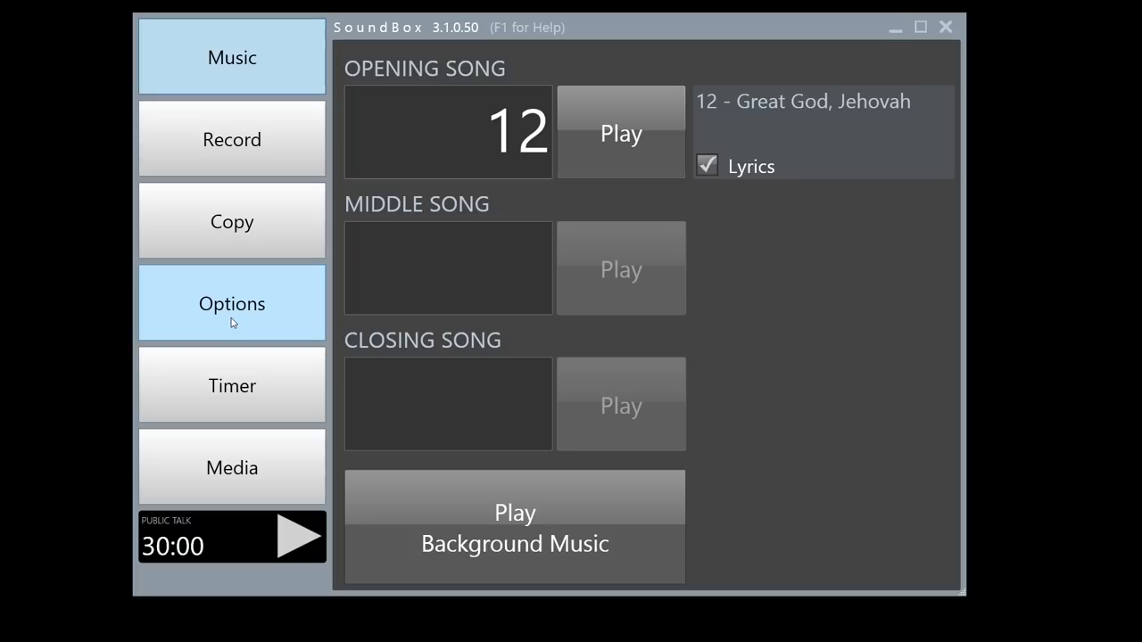
Return to the Song and Lyric Installation dialog via Options > General > Update Songs.
click(232, 304)
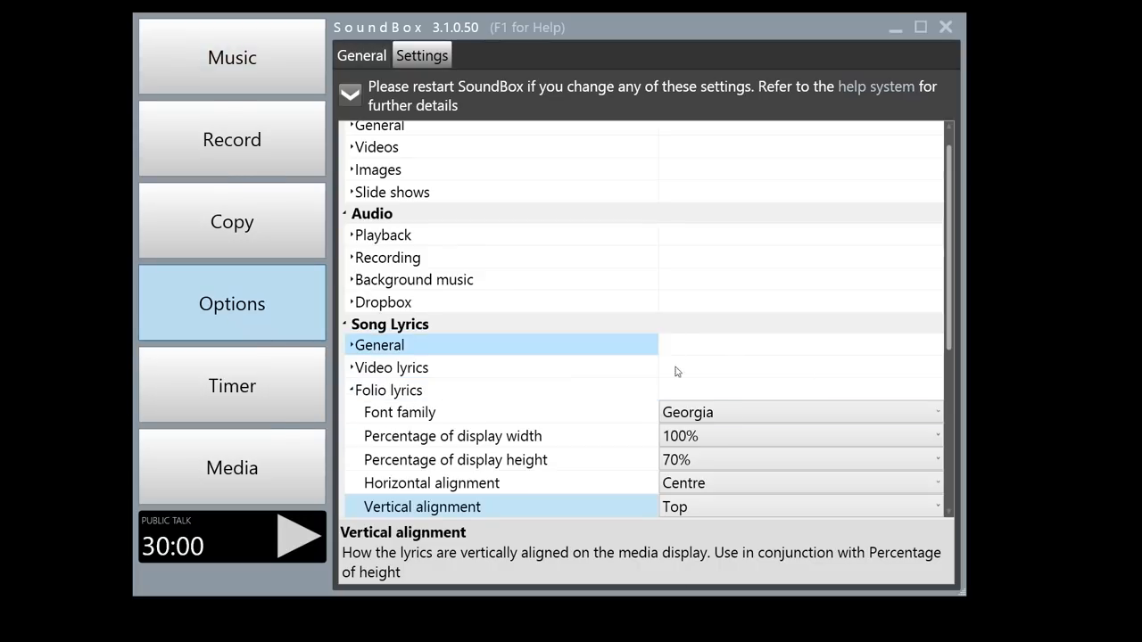
click(389, 389)
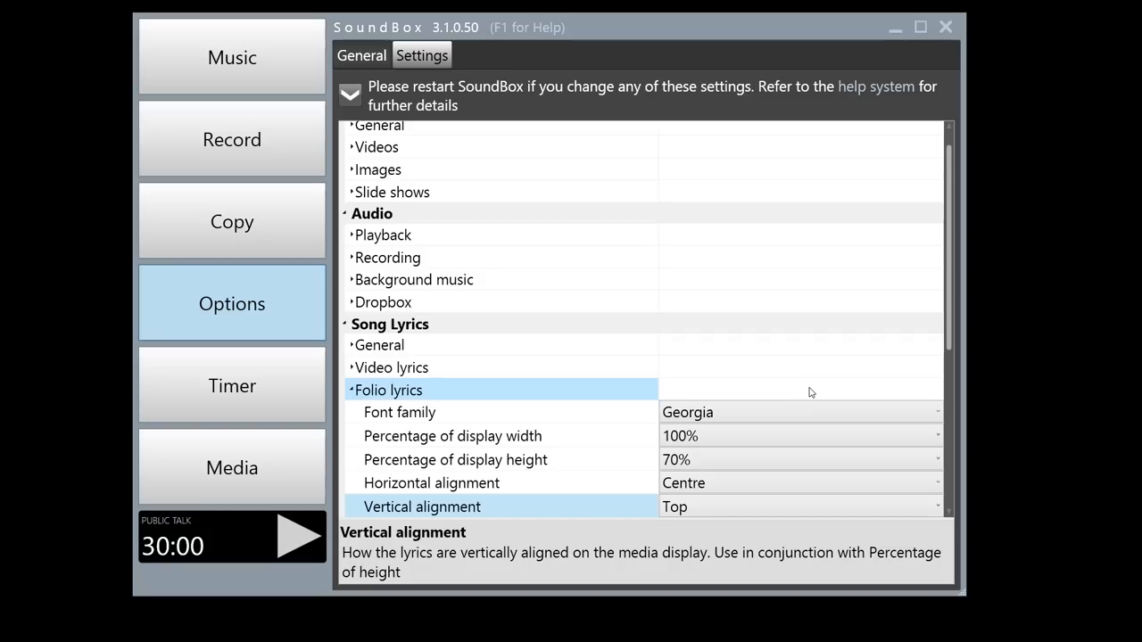
mouse_move(787, 396)
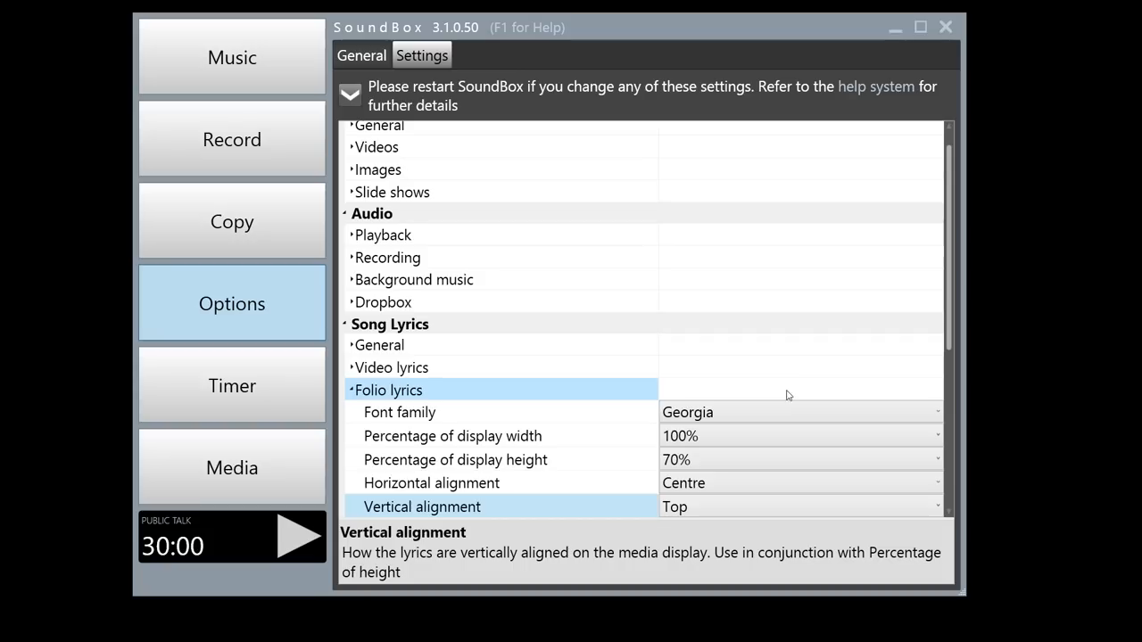
click(360, 54)
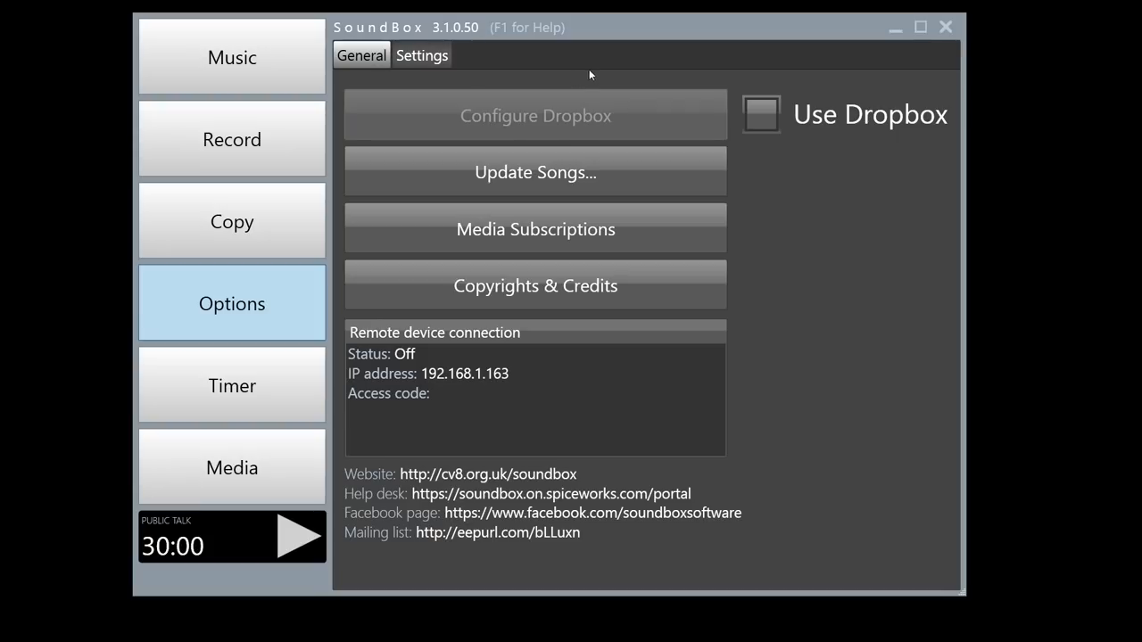
click(536, 171)
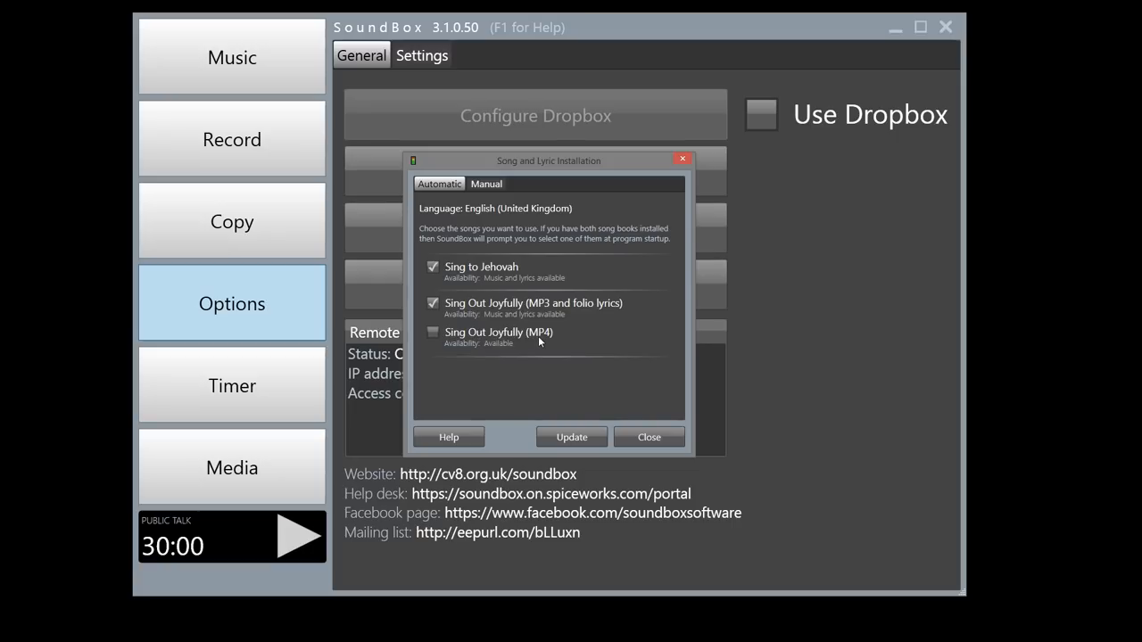
mouse_move(437, 348)
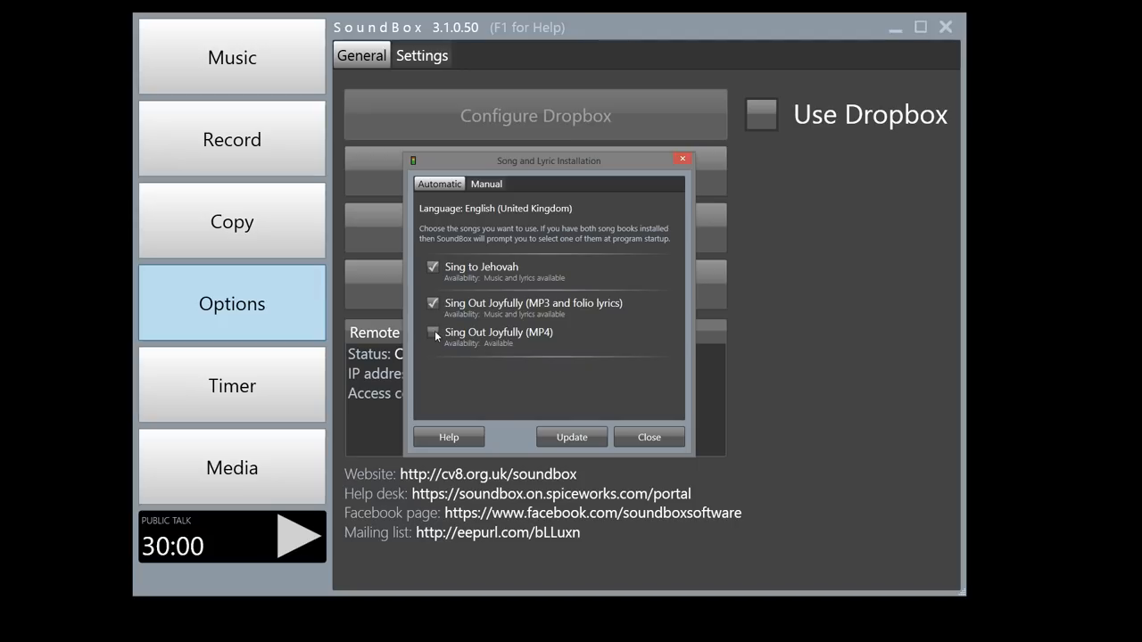
Tick Sing Out Joyfully MP4 and open the C:\ProgramData\SoundBox\Songs folder from the Manual tab.
click(431, 332)
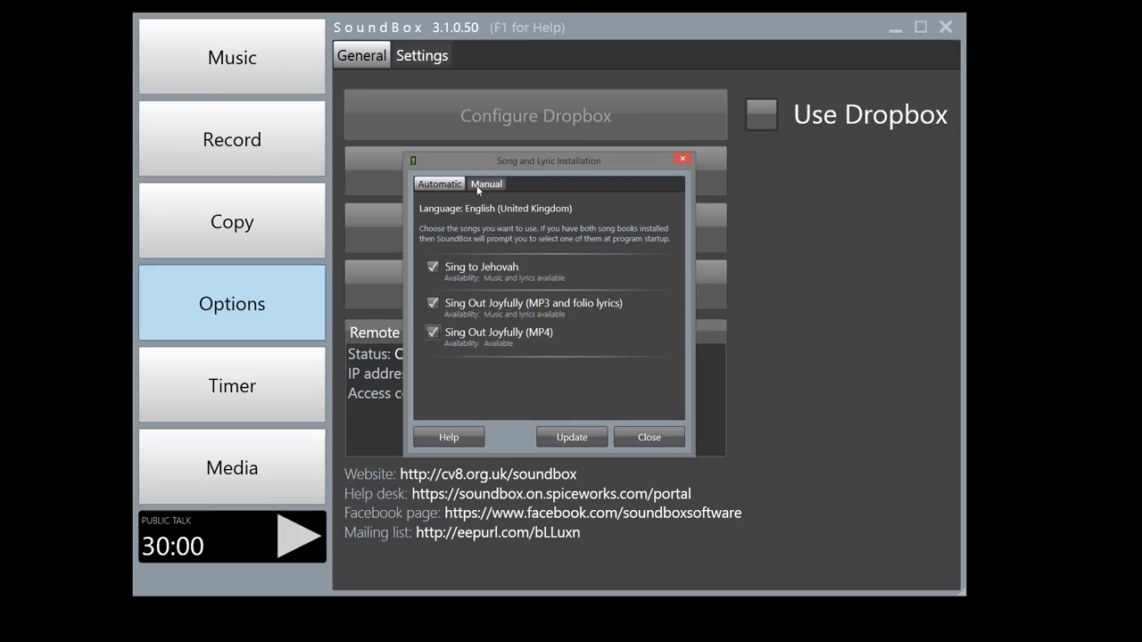
click(485, 183)
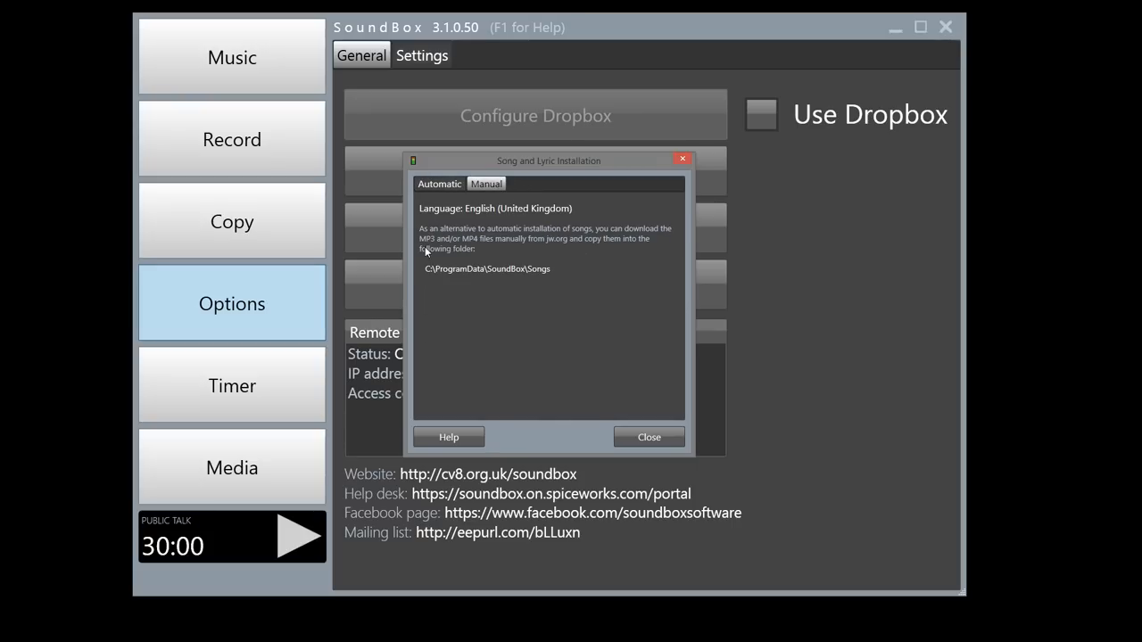
mouse_move(529, 249)
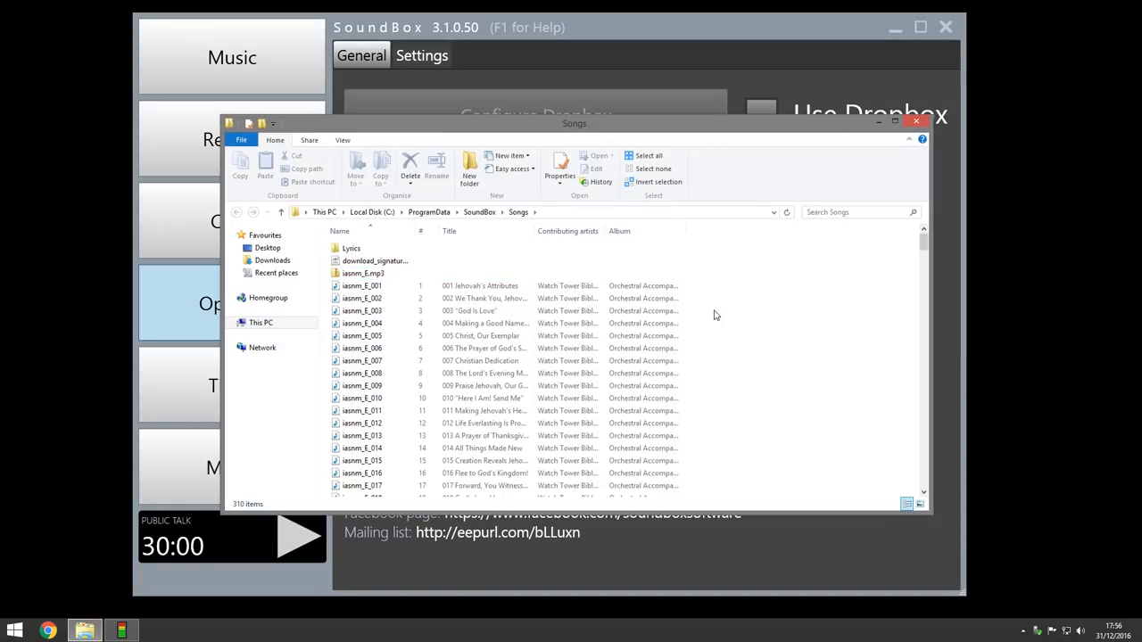
mouse_move(400, 221)
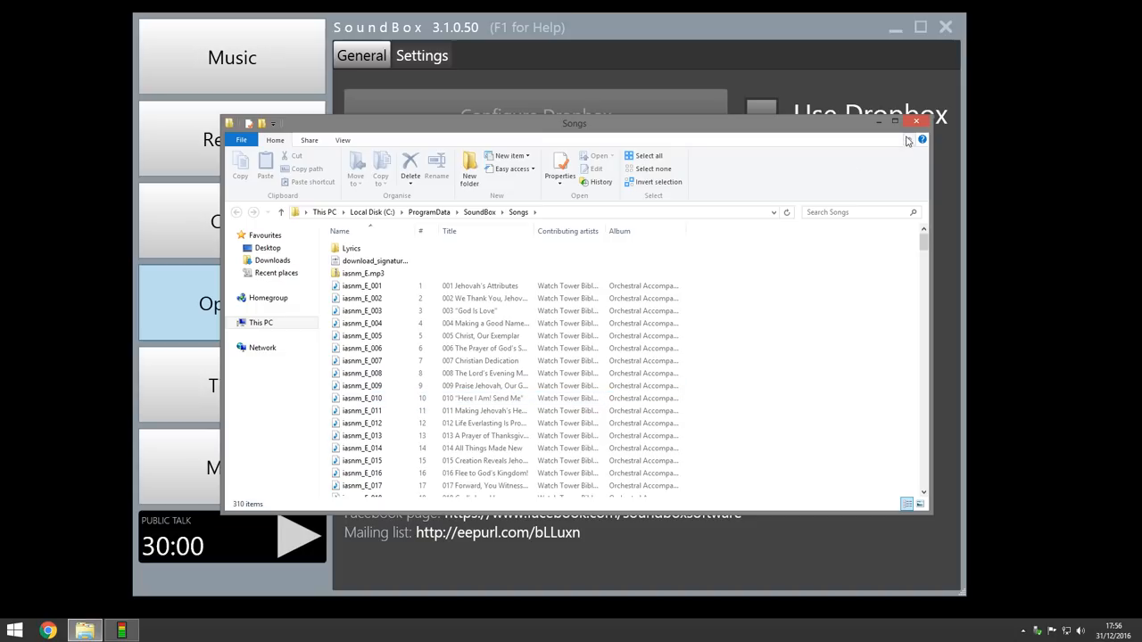
Close the File Explorer window showing the 310-item Songs folder.
click(915, 121)
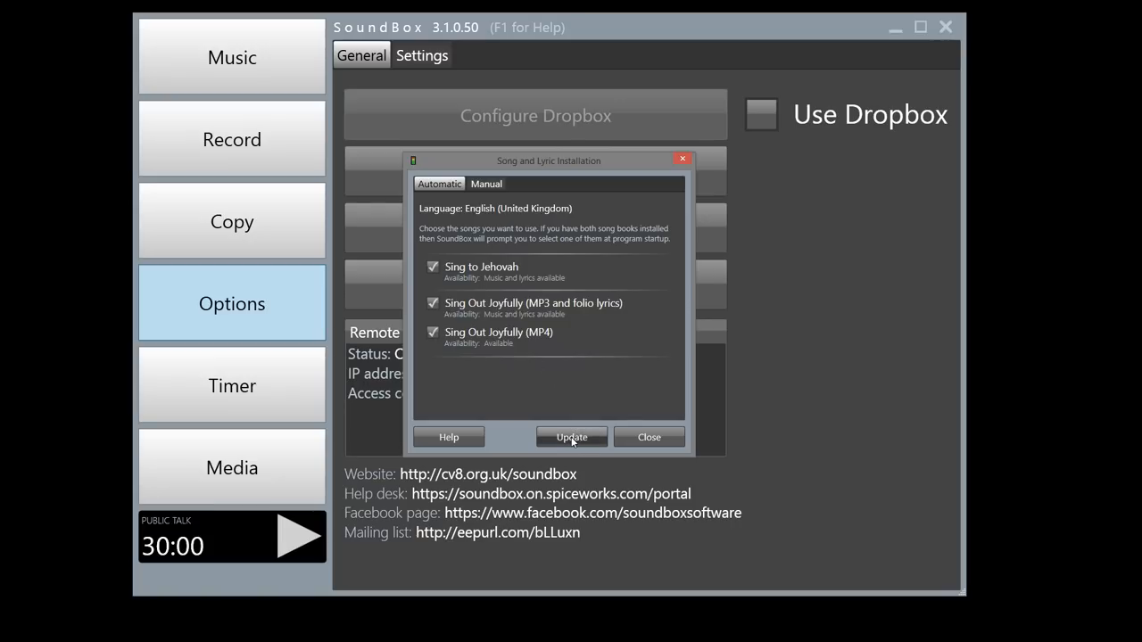
Run Update to install both Sing Out Joyfully songbooks alongside Sing to Jehovah.
click(571, 437)
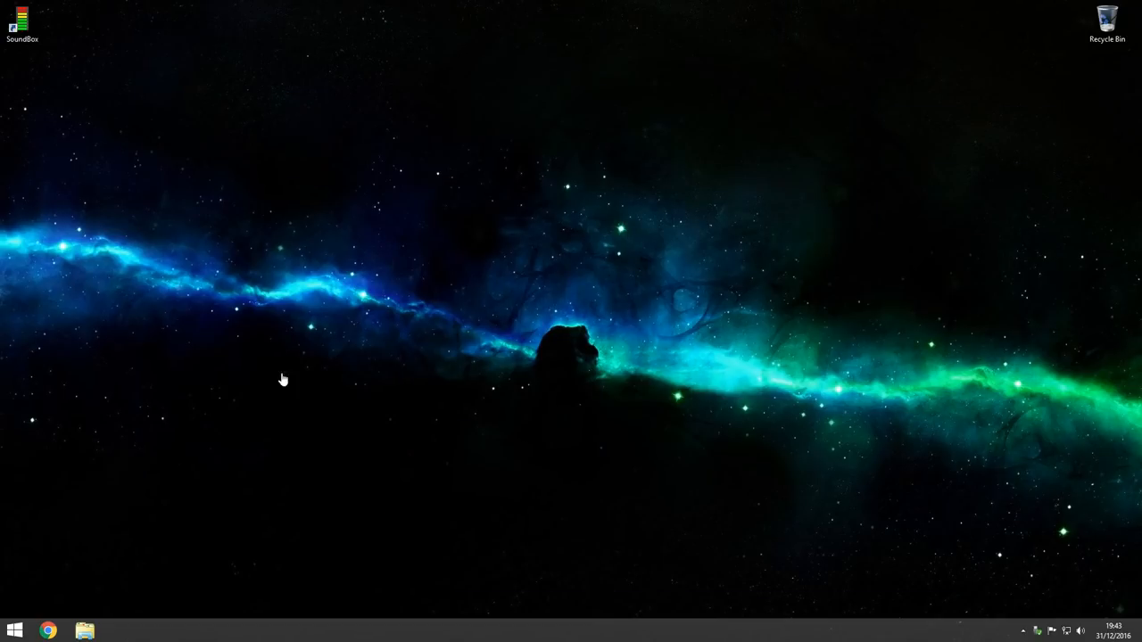
Relaunch SoundBox from the desktop shortcut and confirm Sing Out Joyfully (new) as today's songbook.
click(22, 21)
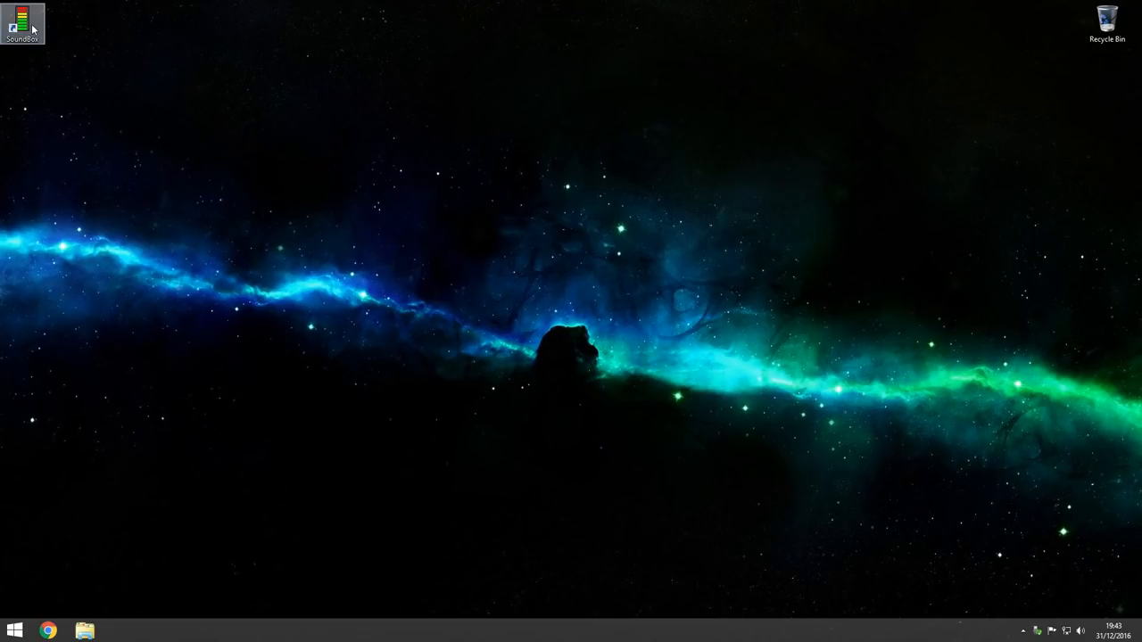
double_click(22, 21)
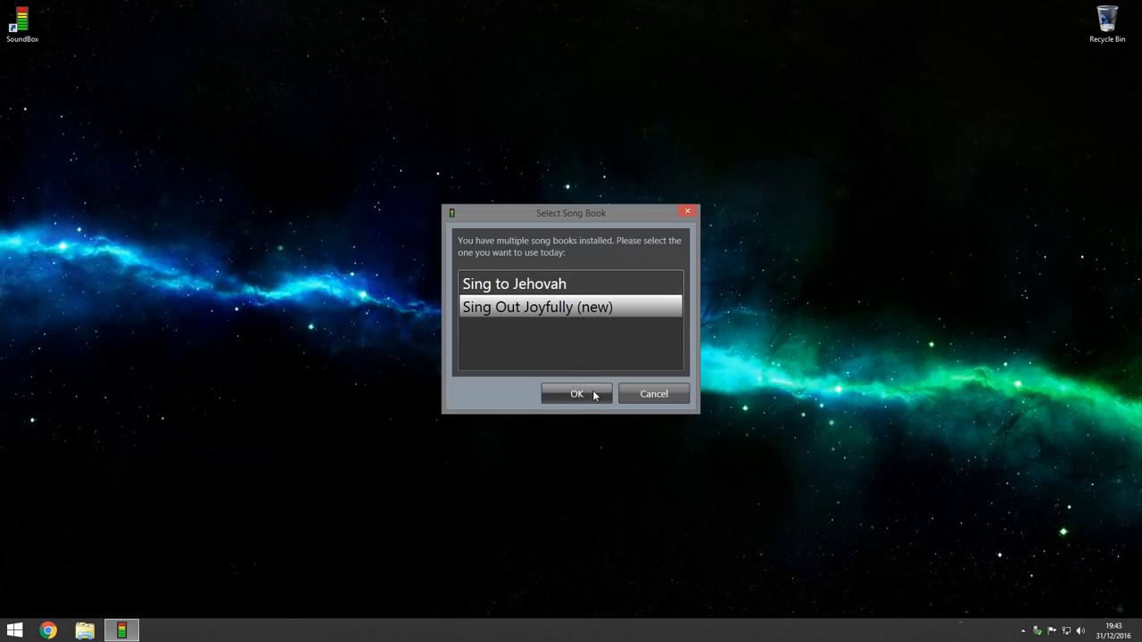
click(576, 394)
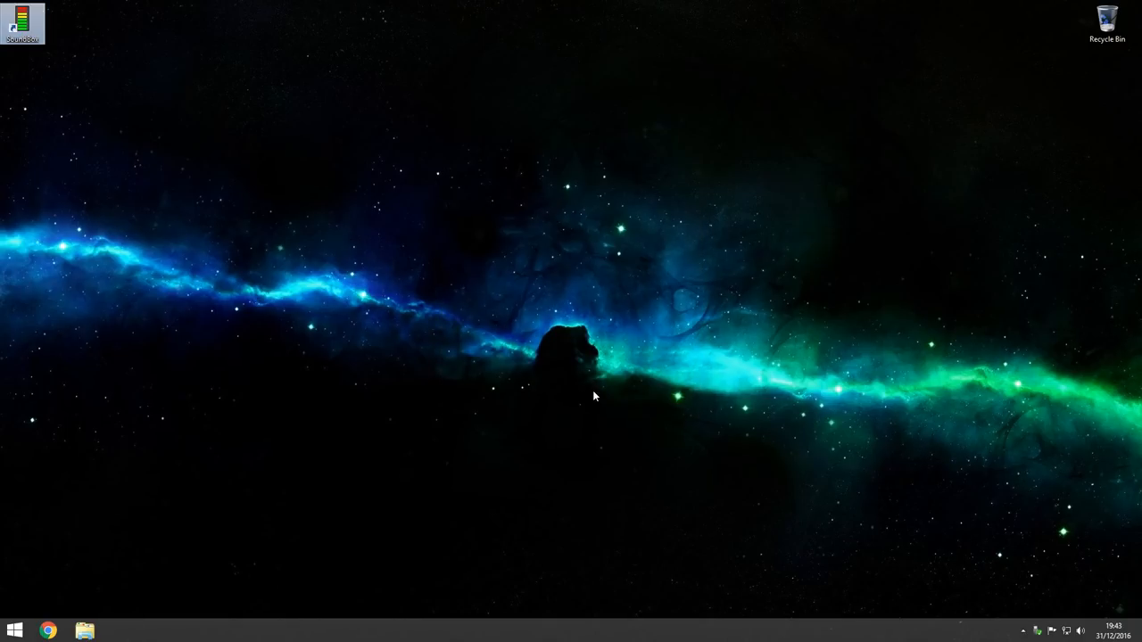
double_click(21, 17)
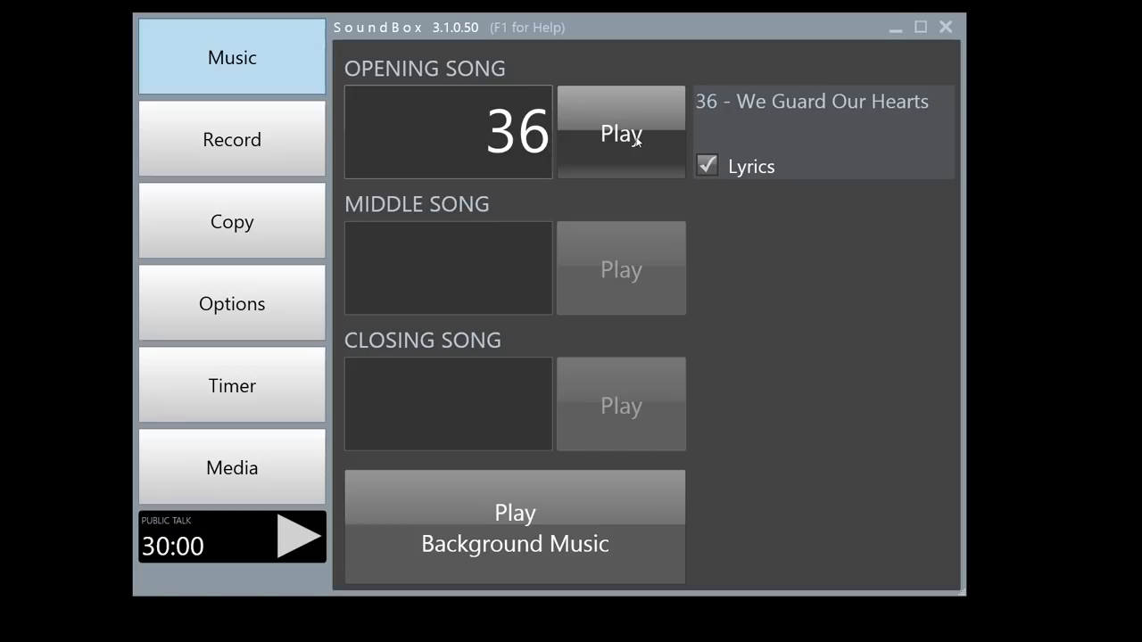
click(621, 132)
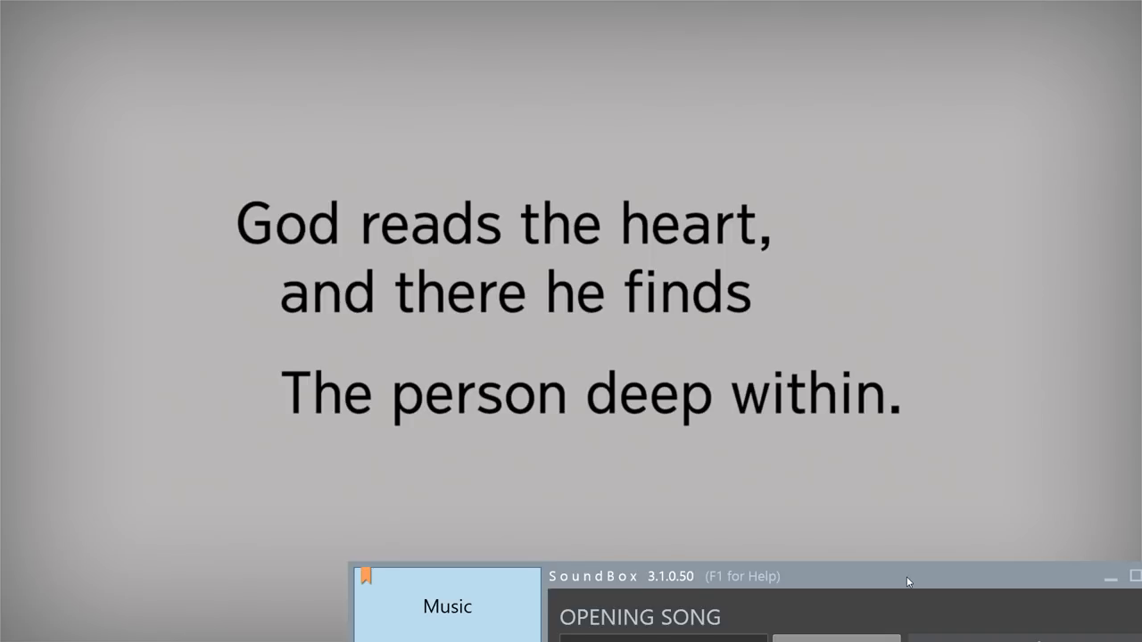
click(662, 170)
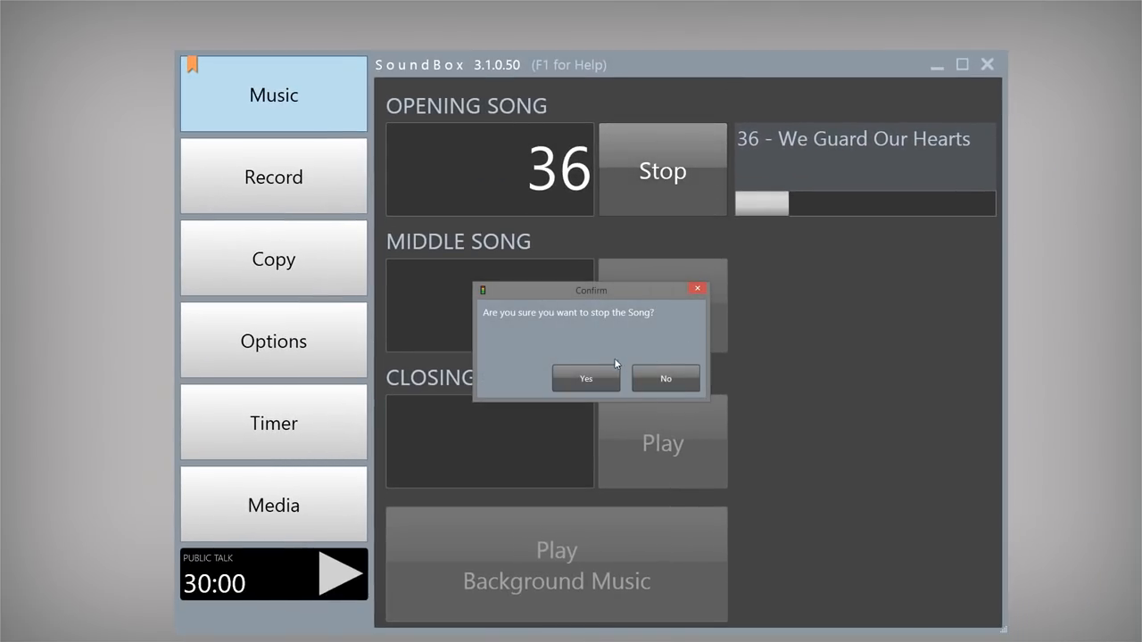
click(585, 378)
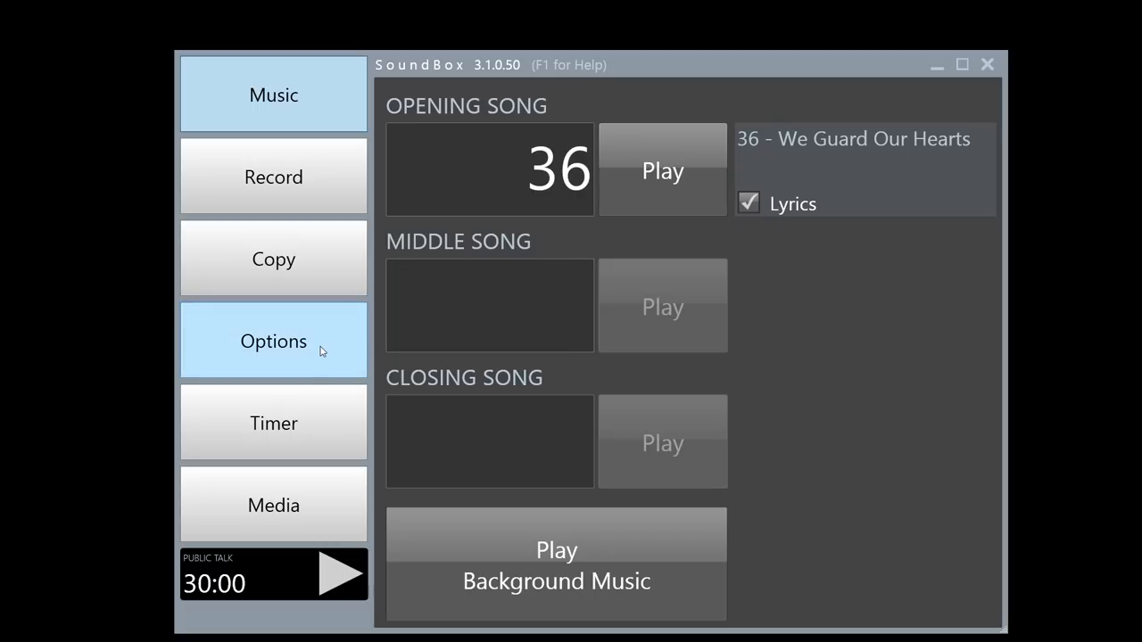
Set Video lyrics to 70% resize percentage with Top vertical alignment.
click(273, 341)
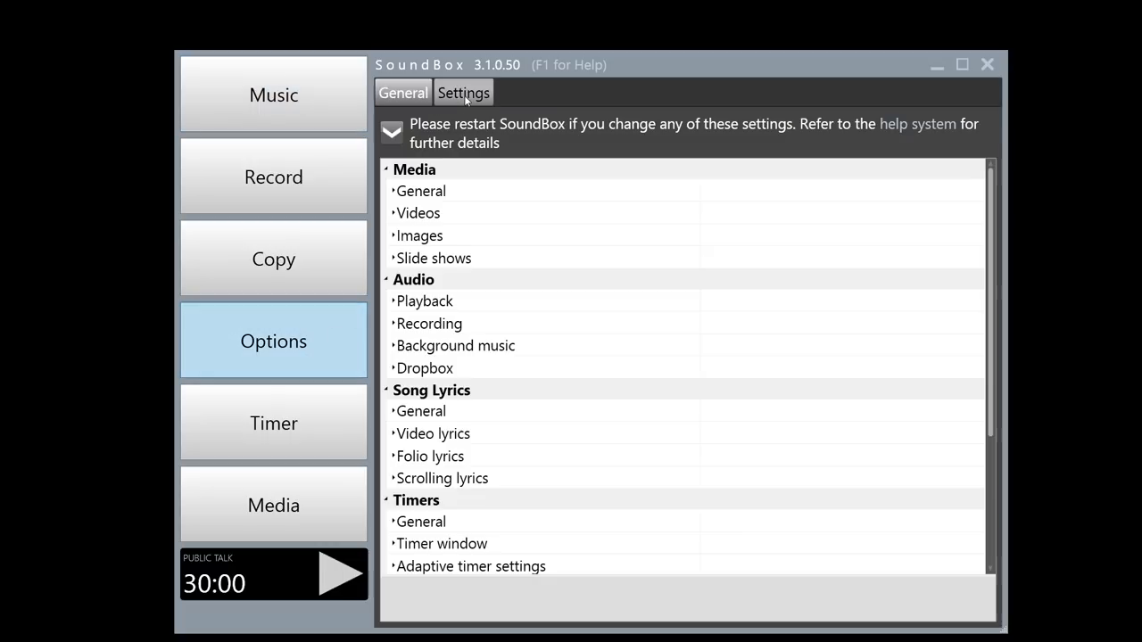
click(431, 433)
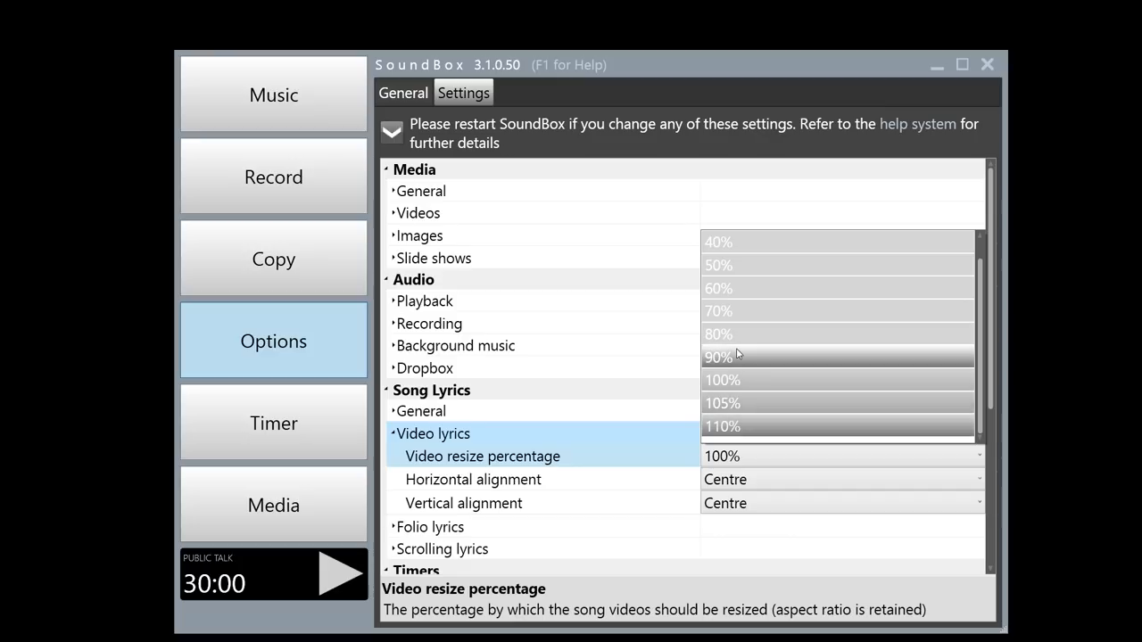
mouse_move(728, 303)
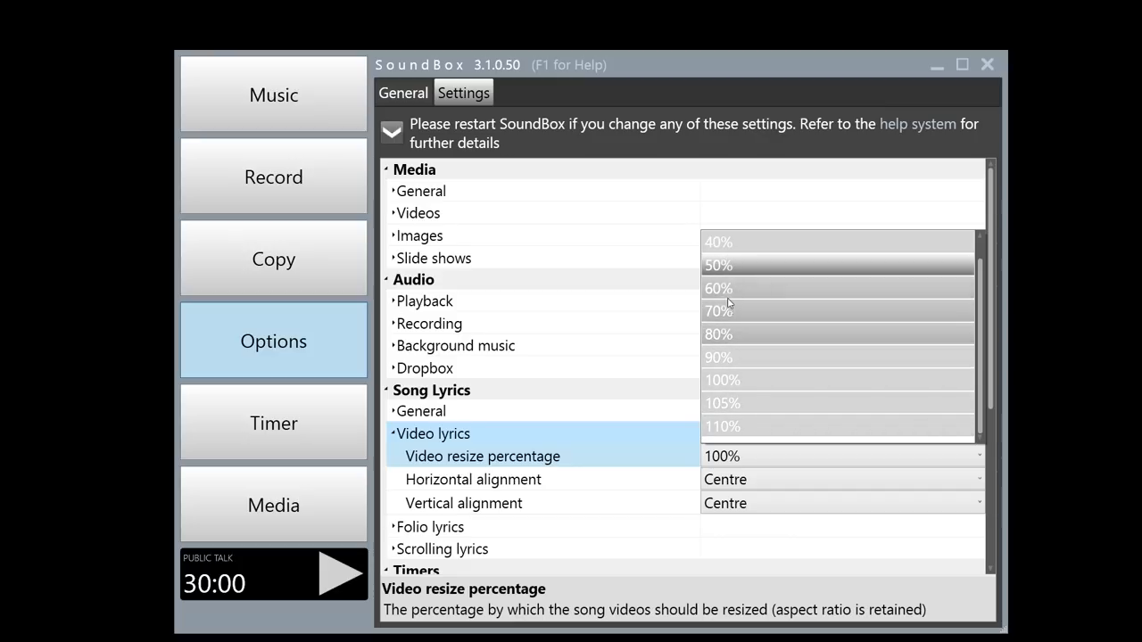
click(719, 311)
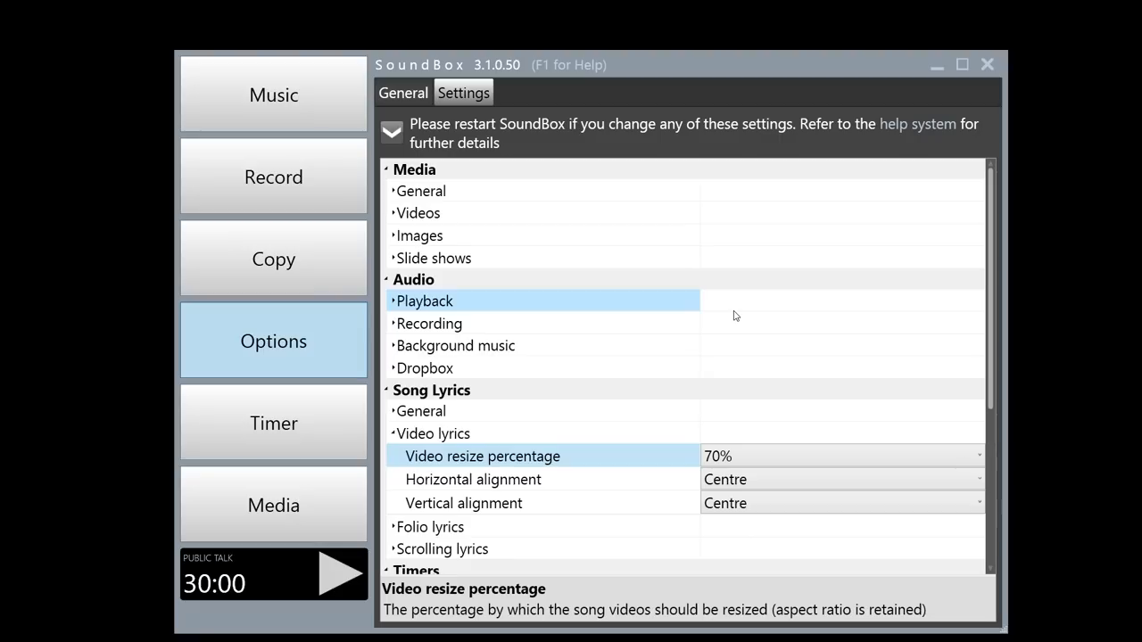
click(839, 504)
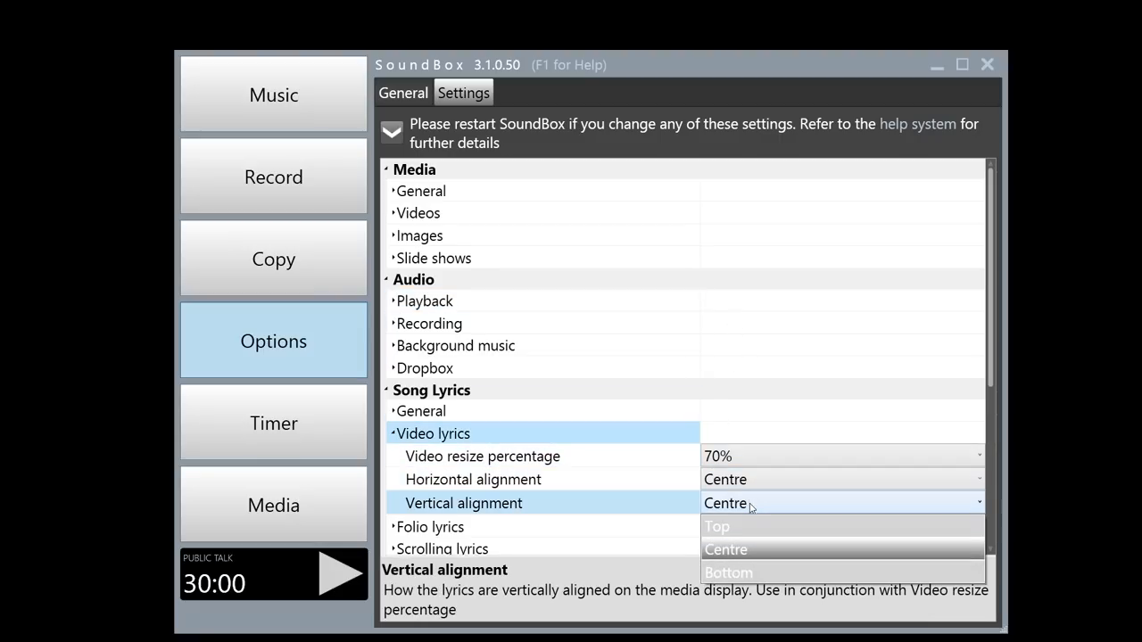
click(717, 527)
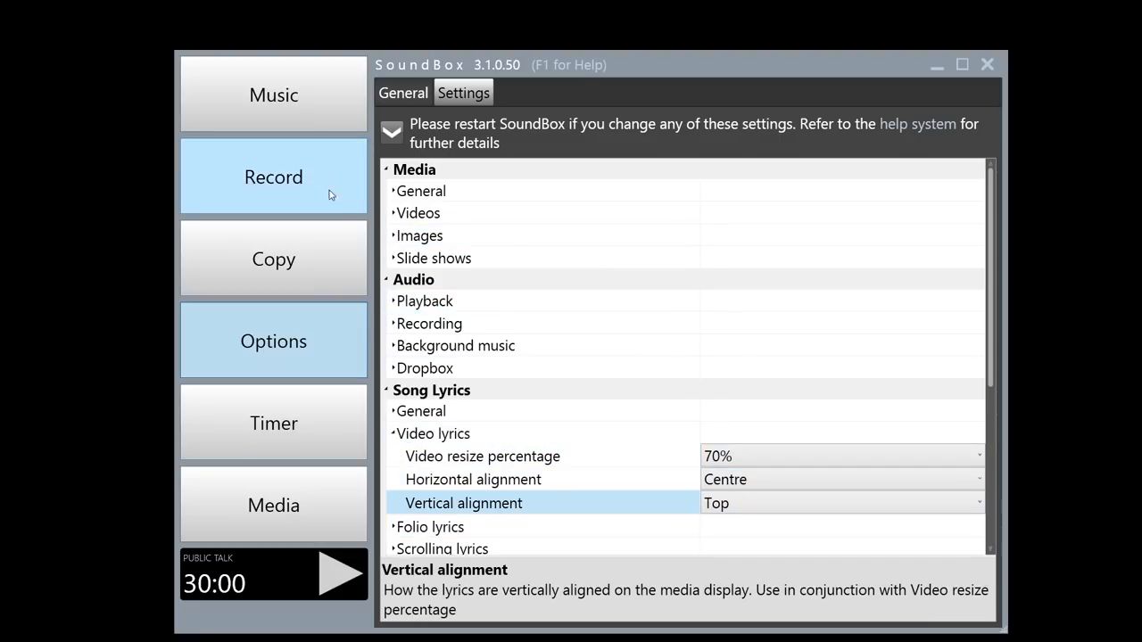
Return to the Music page and play song 36 to check the lyrics layout.
click(272, 94)
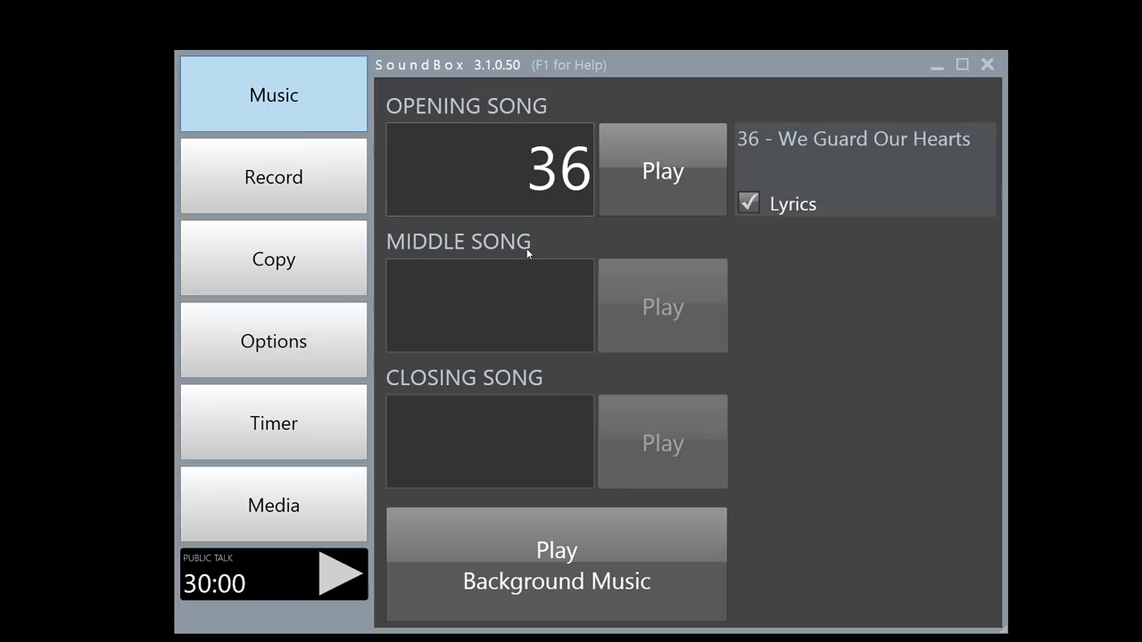
click(662, 171)
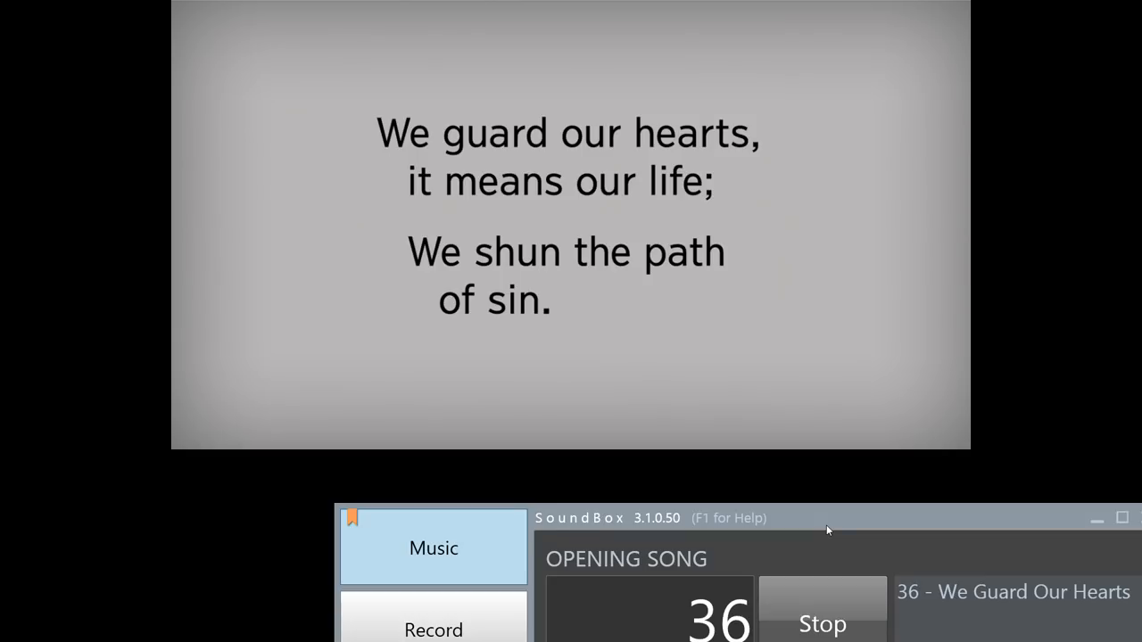
mouse_move(837, 524)
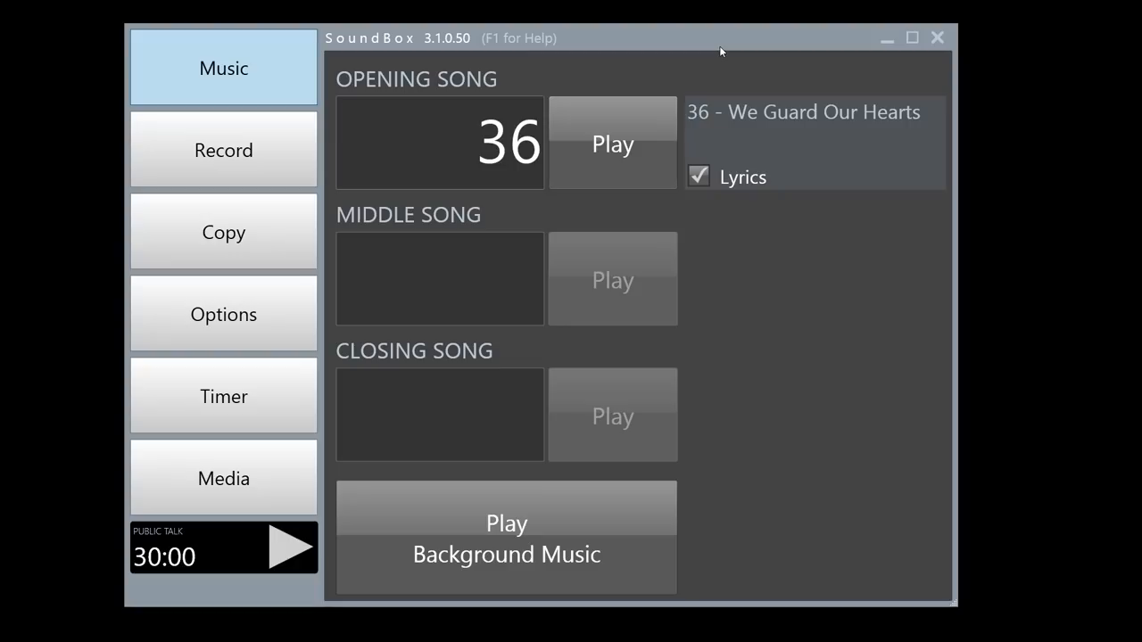
mouse_move(810, 232)
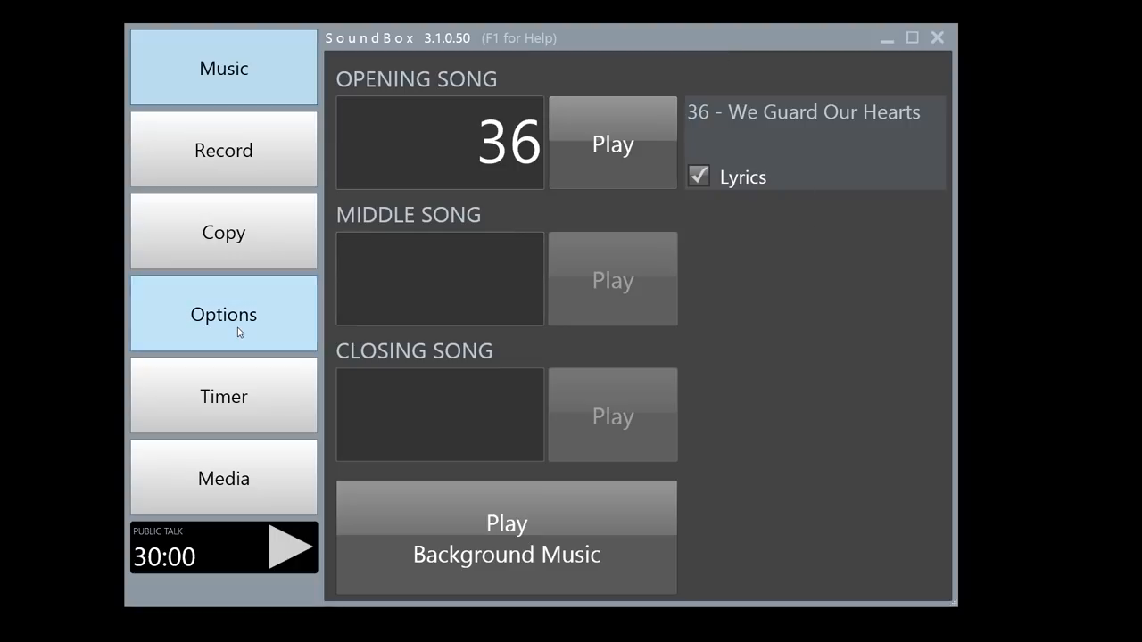
Go to Options > General > Update Songs and reach the Manual tab's Songs folder path.
click(223, 314)
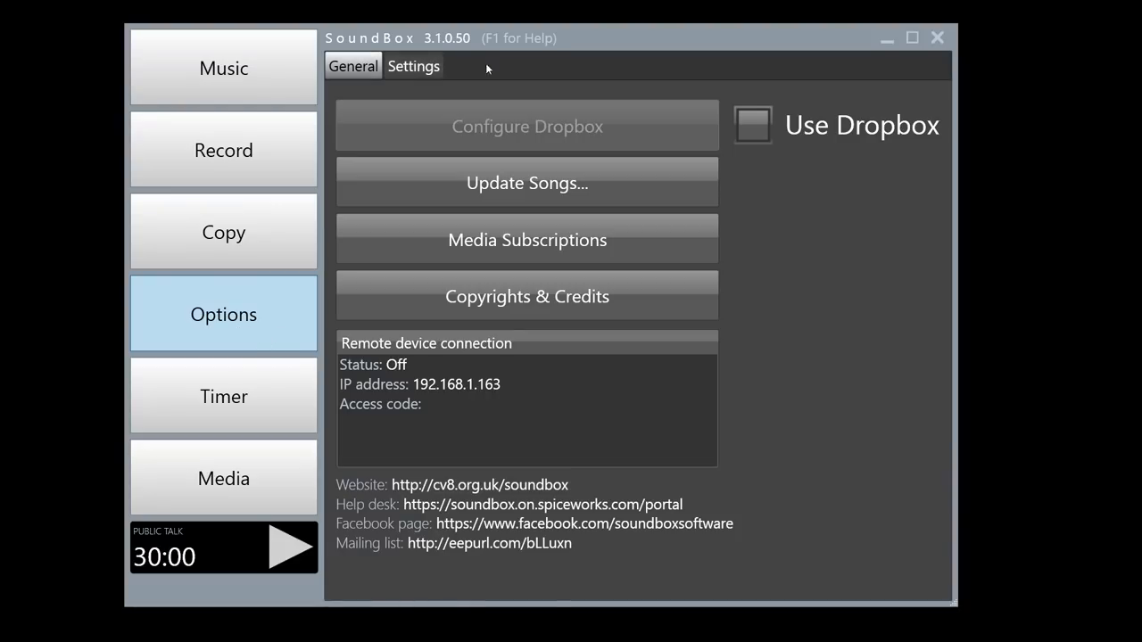
click(526, 182)
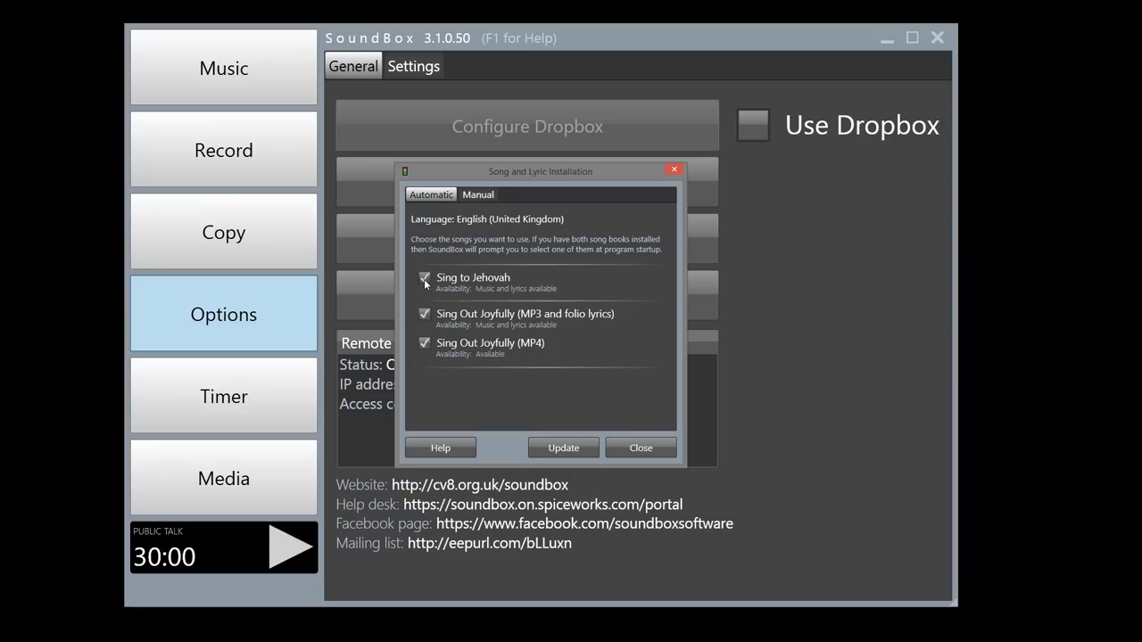
click(424, 279)
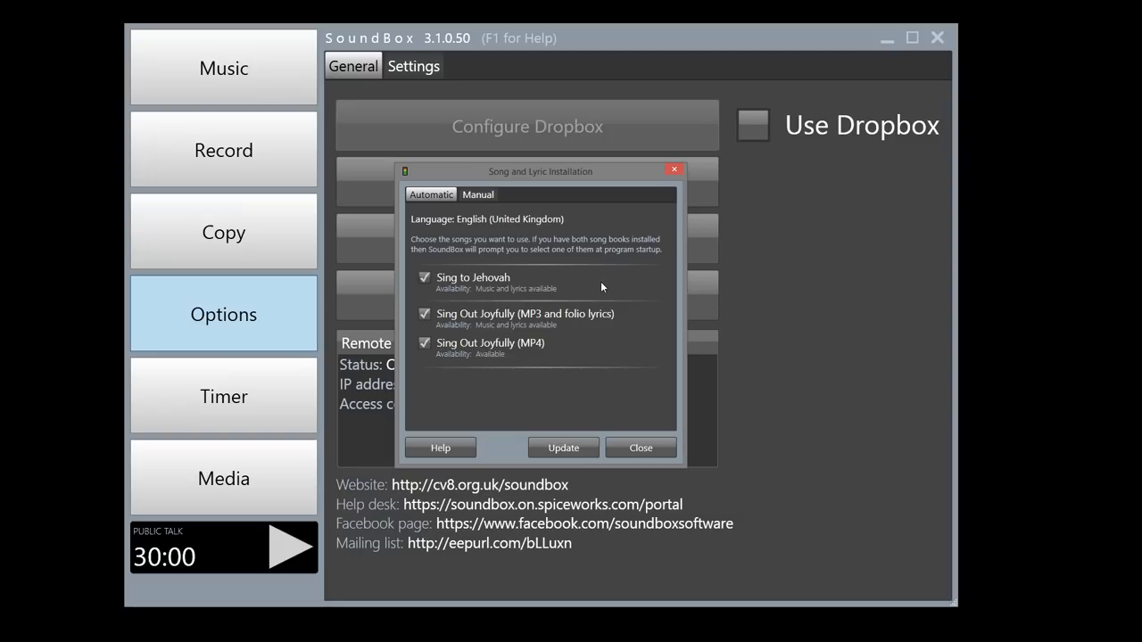
click(478, 194)
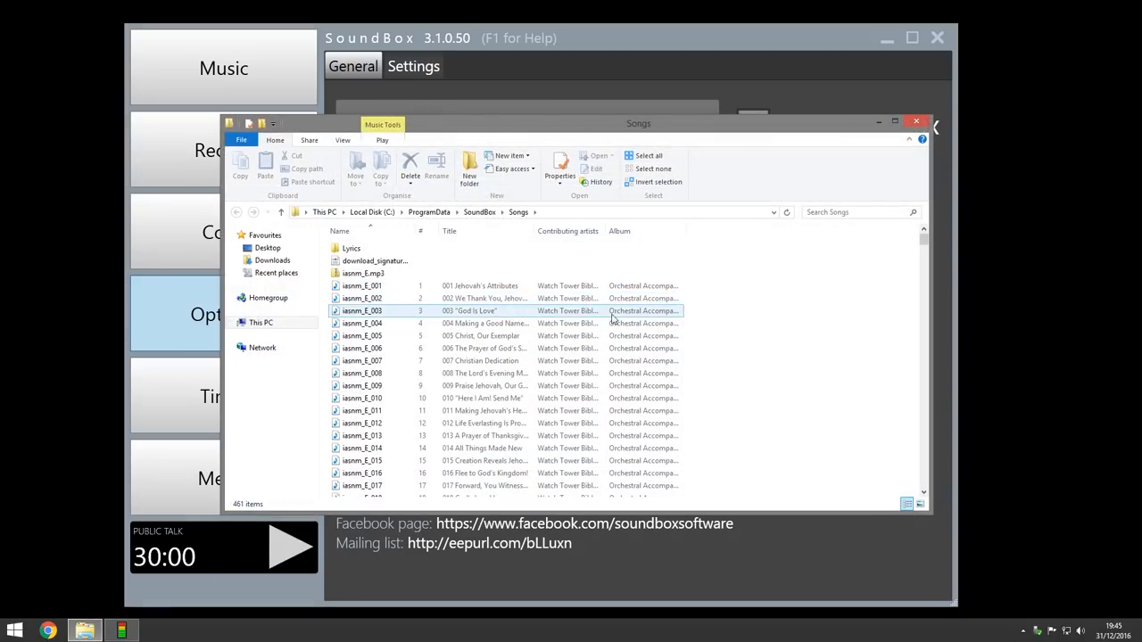
Browse the SoundBox Songs folder and start selecting the old iasmm_E song files.
click(482, 398)
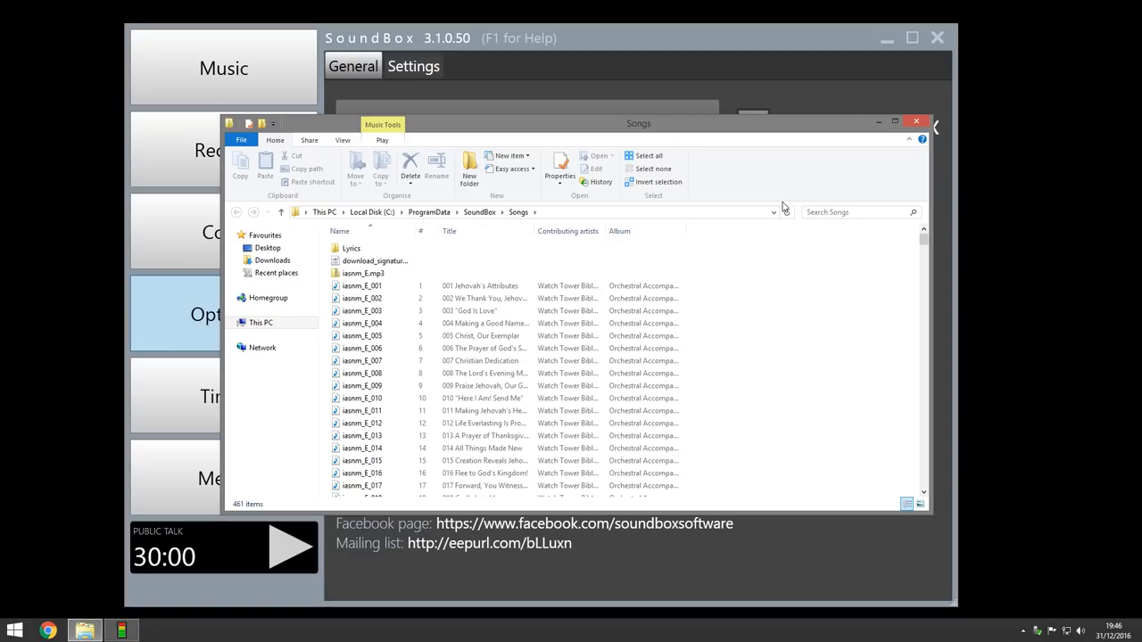
mouse_move(917, 122)
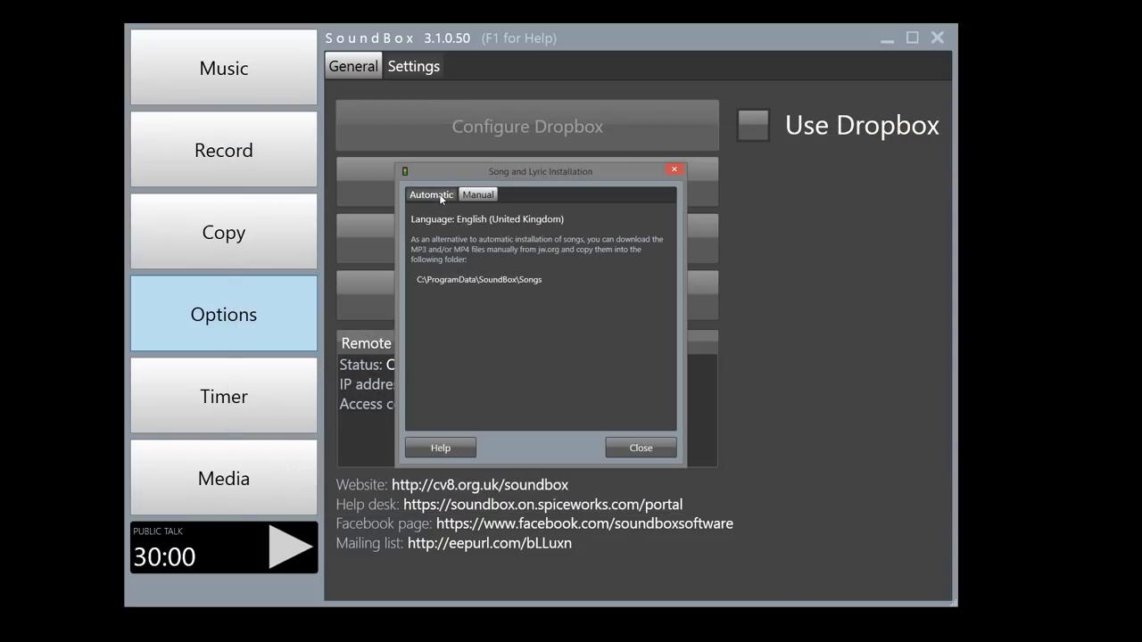
click(432, 195)
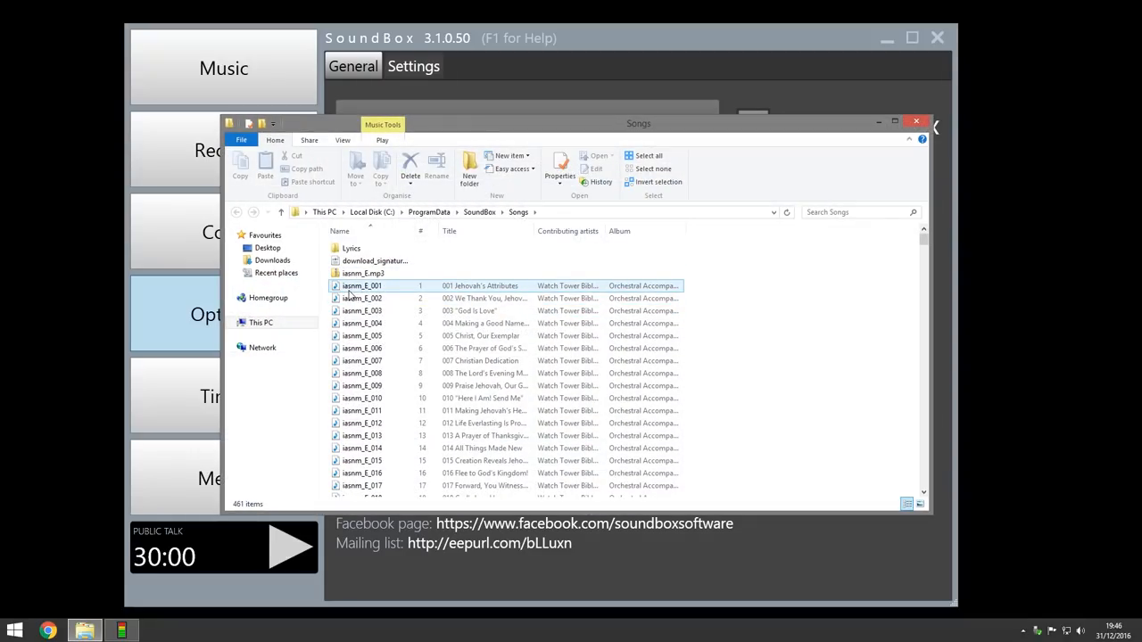
click(364, 273)
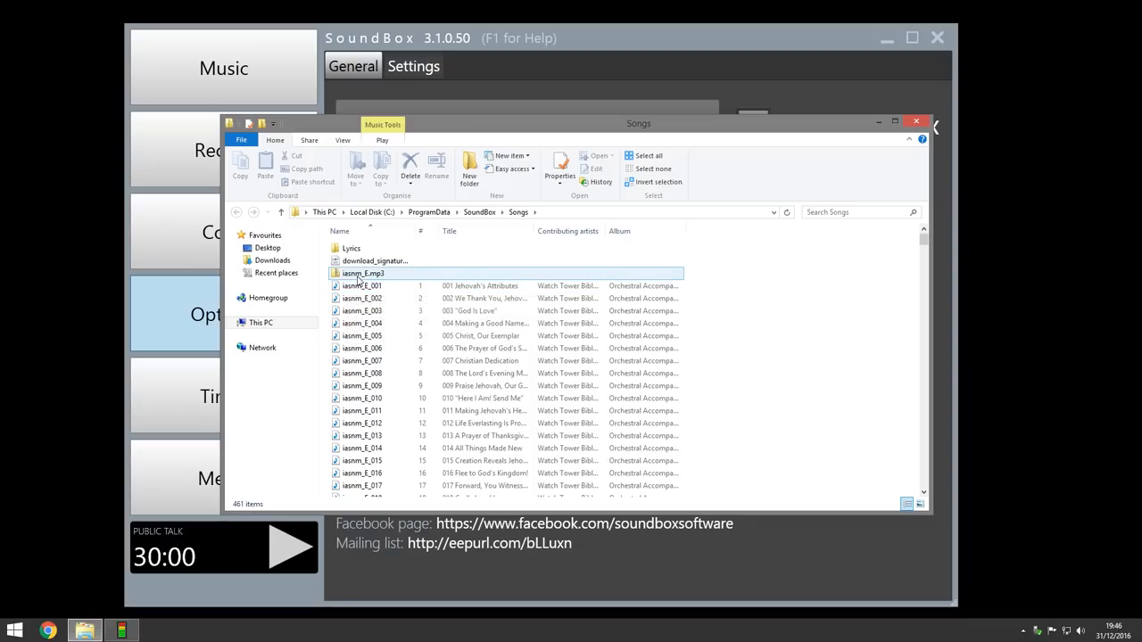
mouse_move(364, 275)
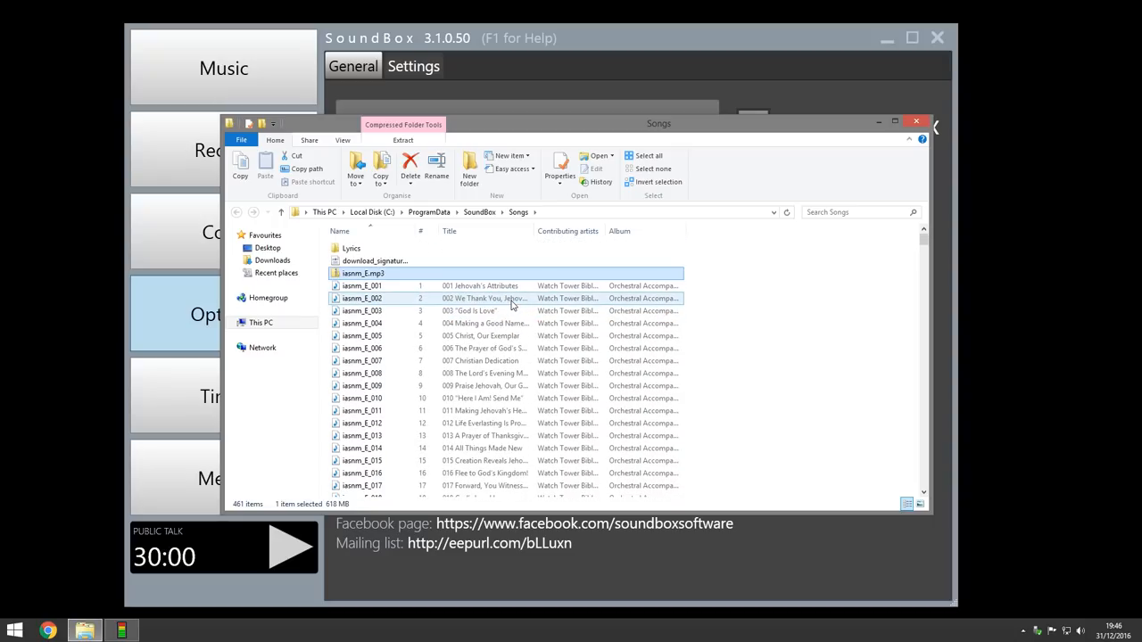
scroll(down, 3)
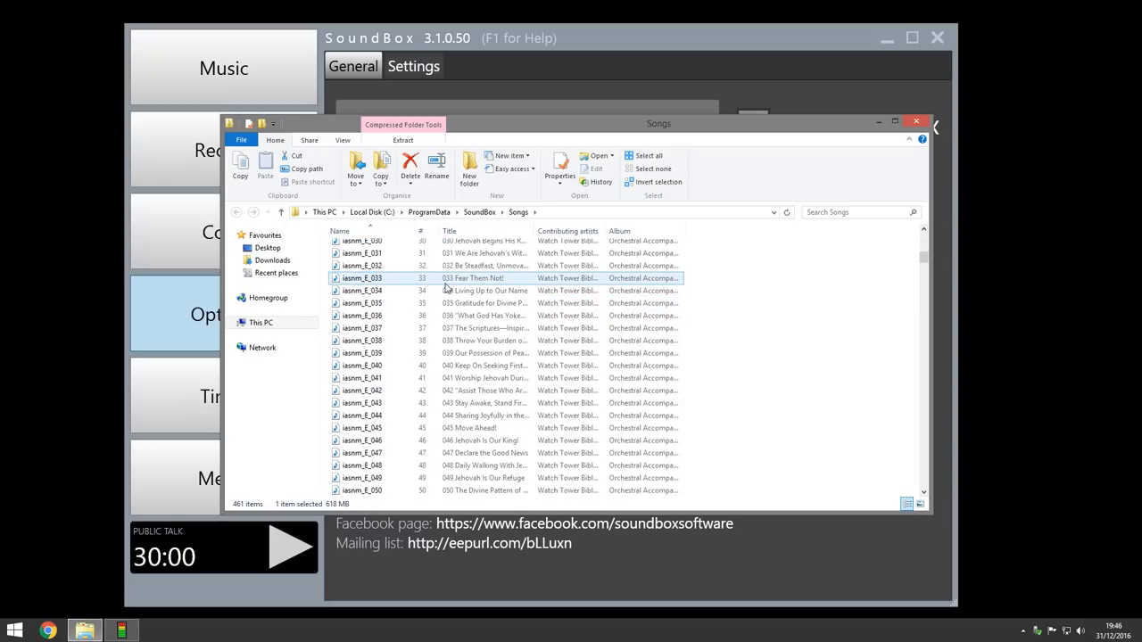
scroll(down, 3)
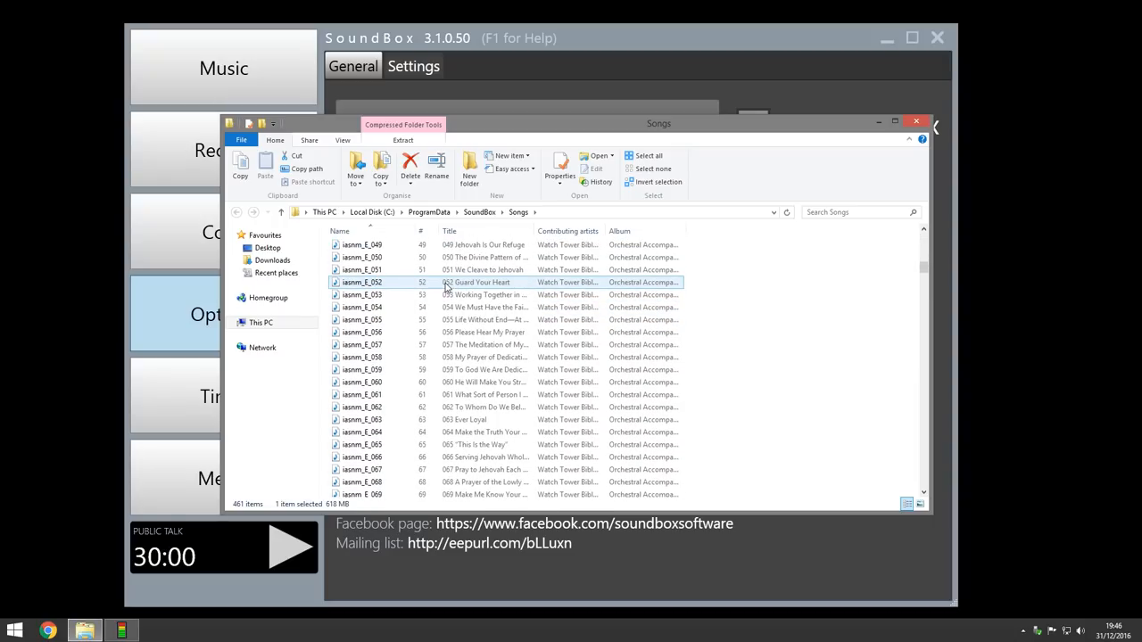
scroll(up, 3)
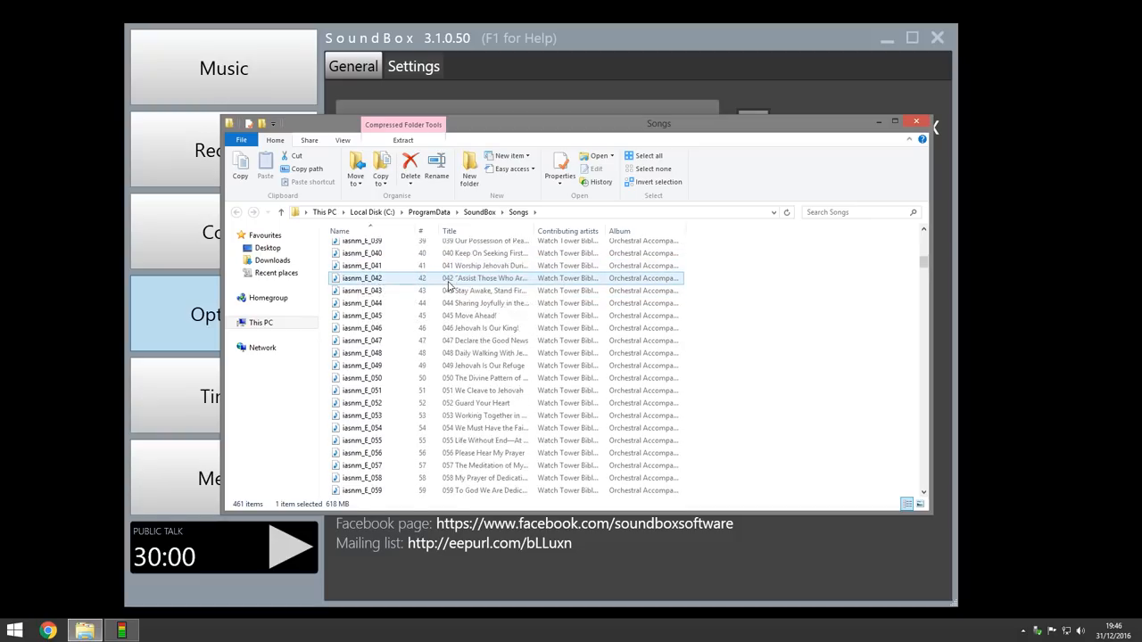
scroll(down, 3)
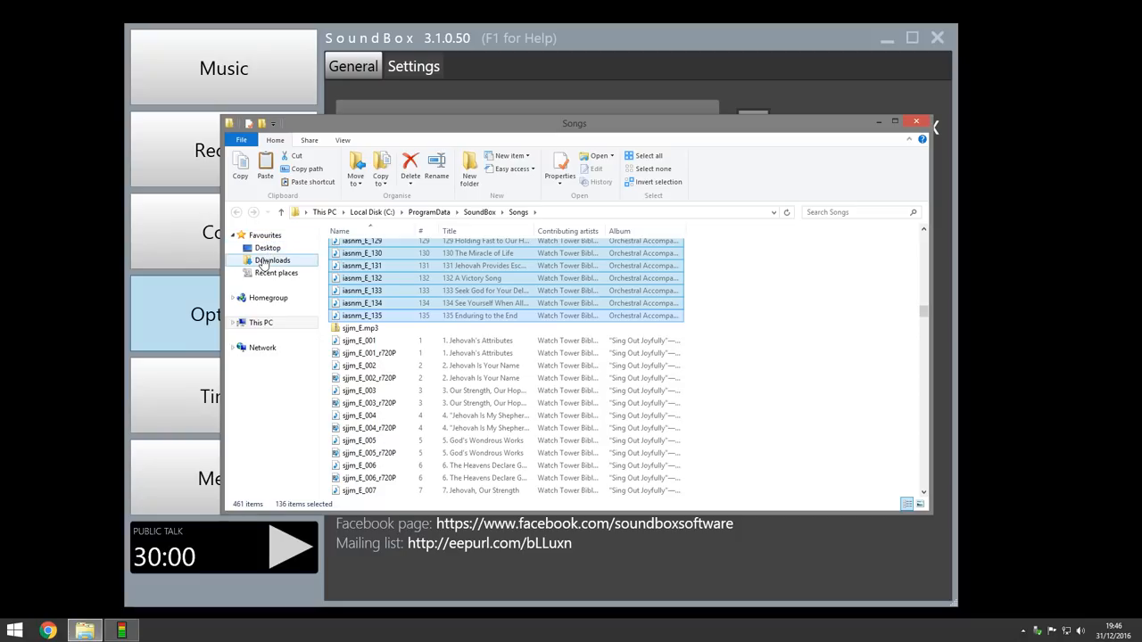
Create a folder named 'music' inside Downloads and go into it.
click(272, 260)
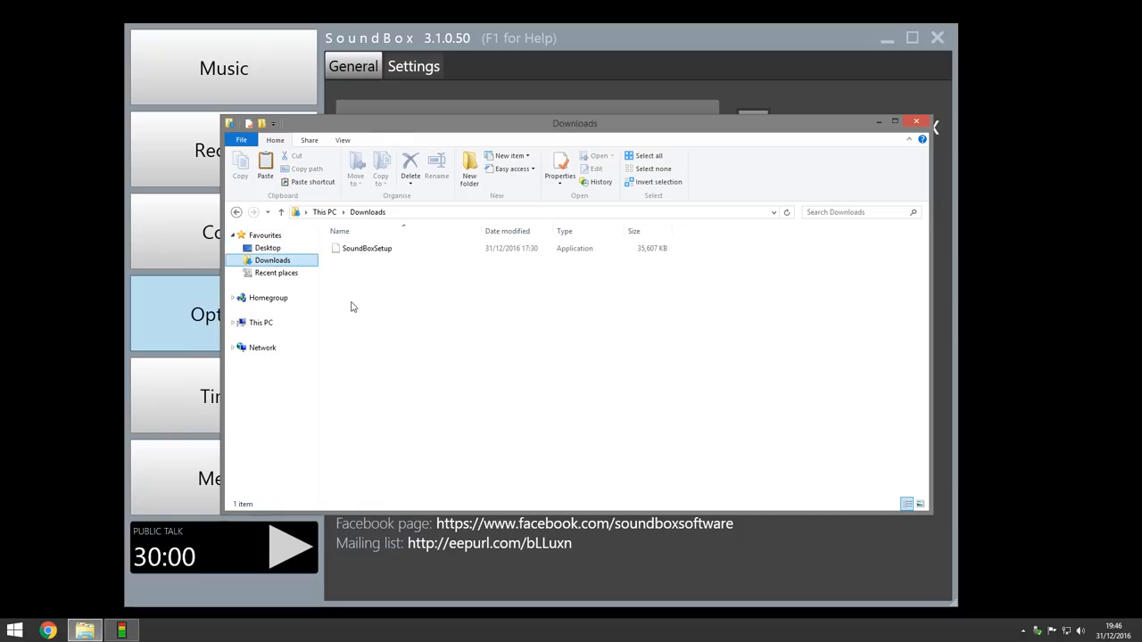
click(469, 168)
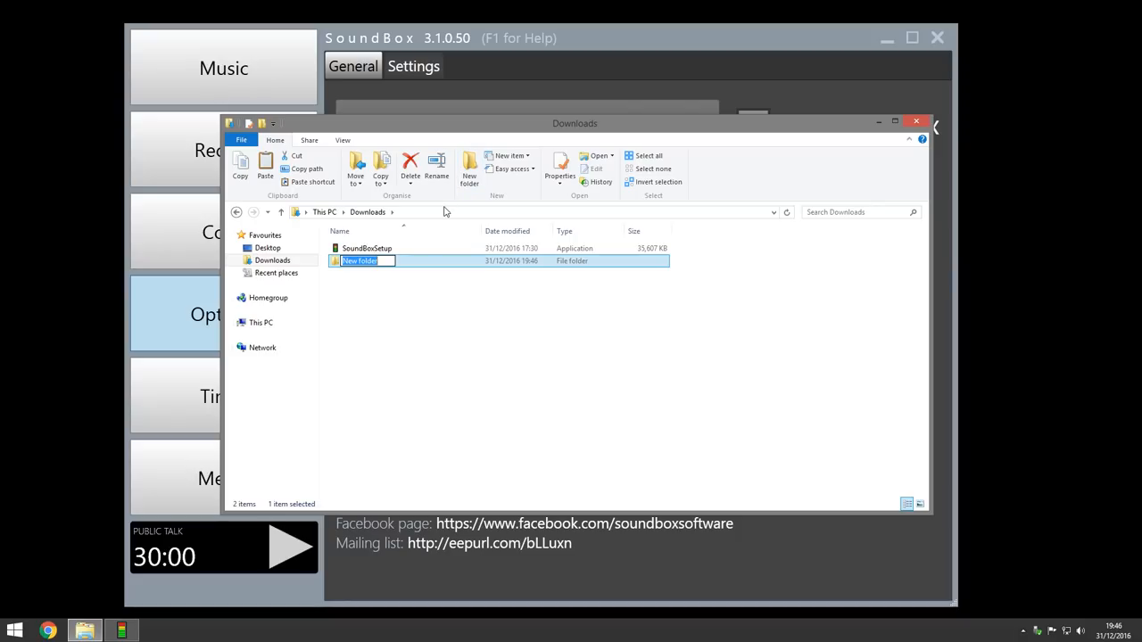
text(music)
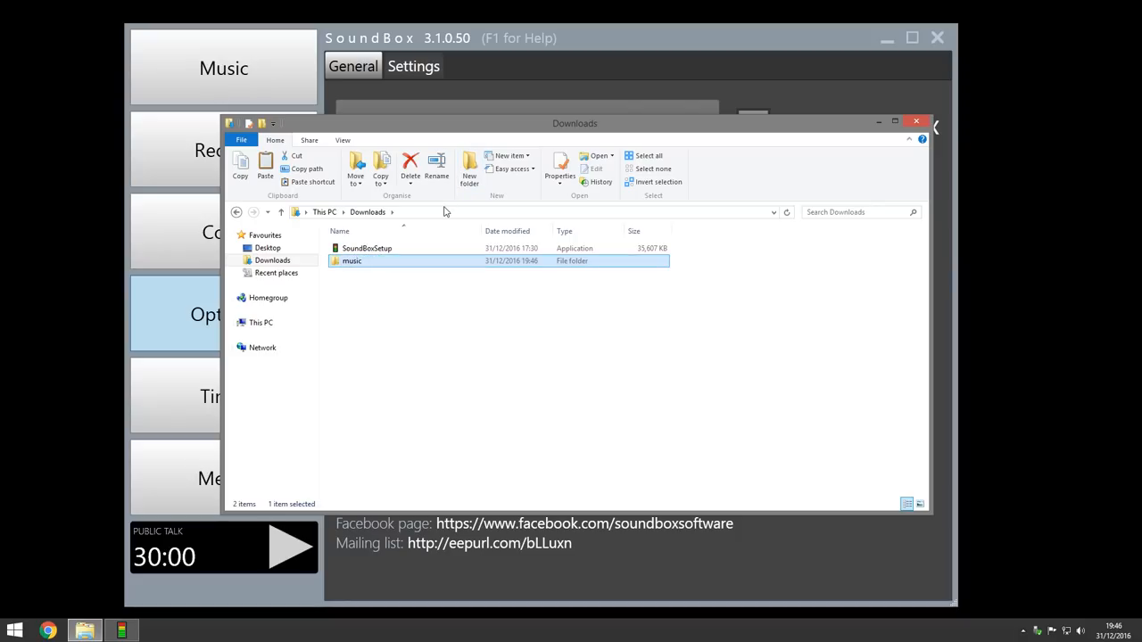
double_click(351, 261)
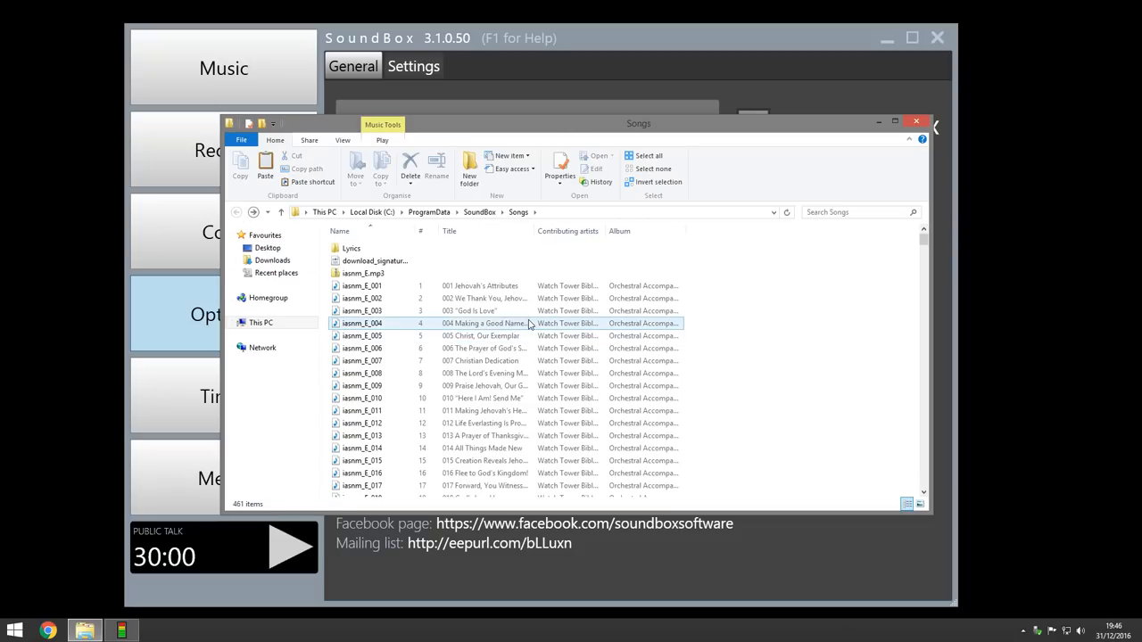
Select the snnw_E song files in Songs, copy them, and head into the Downloads music folder.
scroll(down, 3)
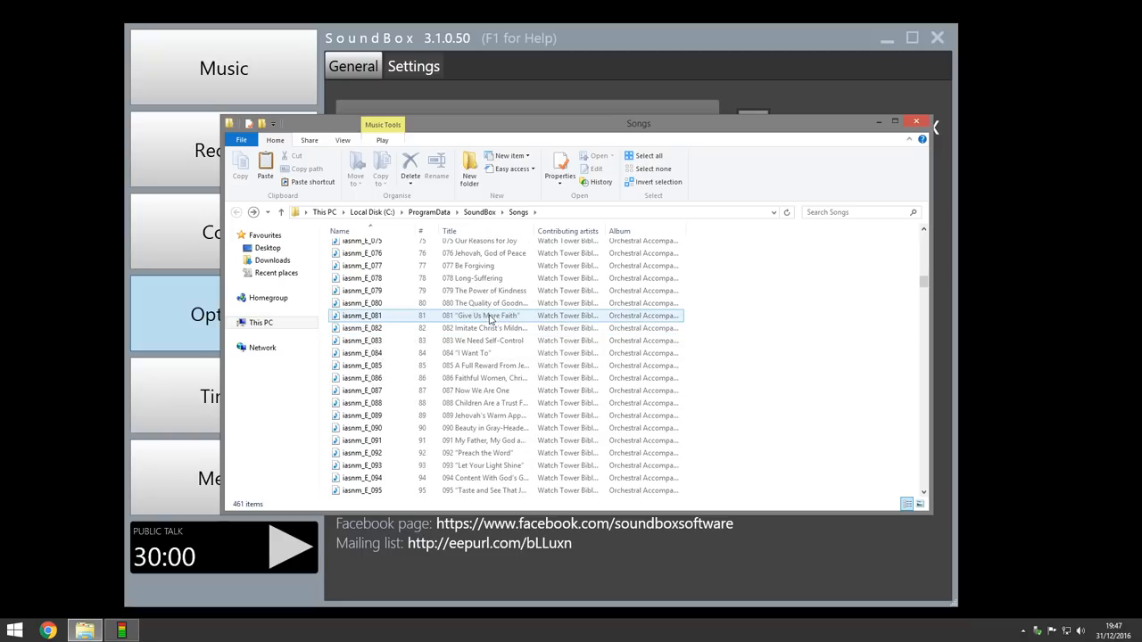
scroll(down, 3)
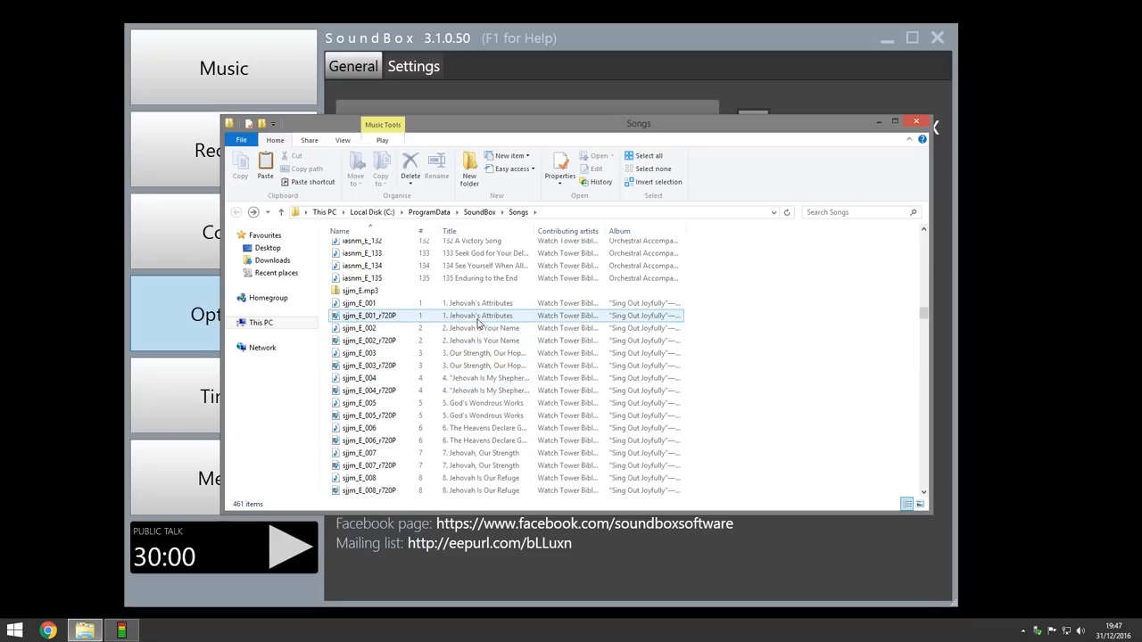
scroll(down, 3)
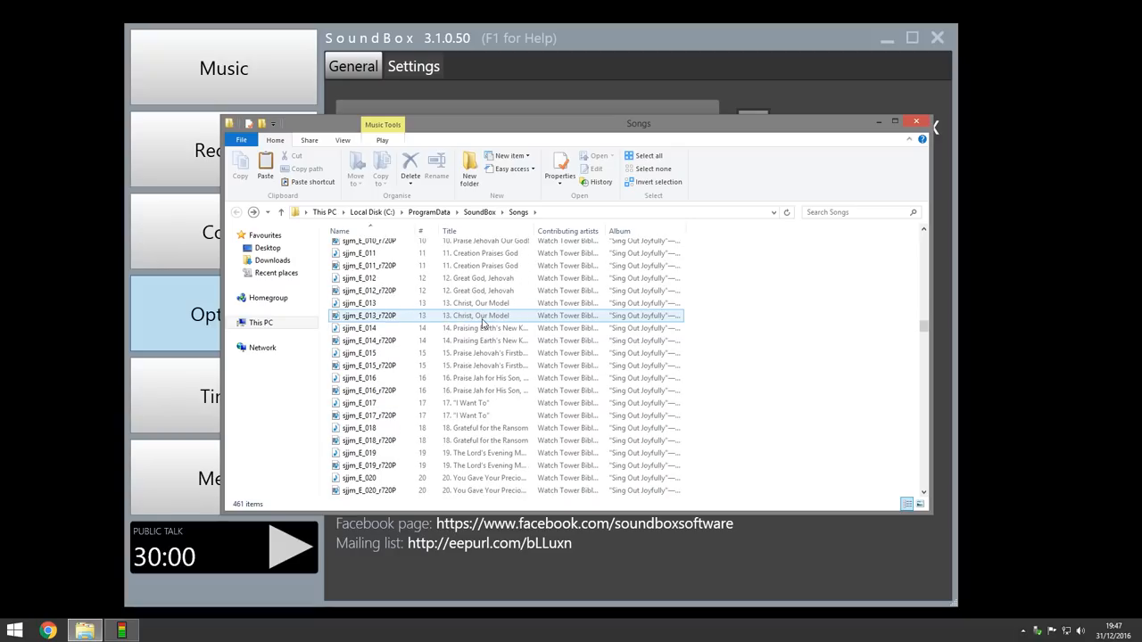
scroll(down, 3)
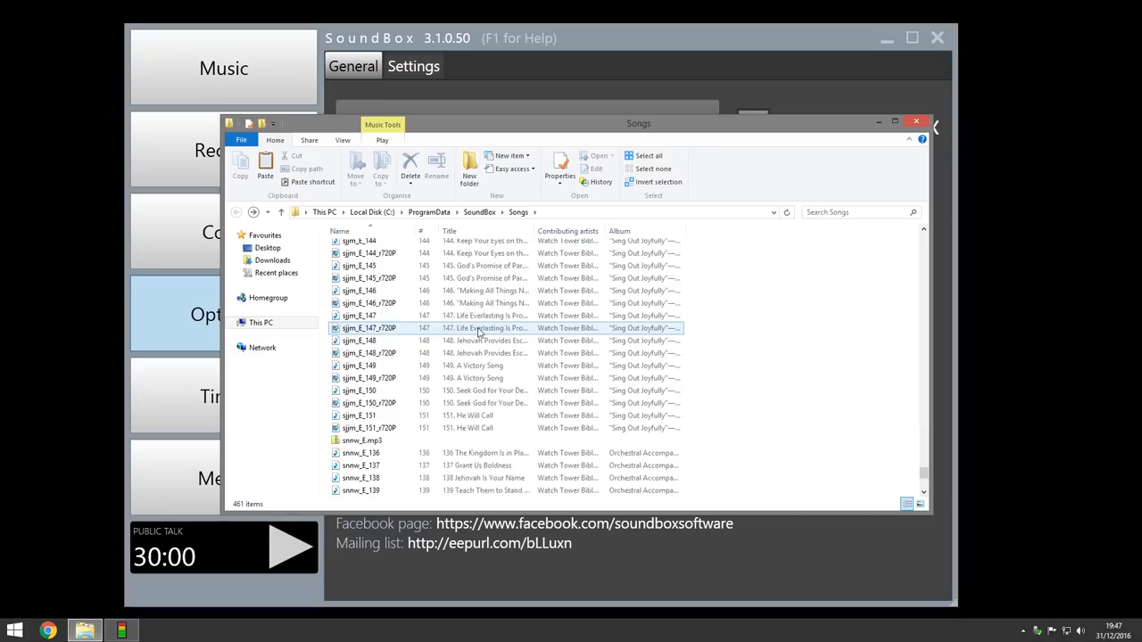
scroll(down, 3)
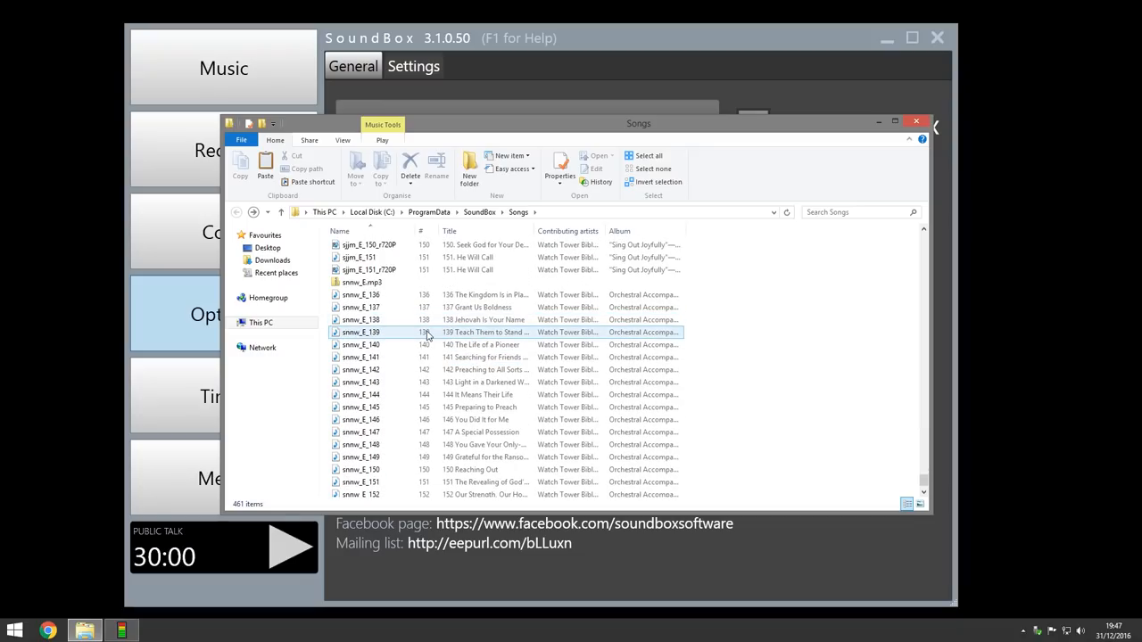
click(361, 282)
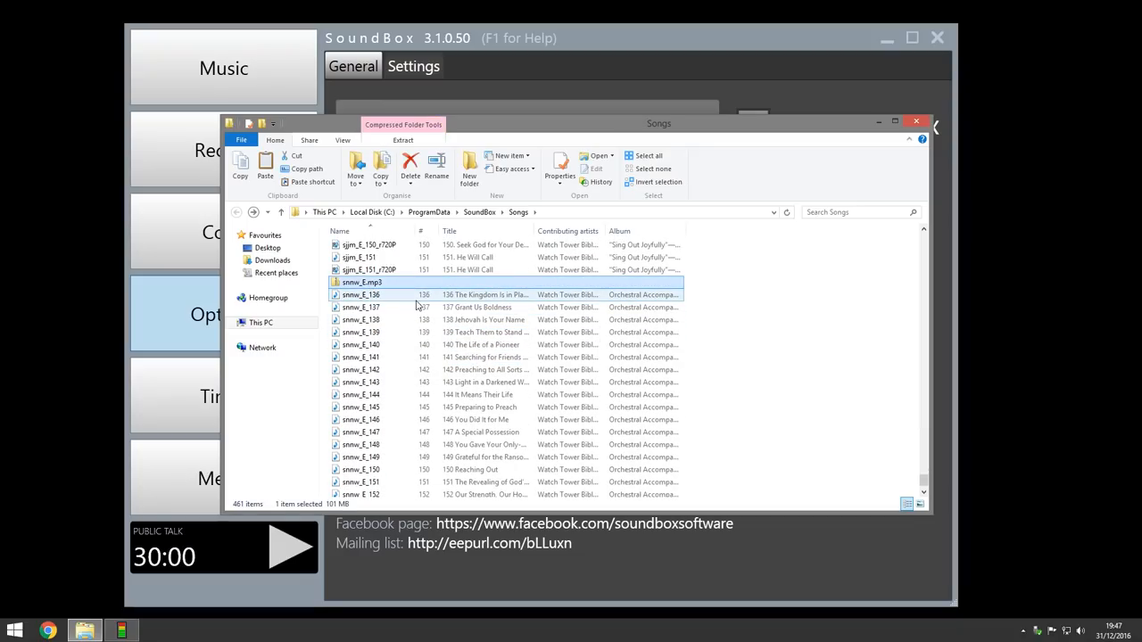
scroll(down, 3)
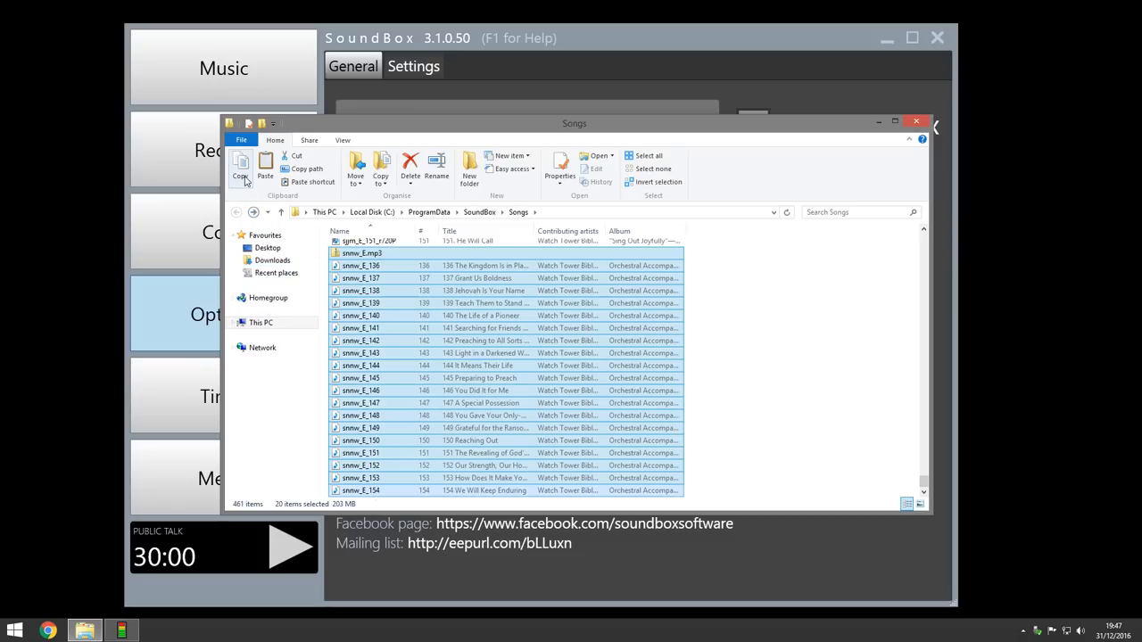
click(235, 212)
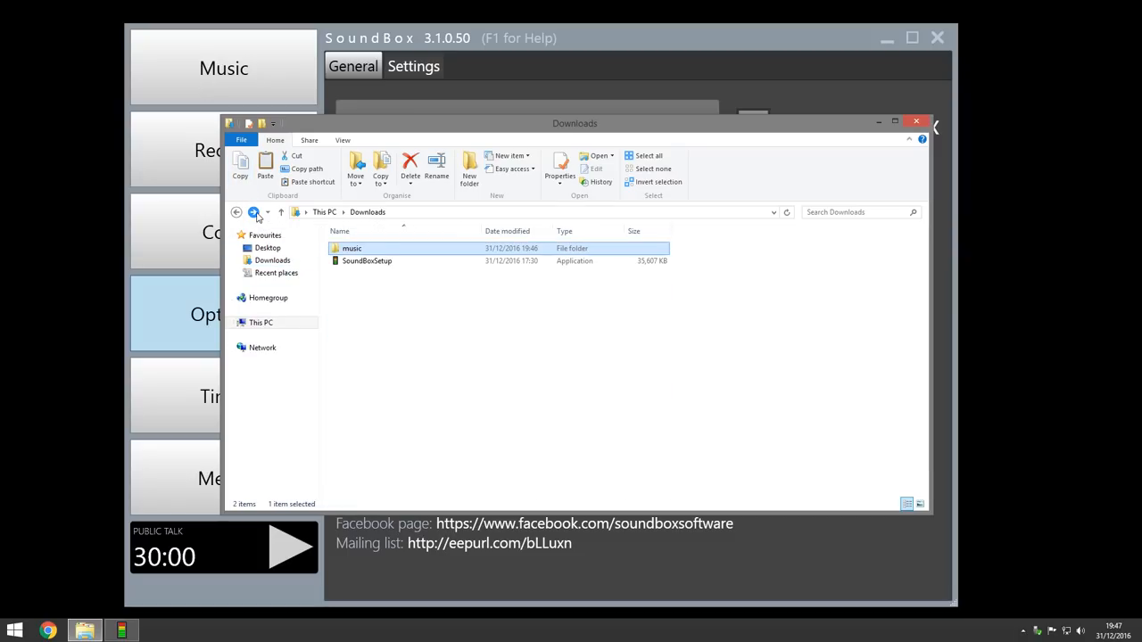
double_click(351, 248)
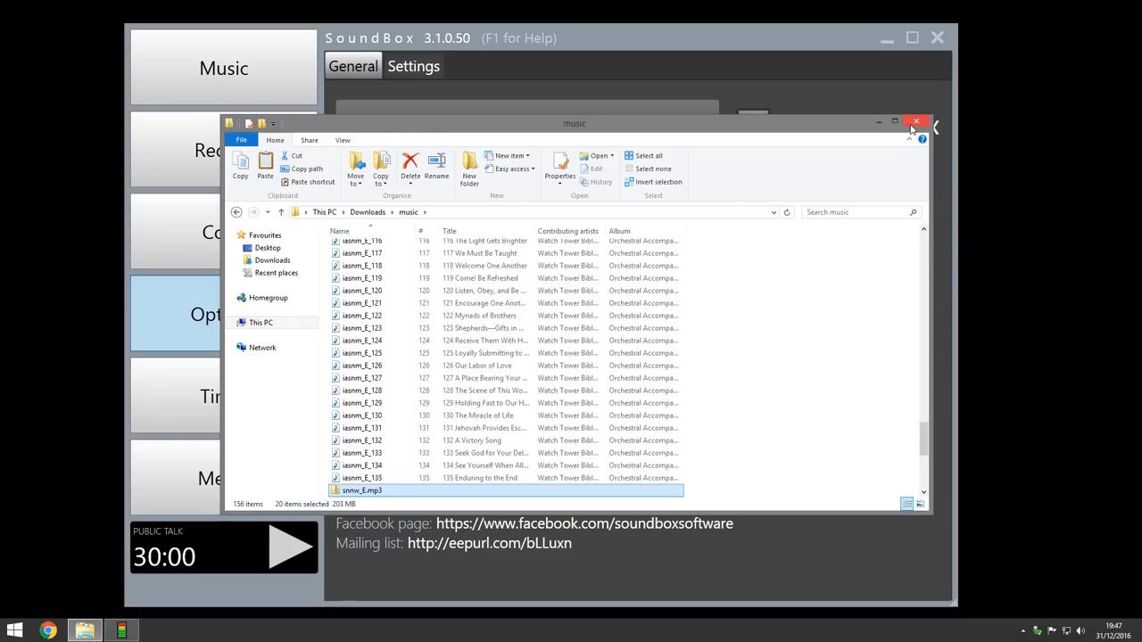
On the Automatic tab untick Sing to Jehovah, run Update for both Sing Out Joyfully sets, then close the window.
click(917, 121)
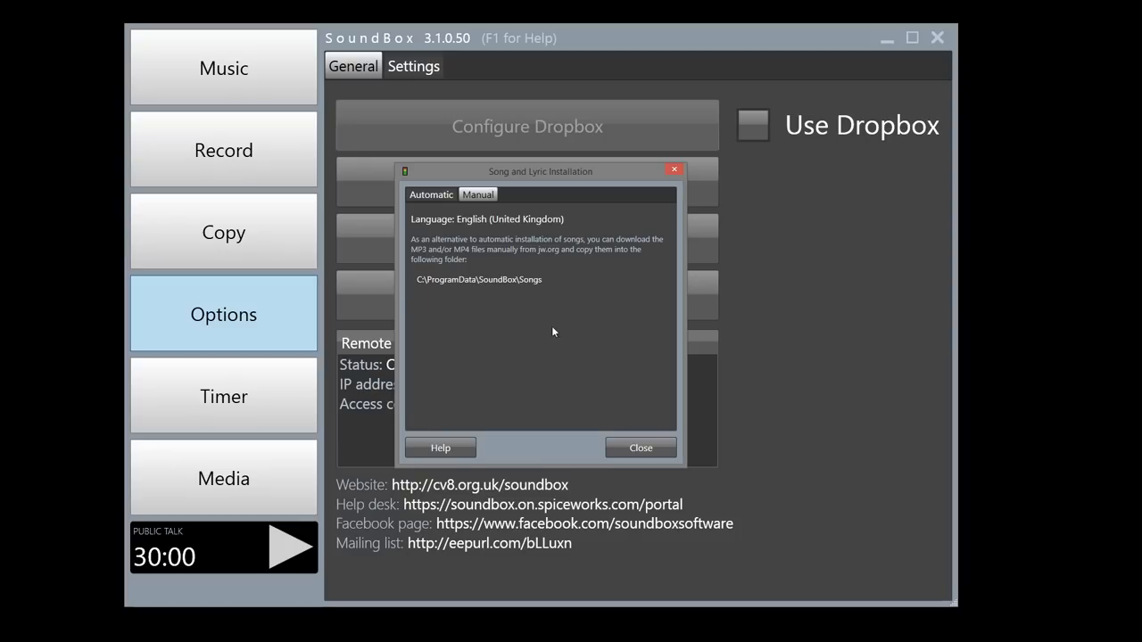
click(432, 194)
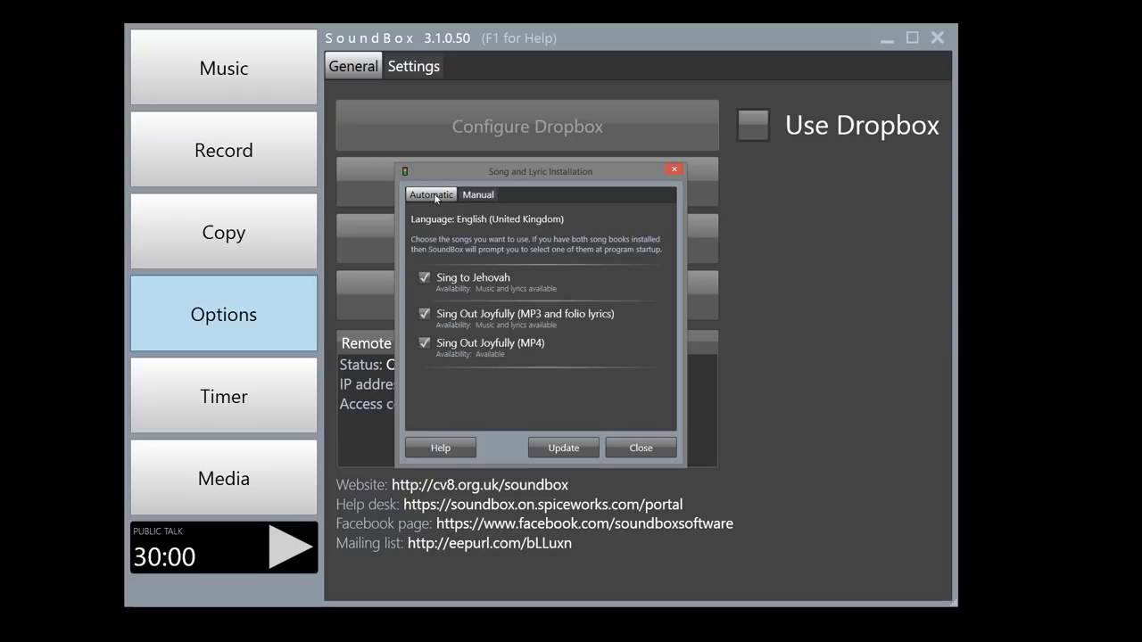
click(424, 278)
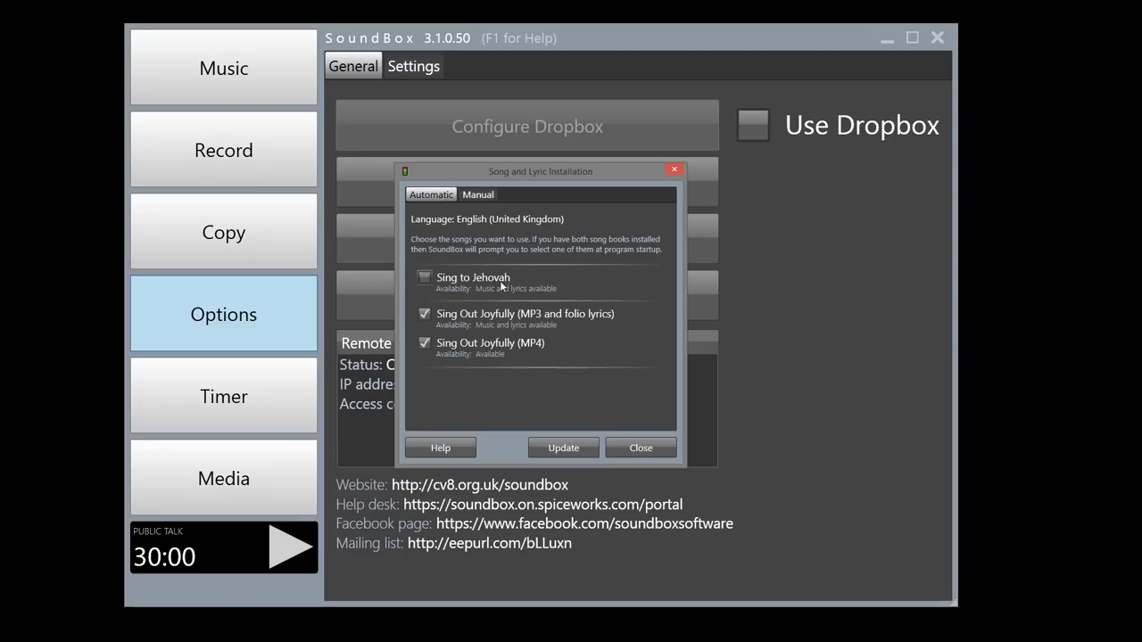
click(564, 446)
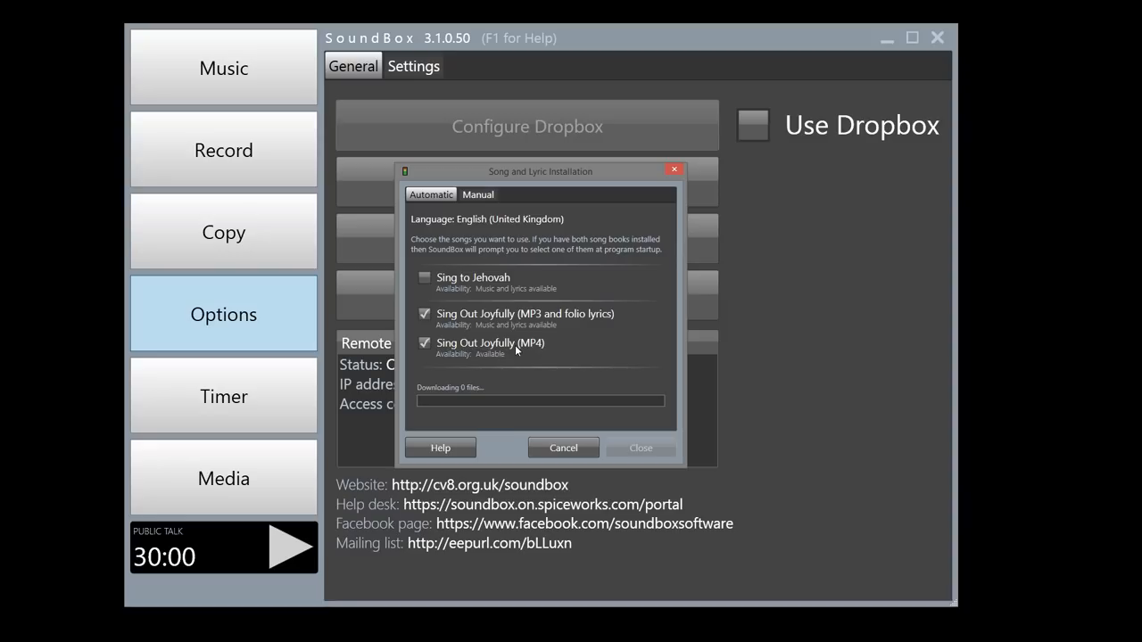
mouse_move(590, 382)
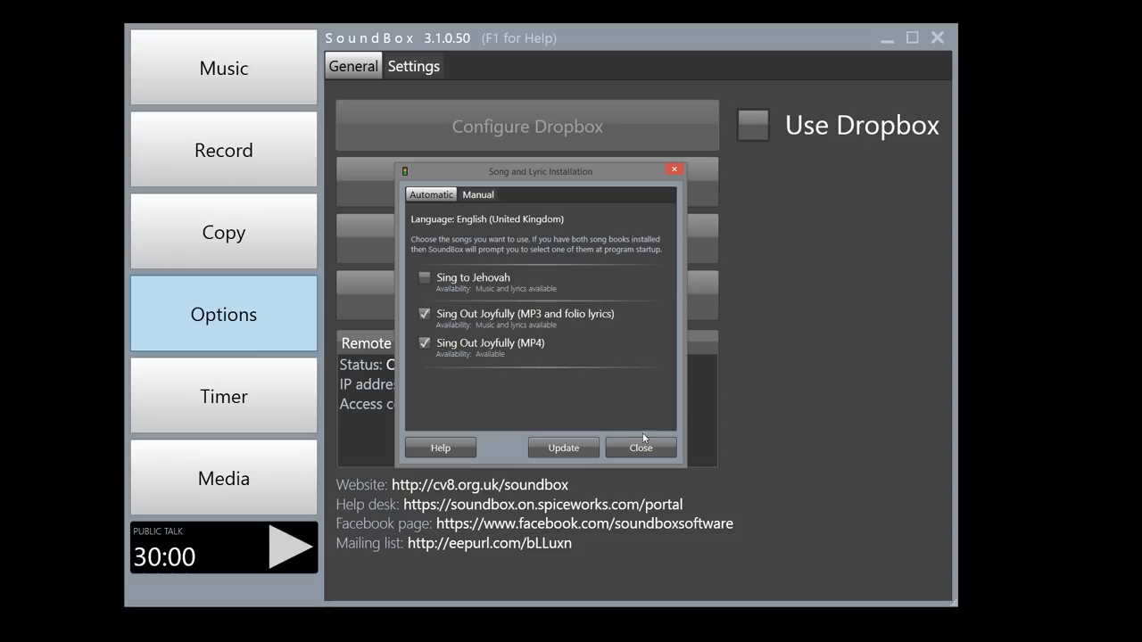
click(640, 446)
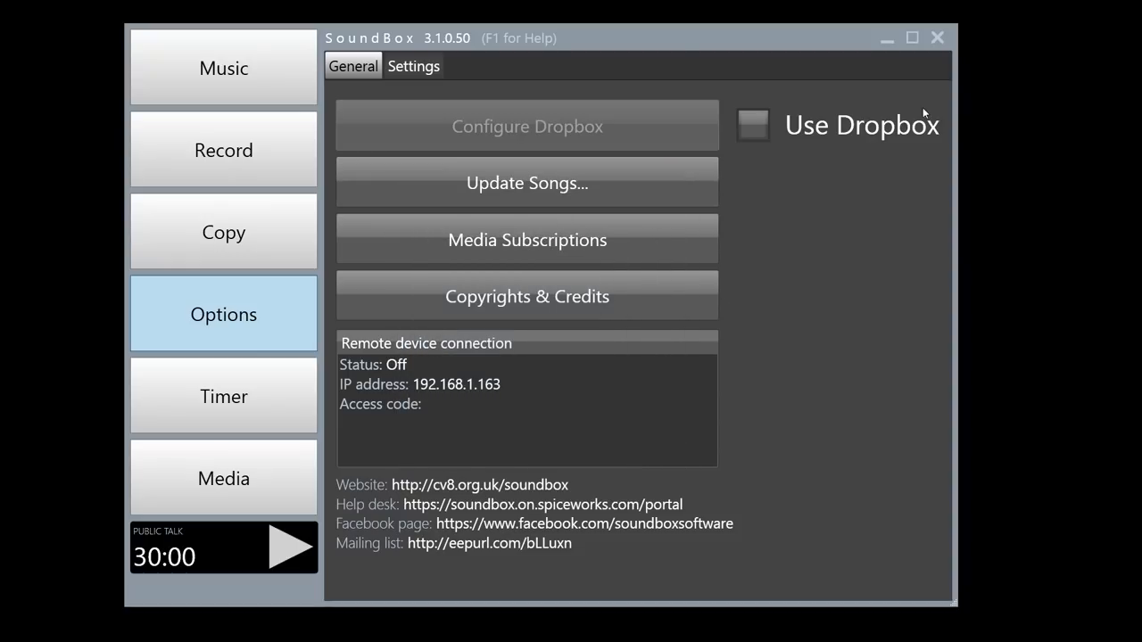
Close SoundBox and relaunch it from the desktop shortcut.
click(936, 38)
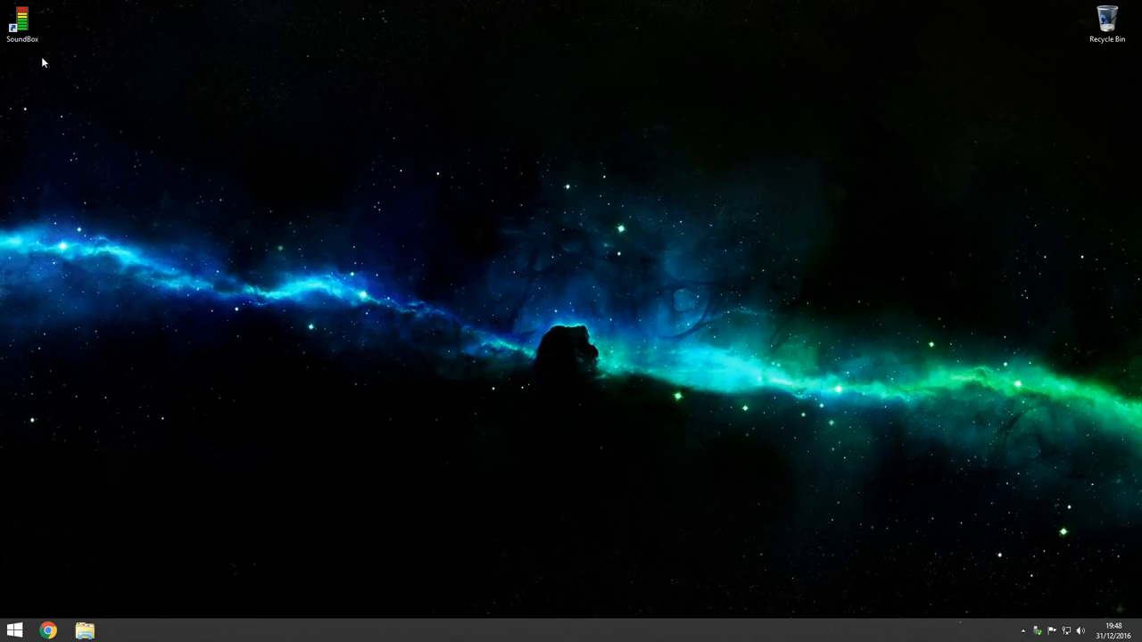
double_click(22, 21)
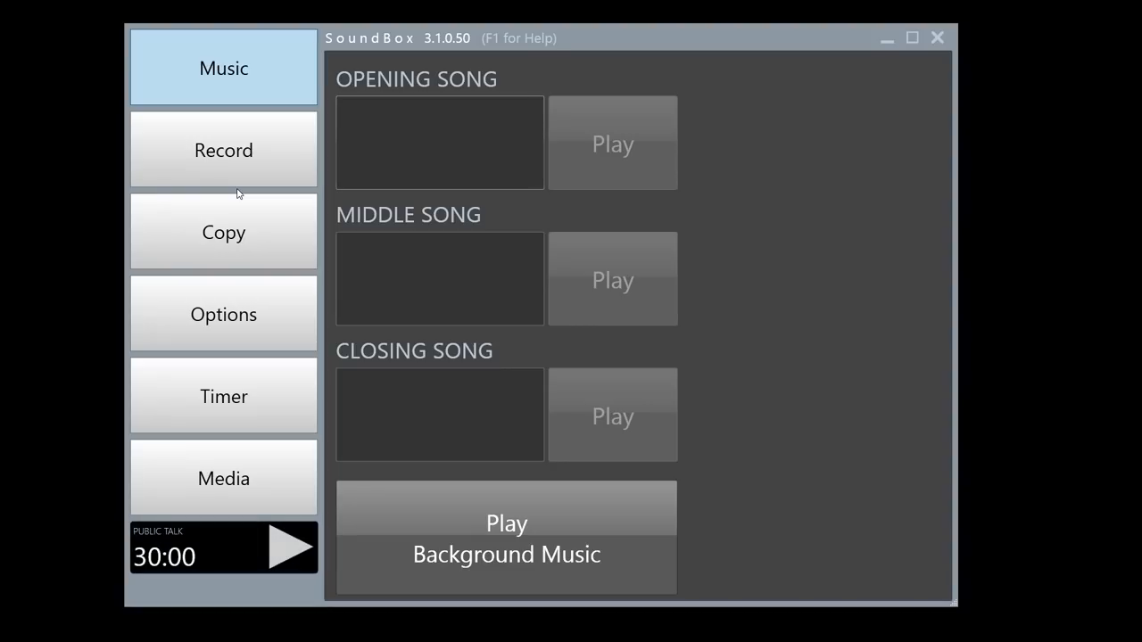
mouse_move(763, 374)
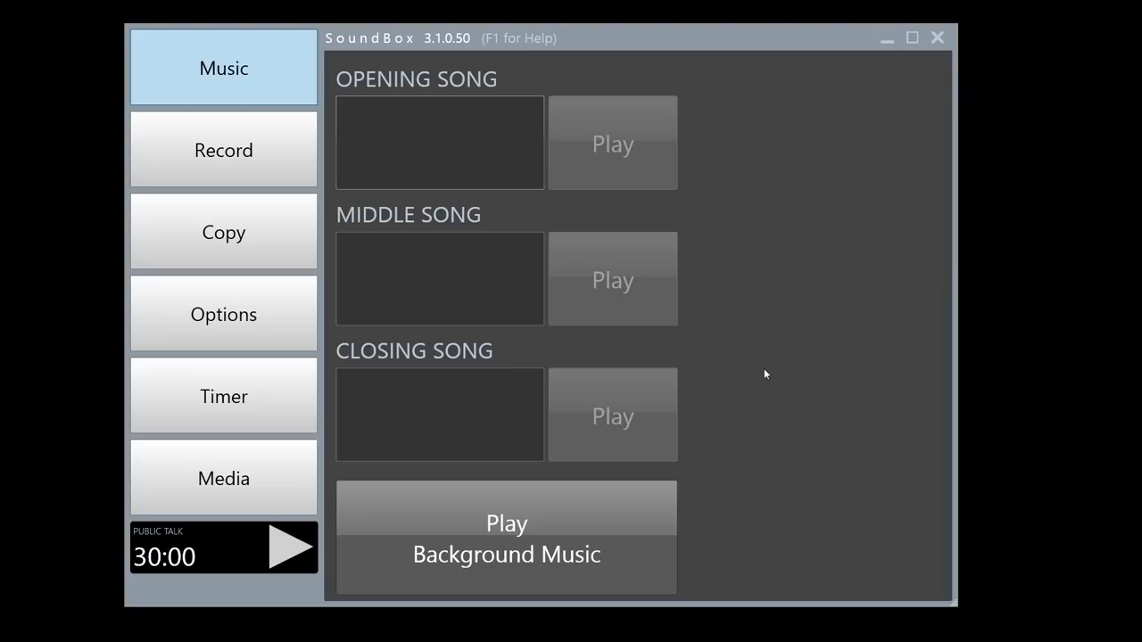